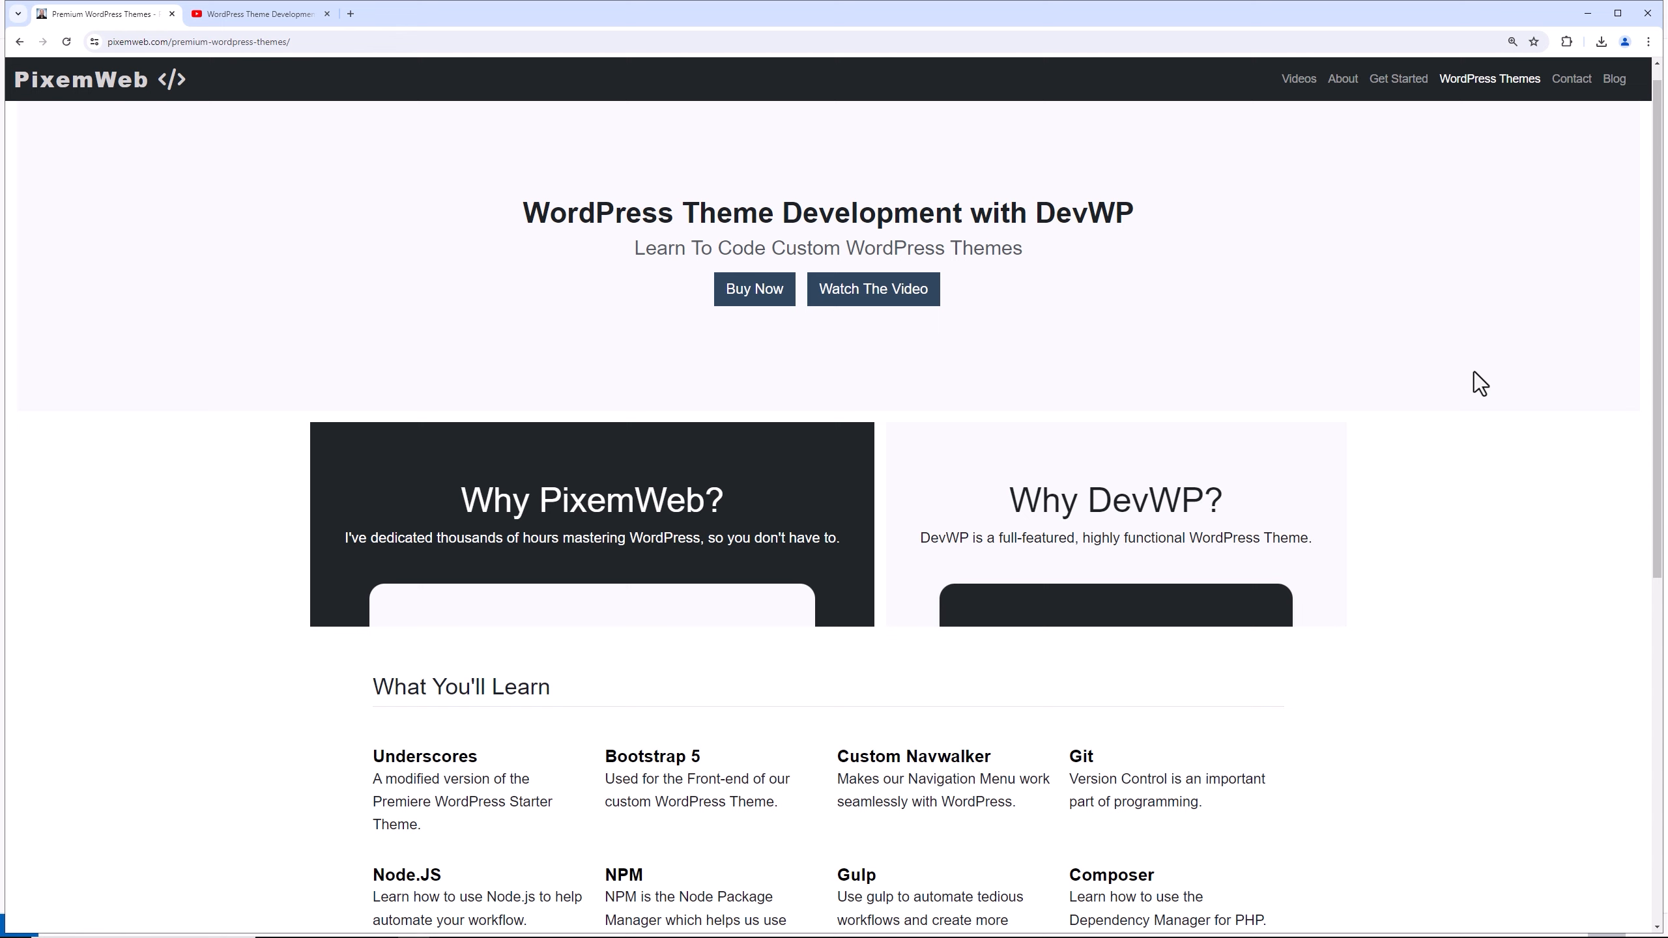
pyautogui.moveTo(987, 242)
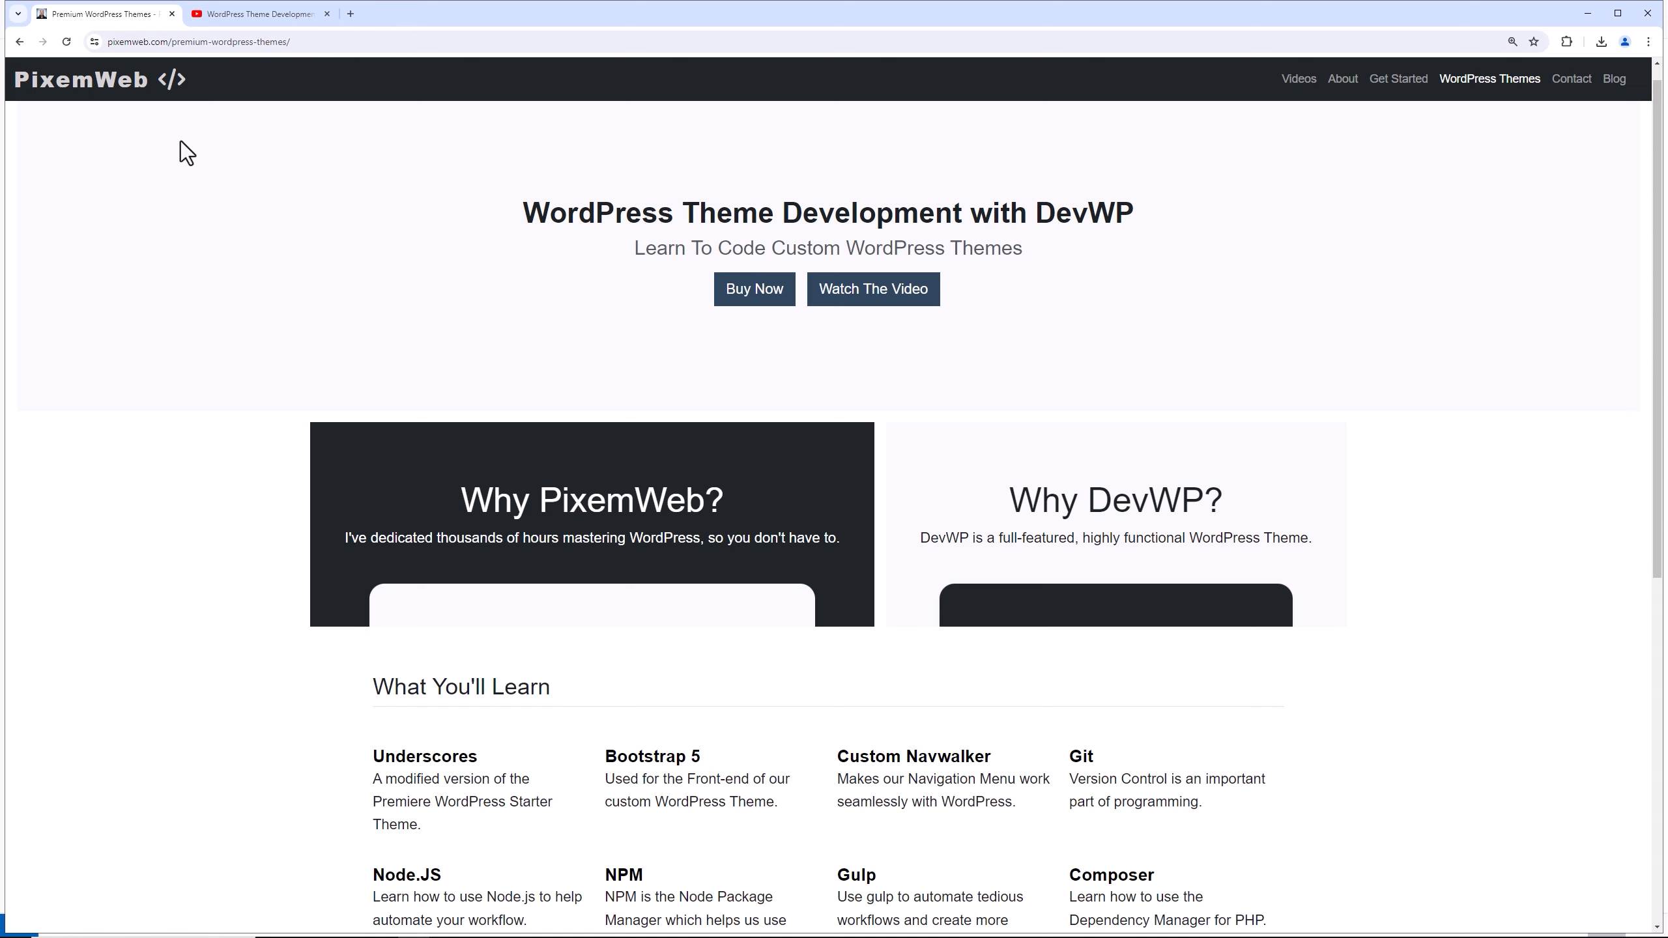
pyautogui.moveTo(1512, 111)
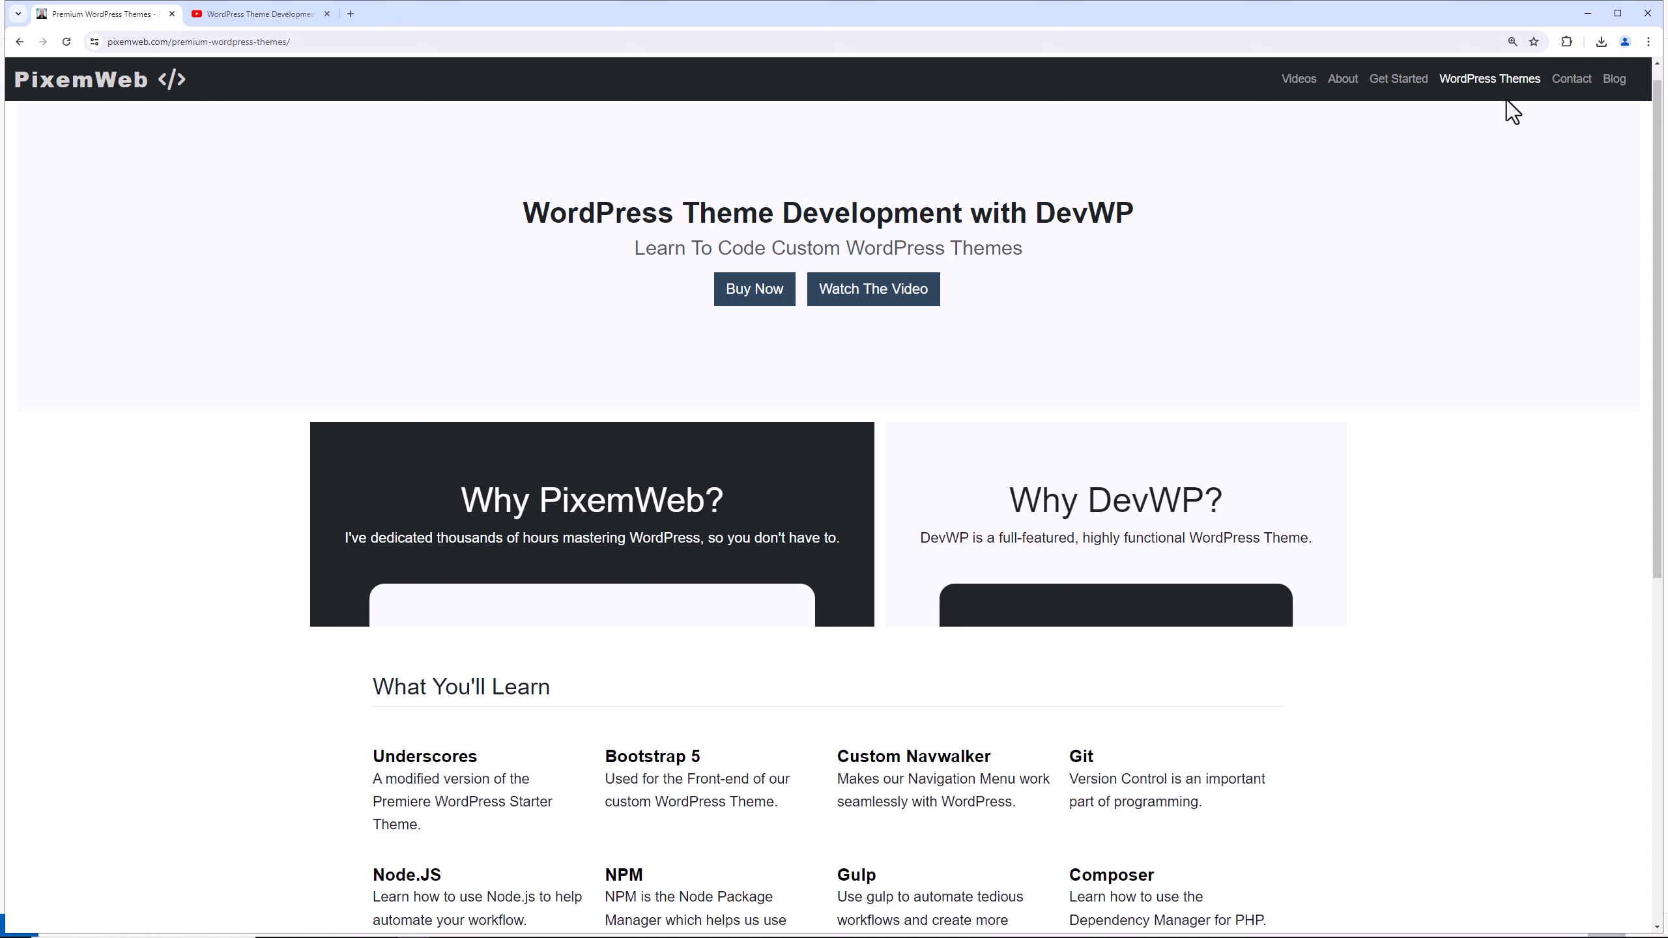
pyautogui.moveTo(1087, 356)
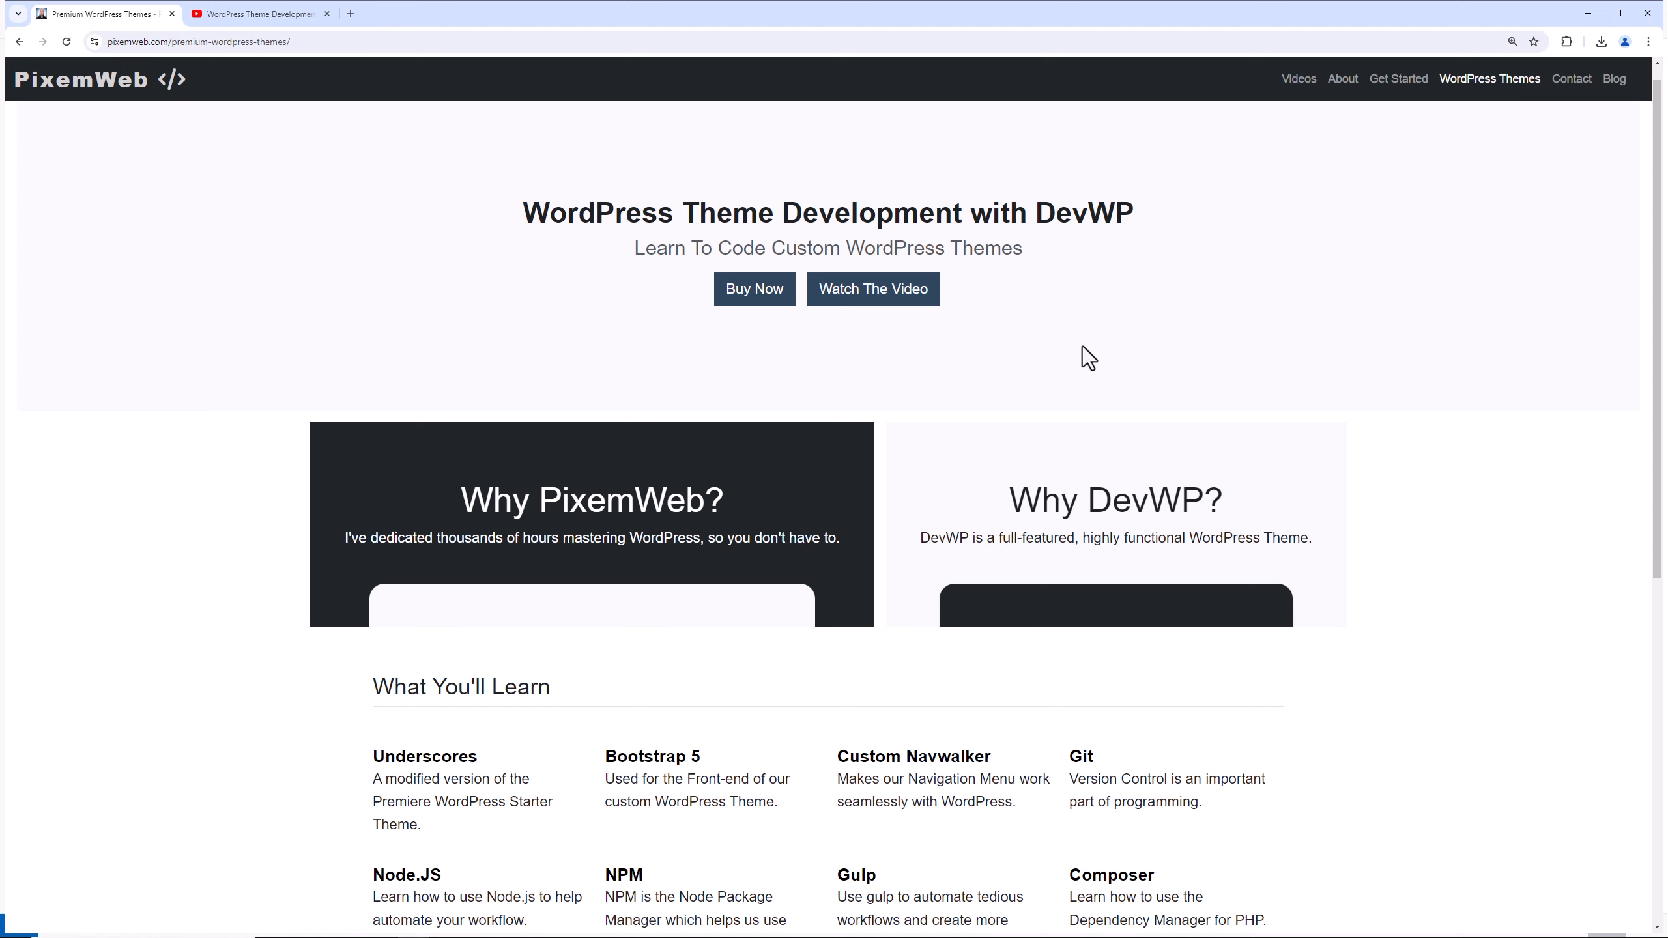
pyautogui.moveTo(1452, 436)
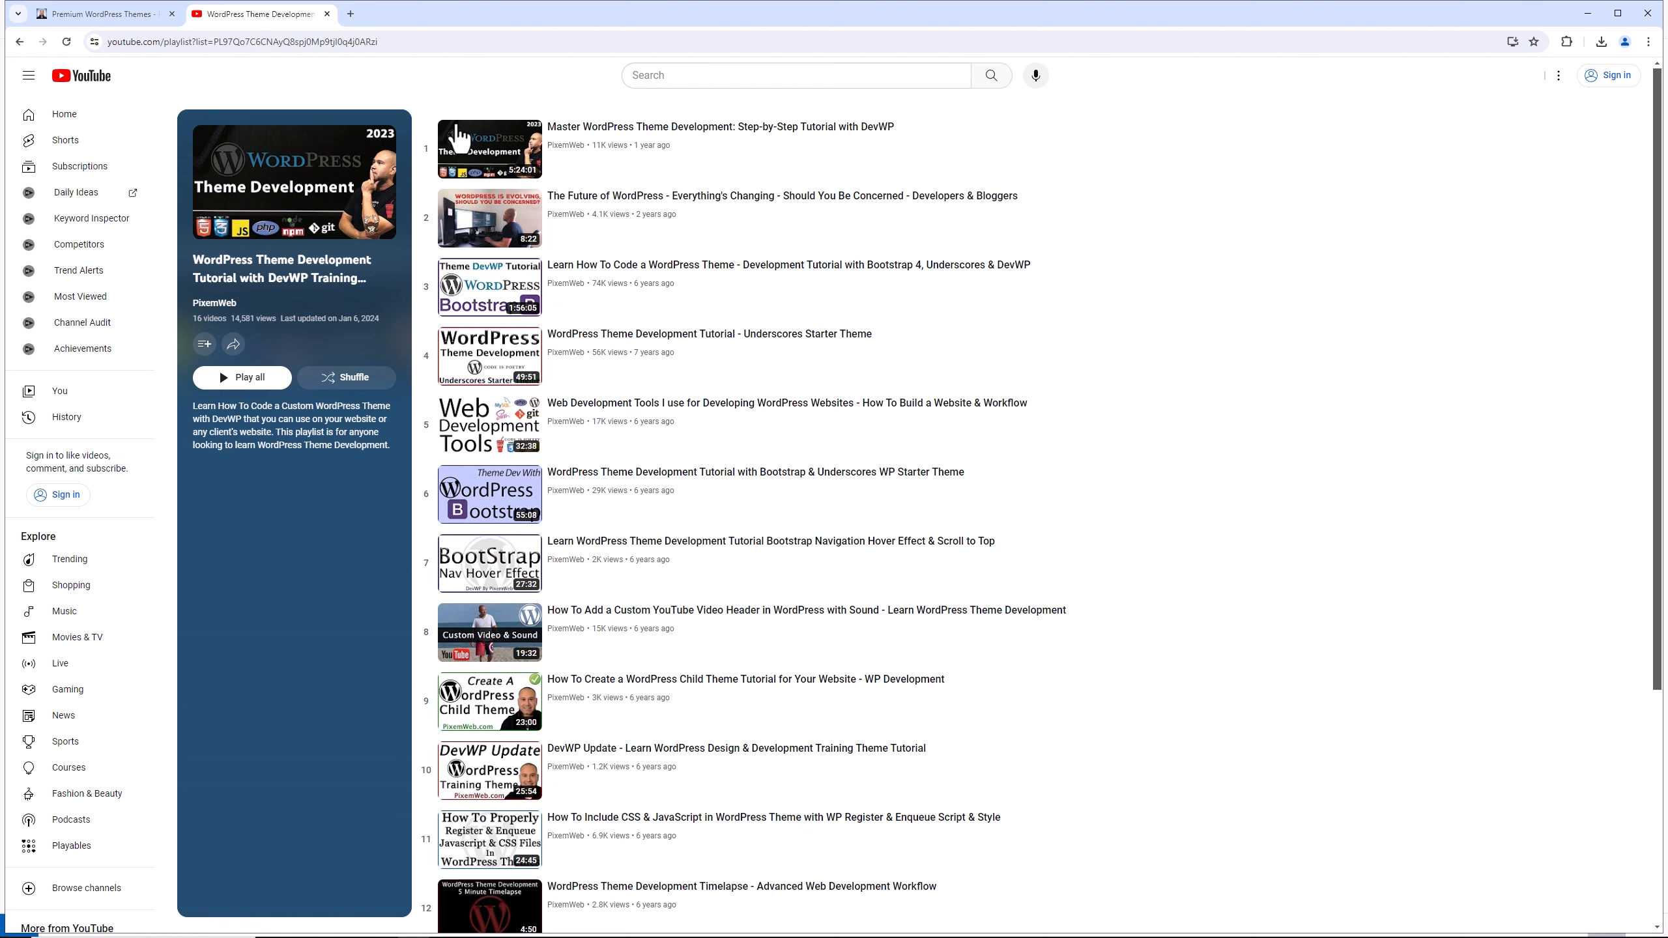
pyautogui.moveTo(678, 493)
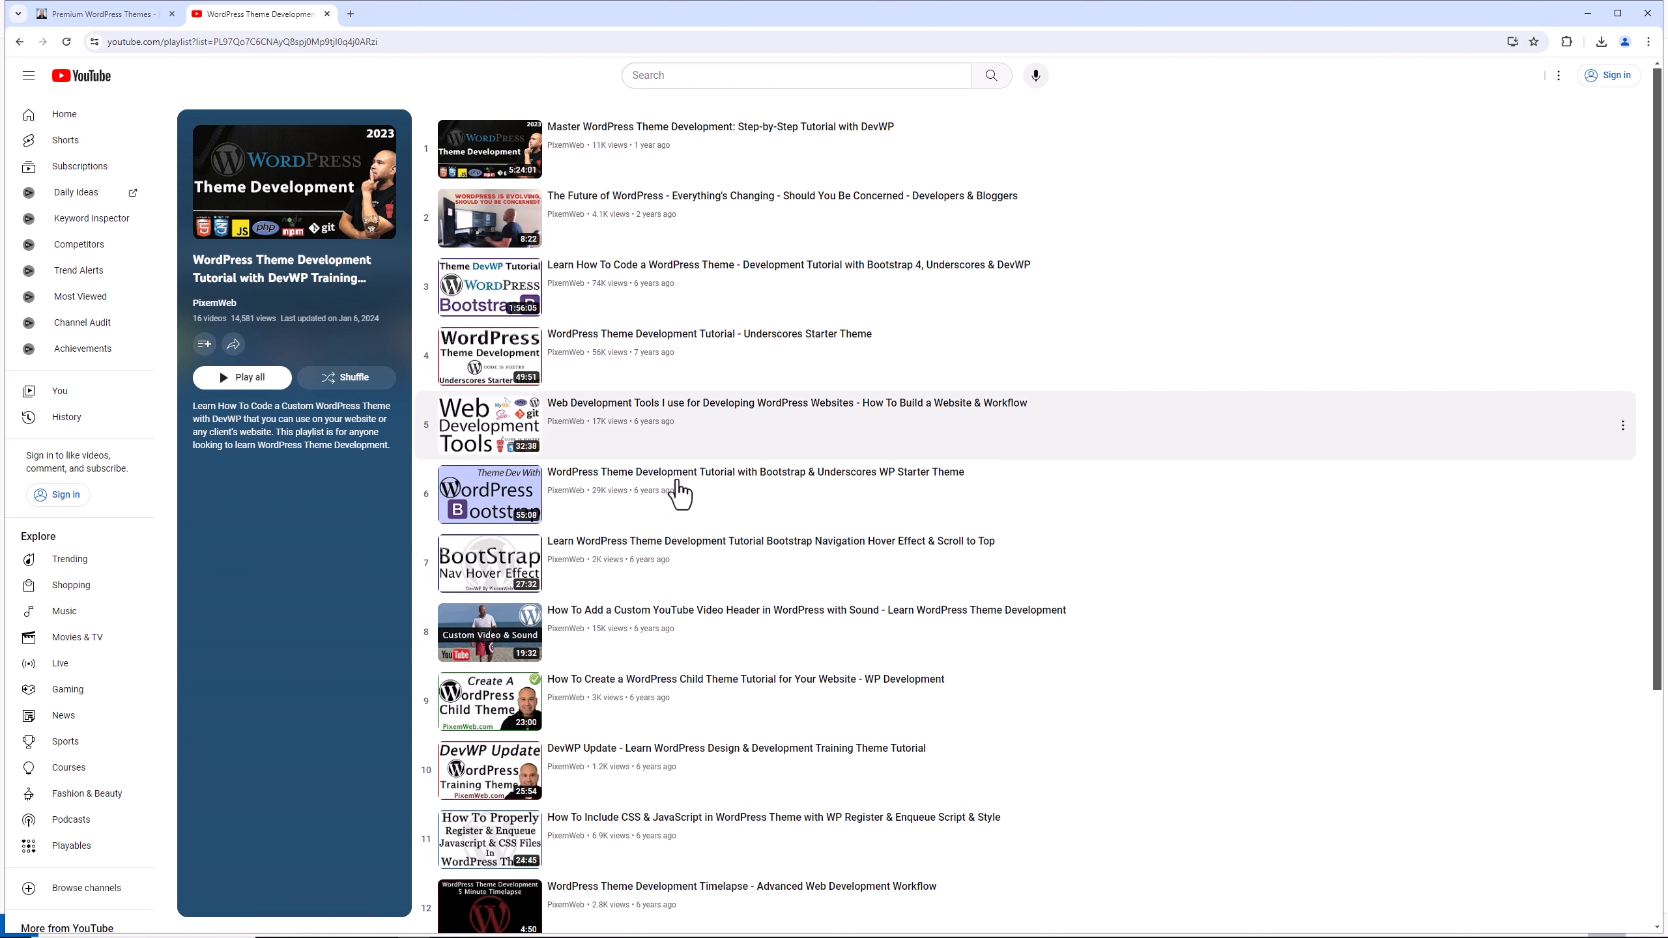
pyautogui.moveTo(674, 852)
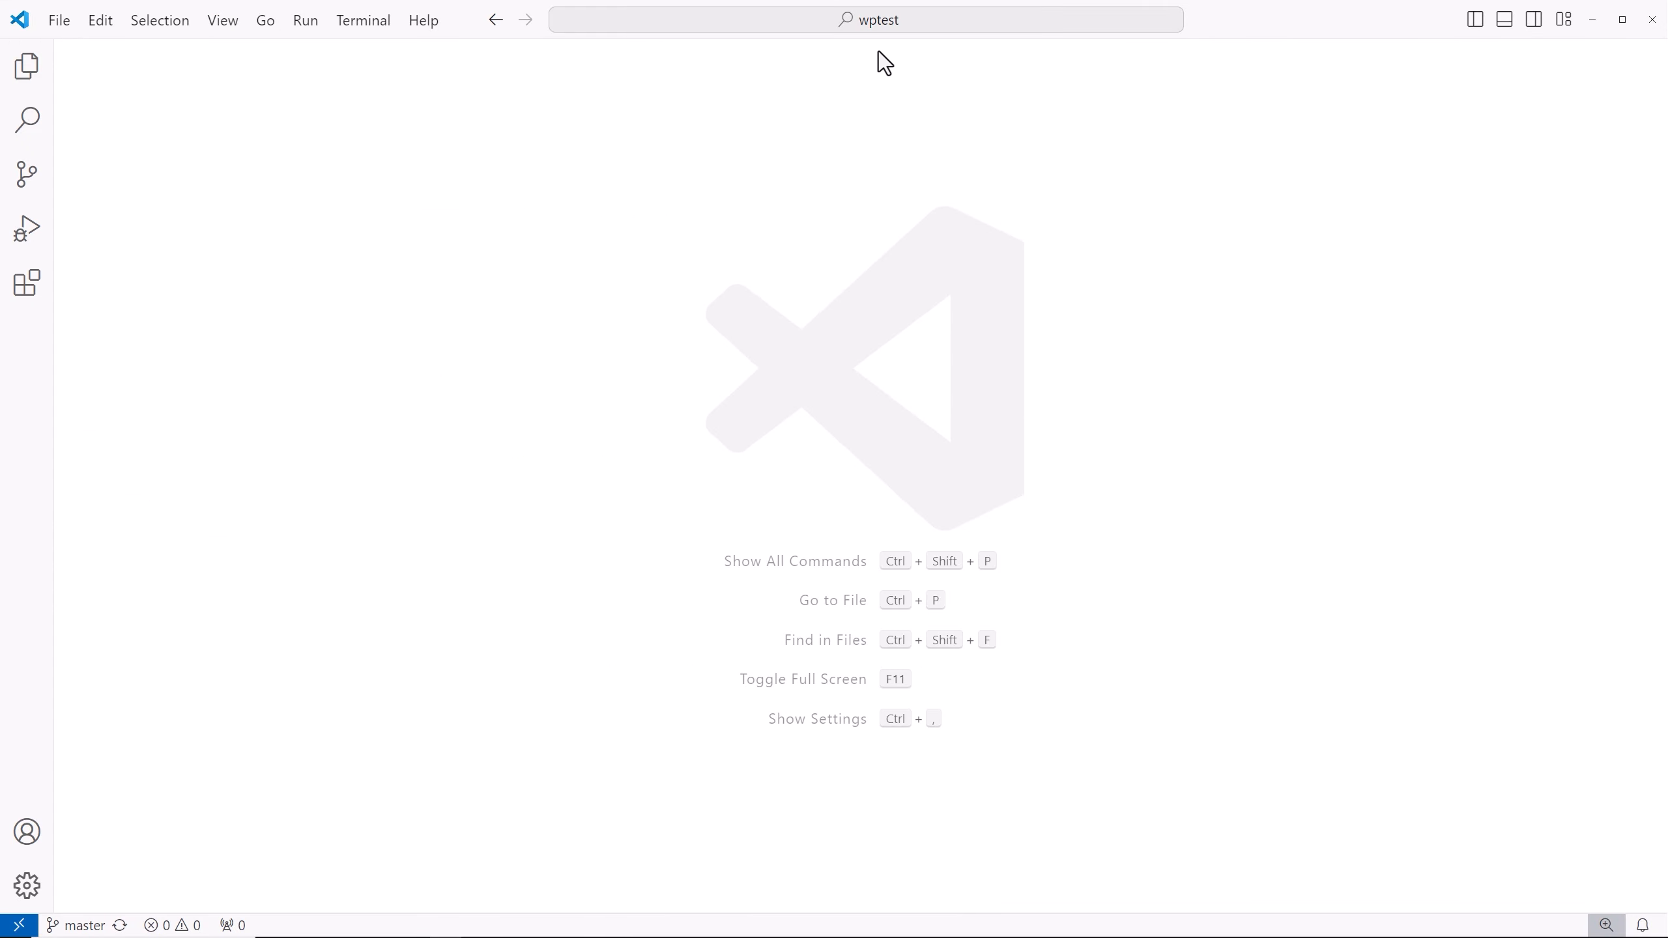
pyautogui.moveTo(476, 207)
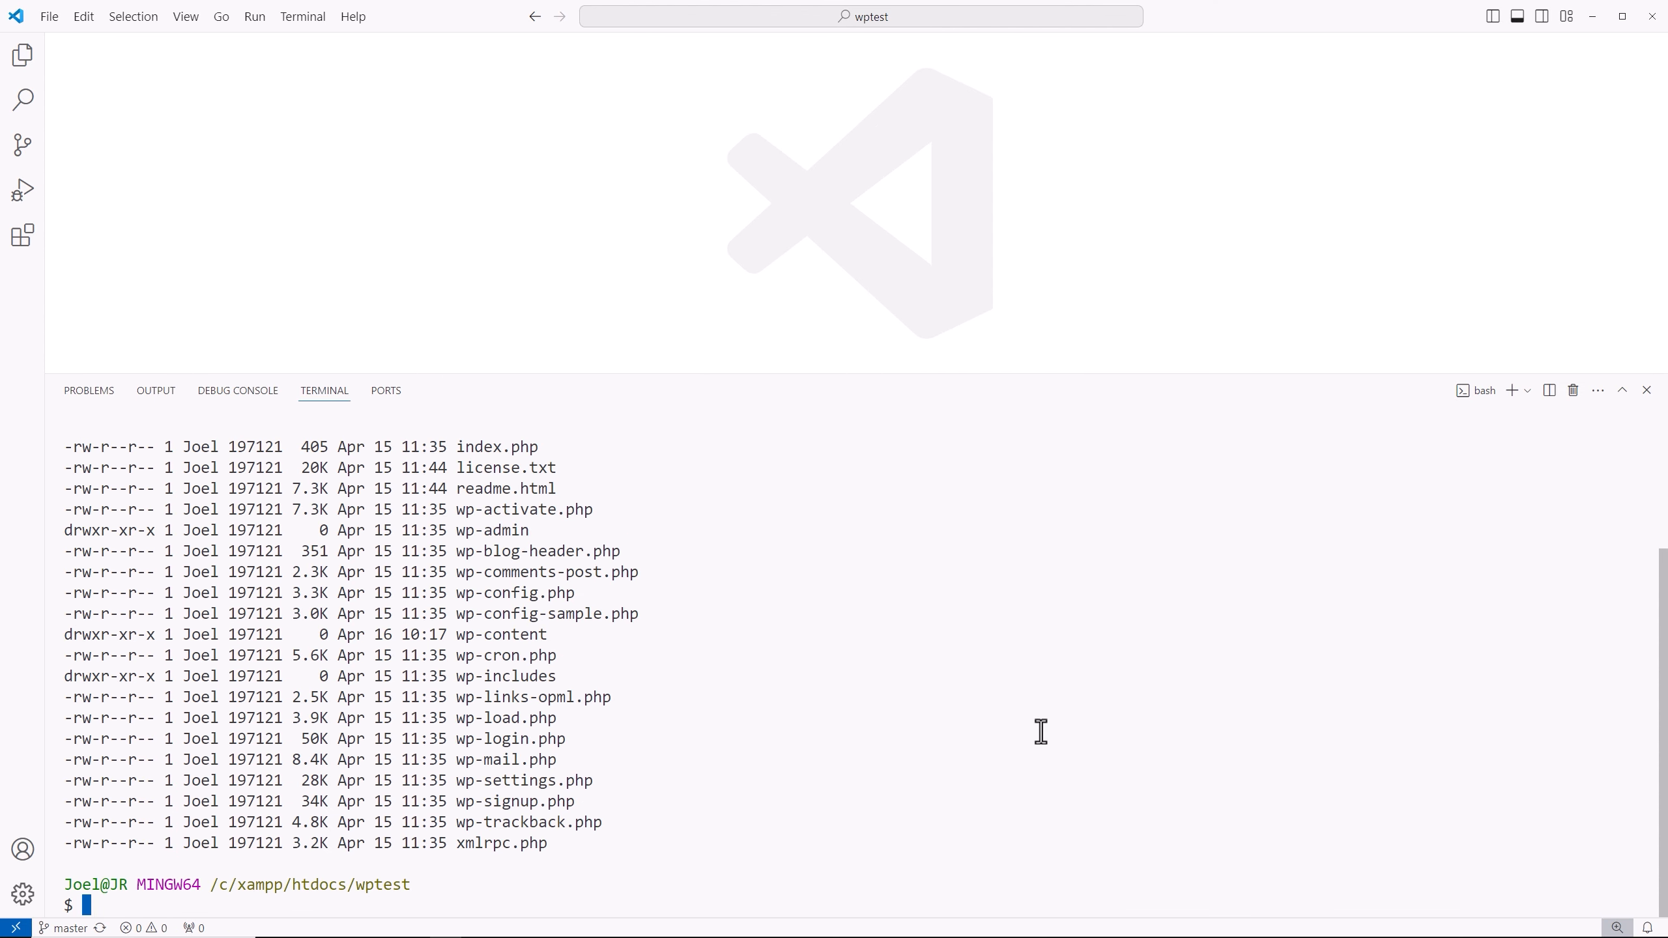
# Create empty .gitignore and .gitattributes with touch, verify via ls -lah, and start .gitignore
pyautogui.write('touch')
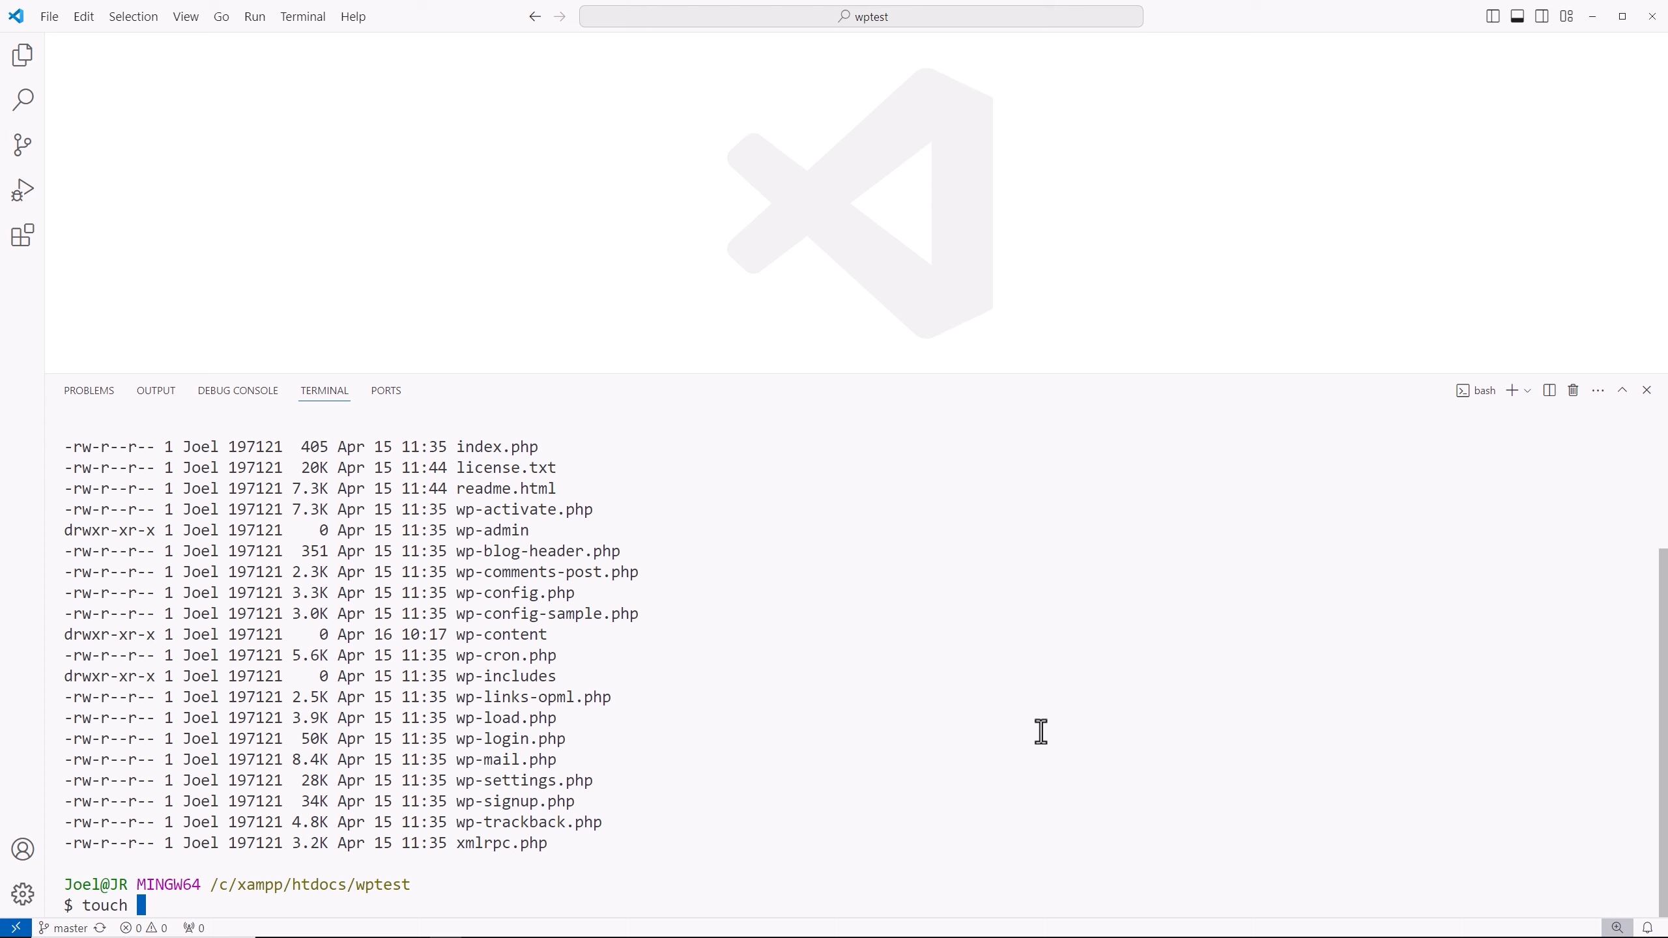
pyautogui.write('.')
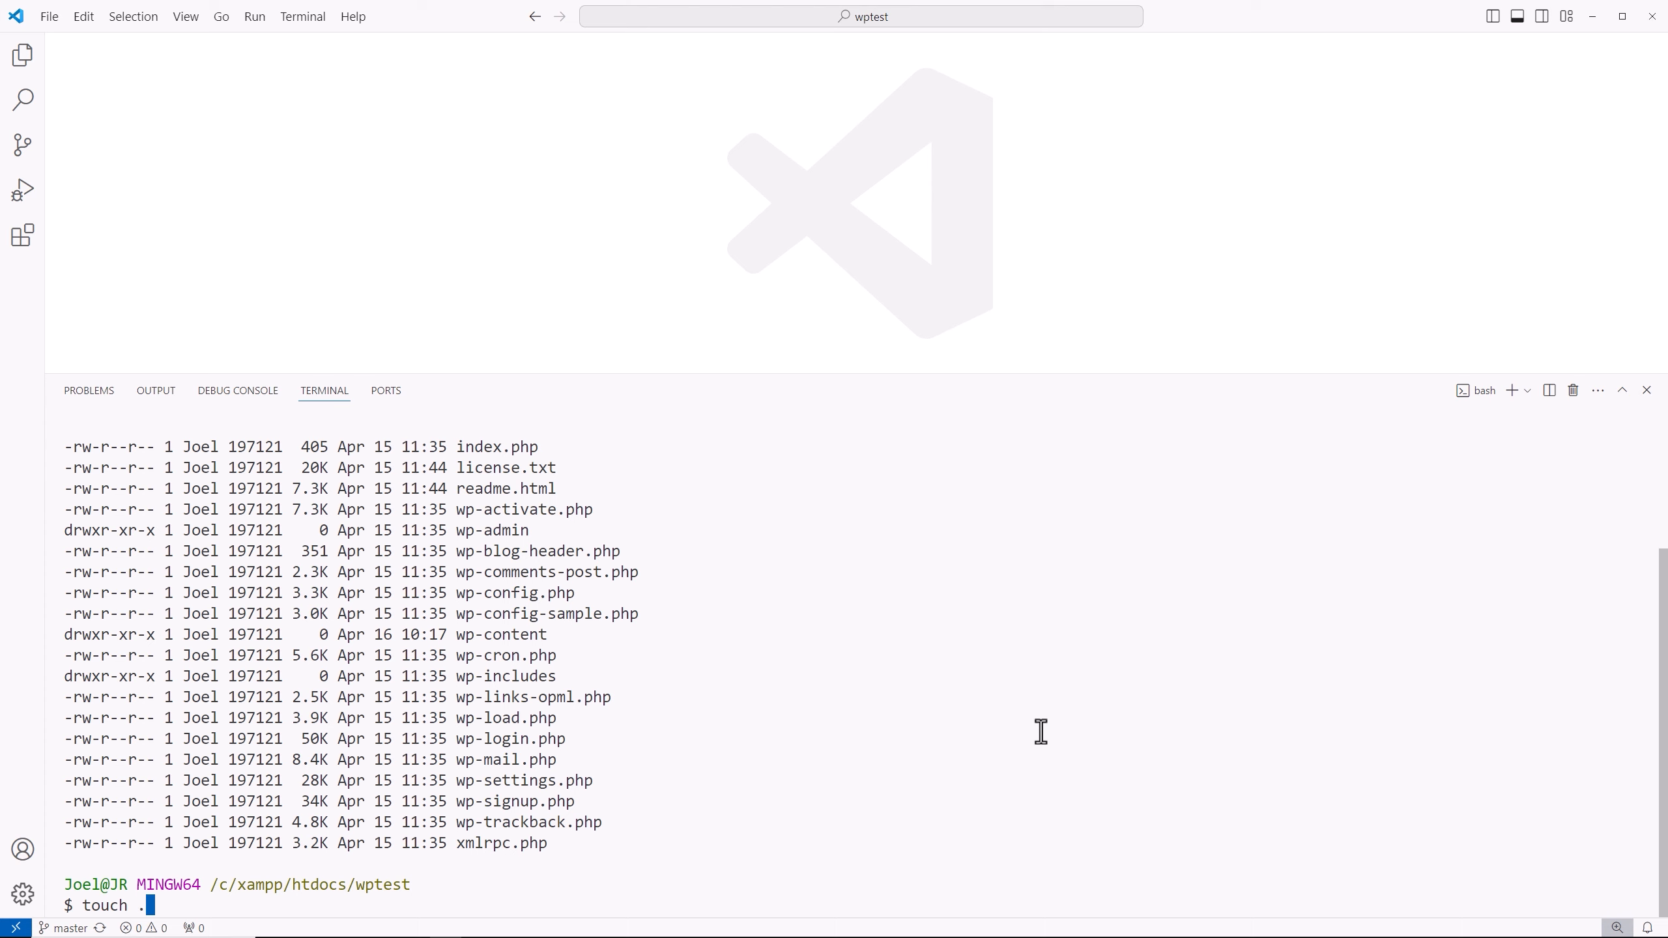
pyautogui.write('gitignore')
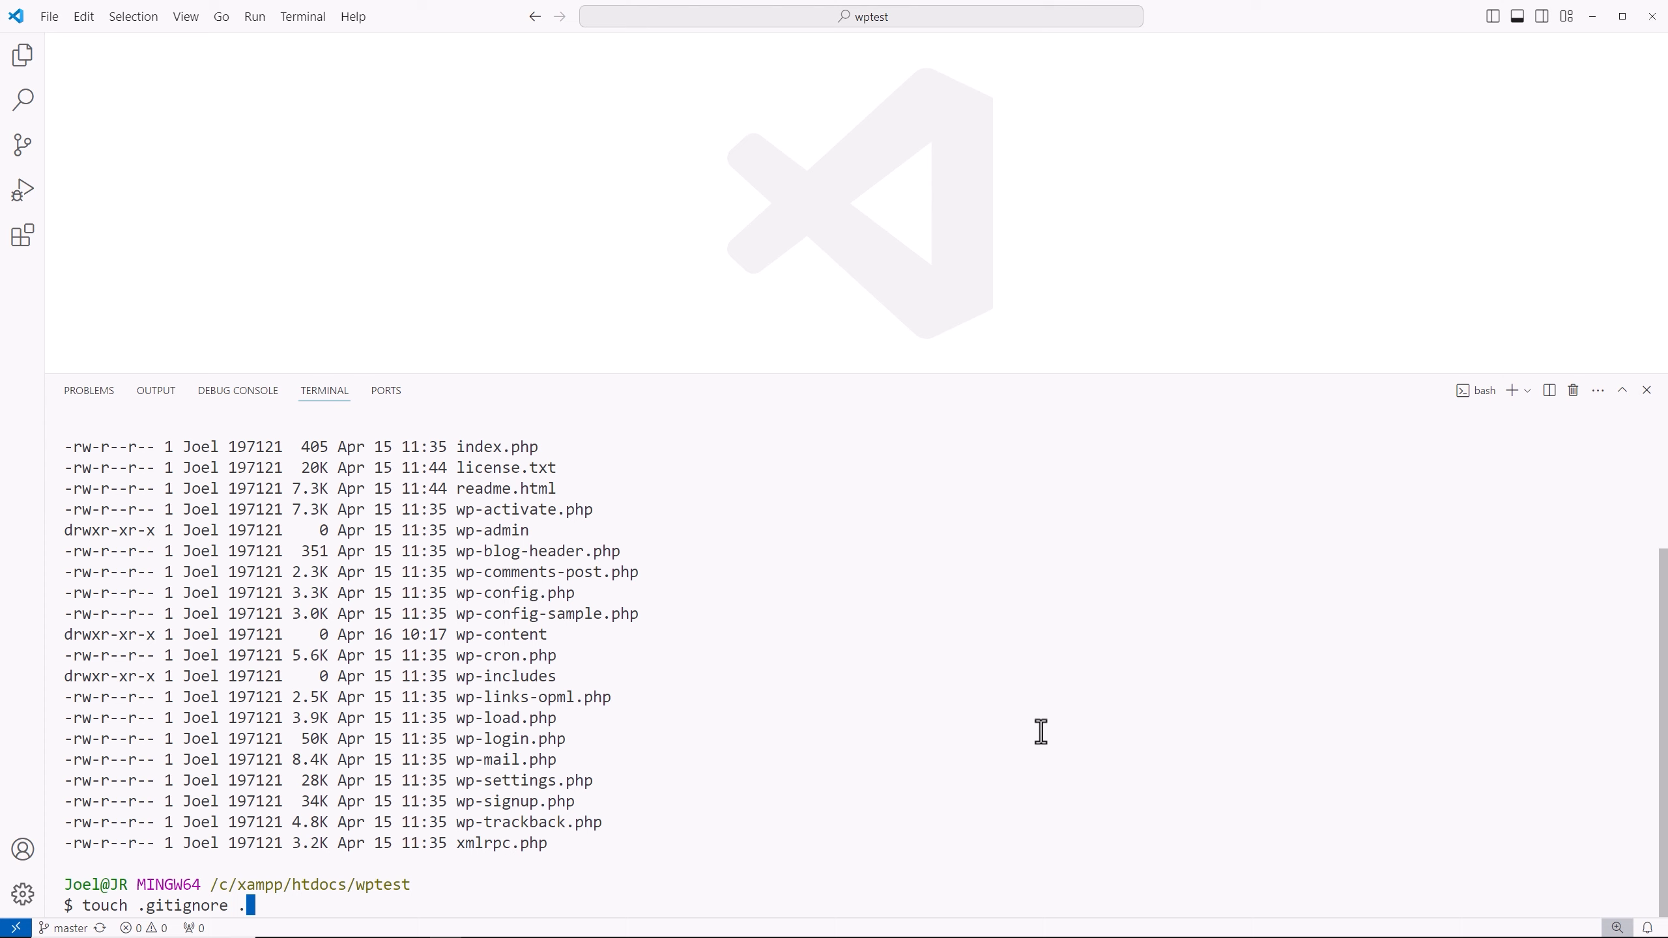
pyautogui.write('.gitattribut')
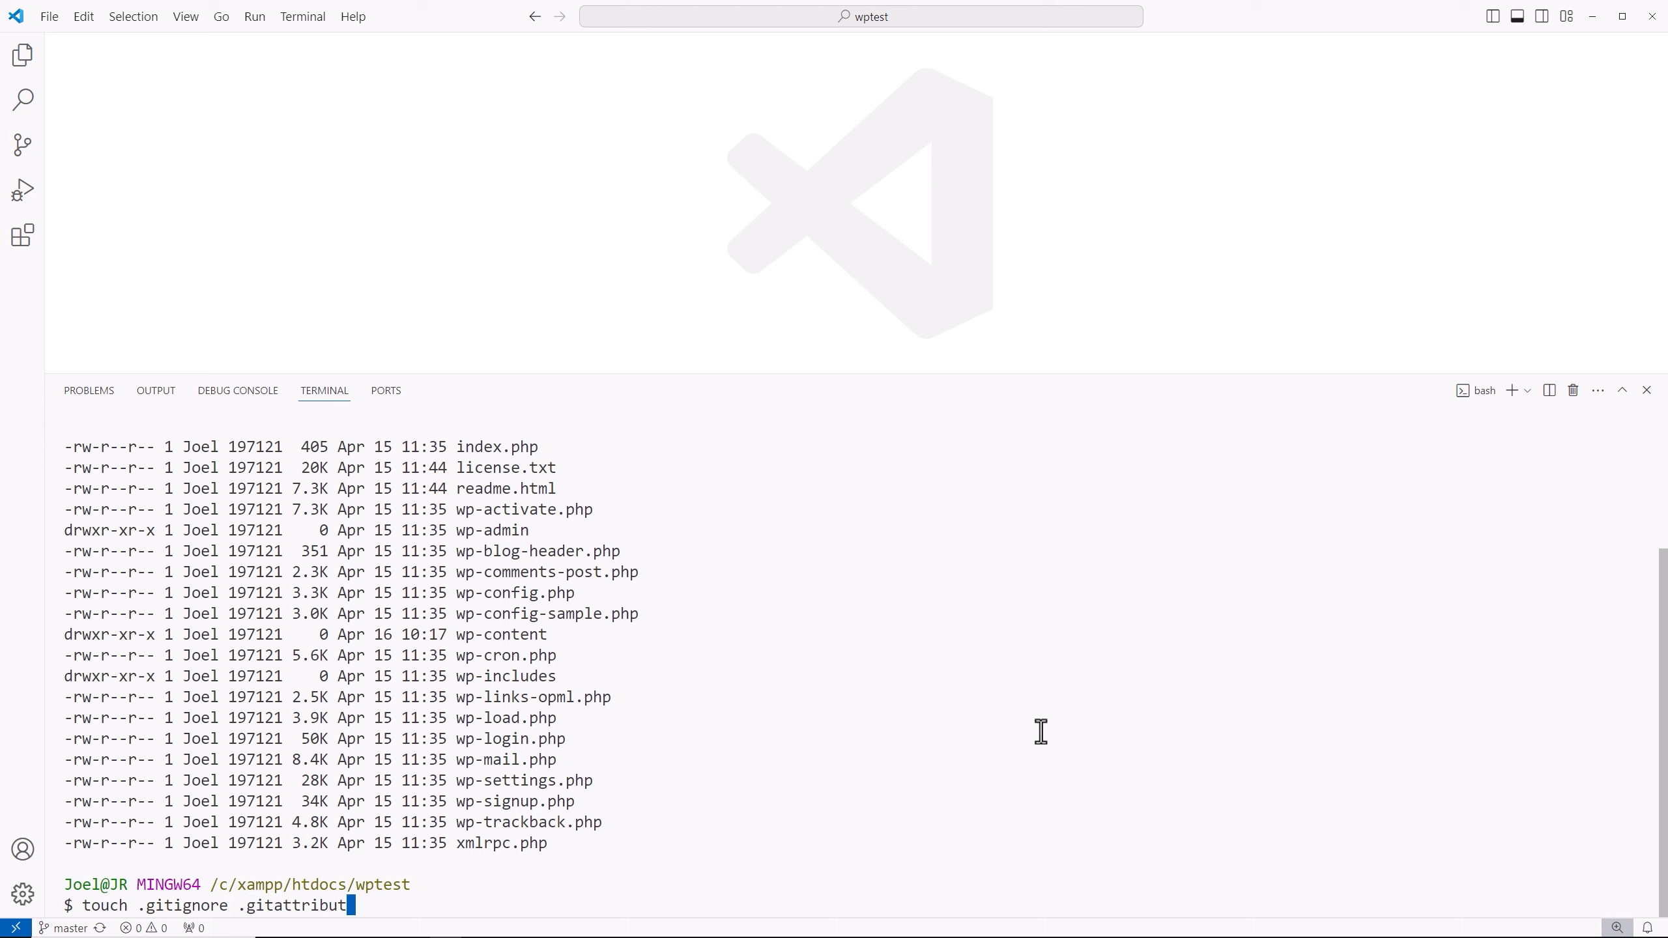
pyautogui.write('es')
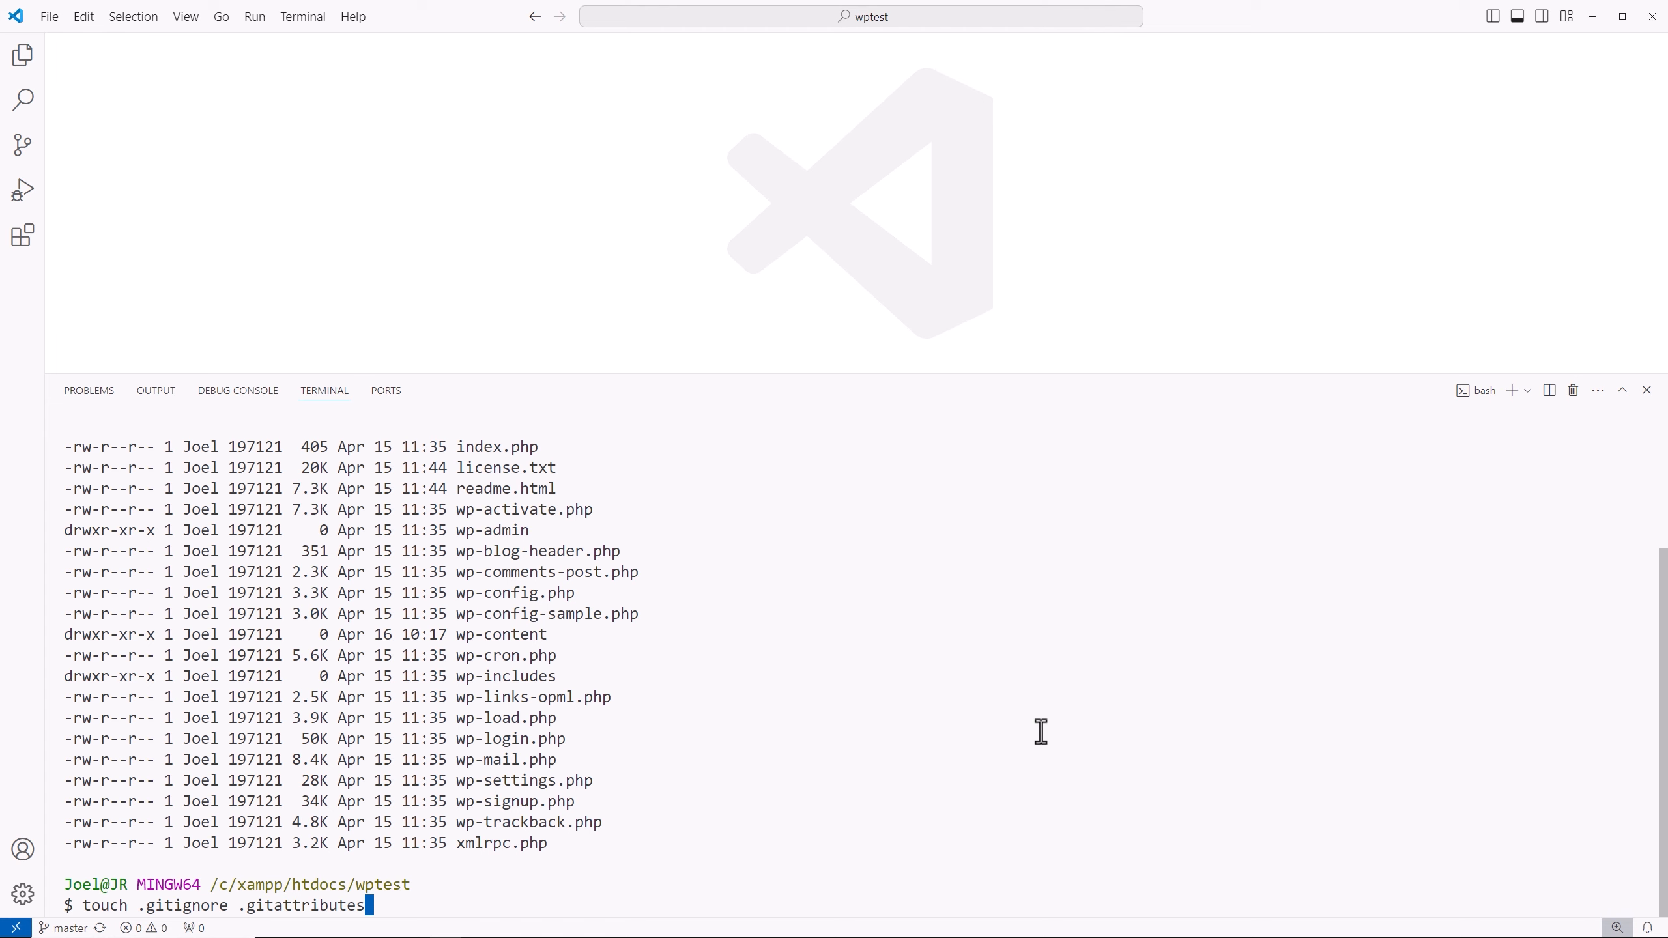
pyautogui.write('ls -lah')
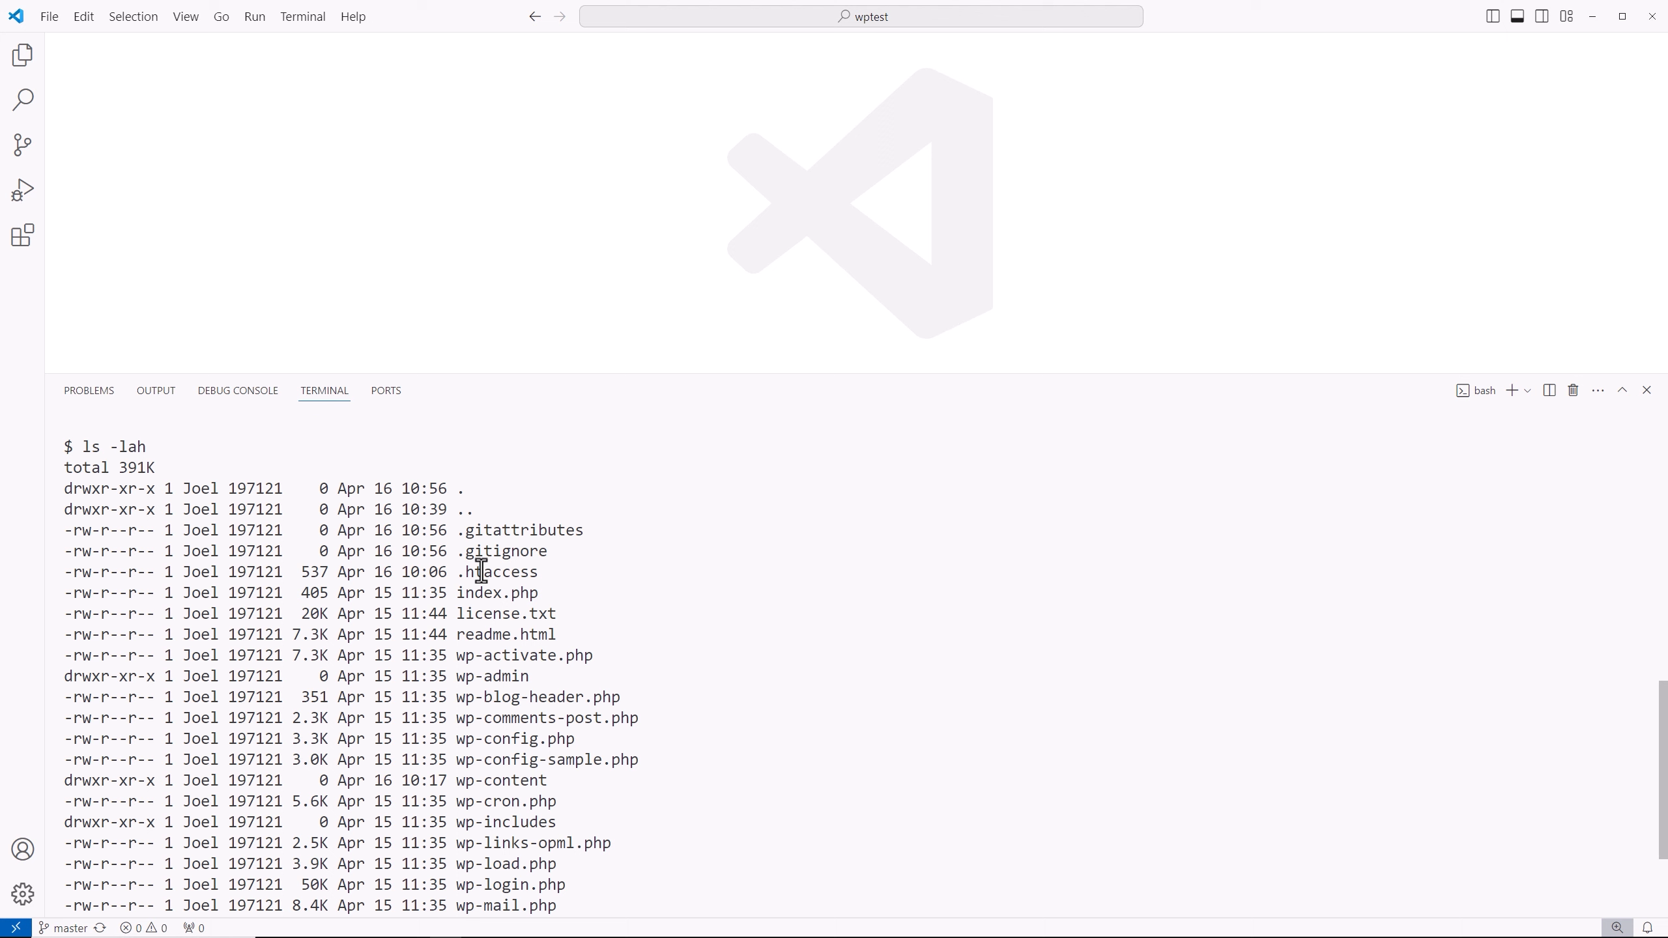
pyautogui.write('start .gitignore')
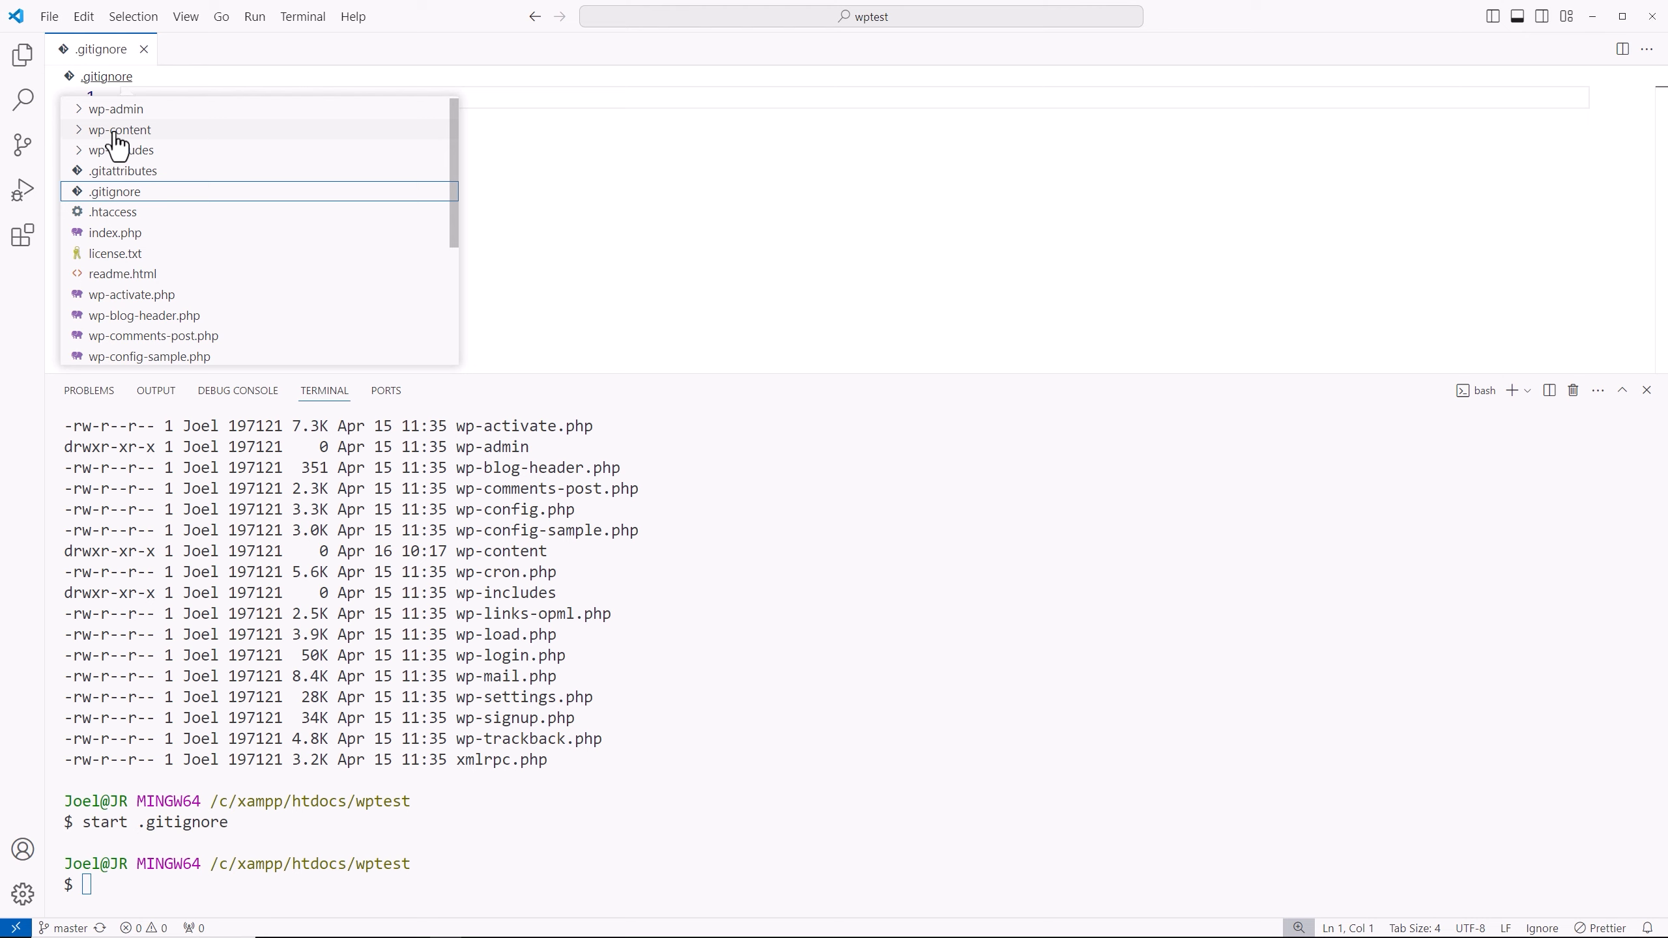
# Open the empty .gitattributes file in a second tab from the breadcrumb dropdown
pyautogui.click(123, 170)
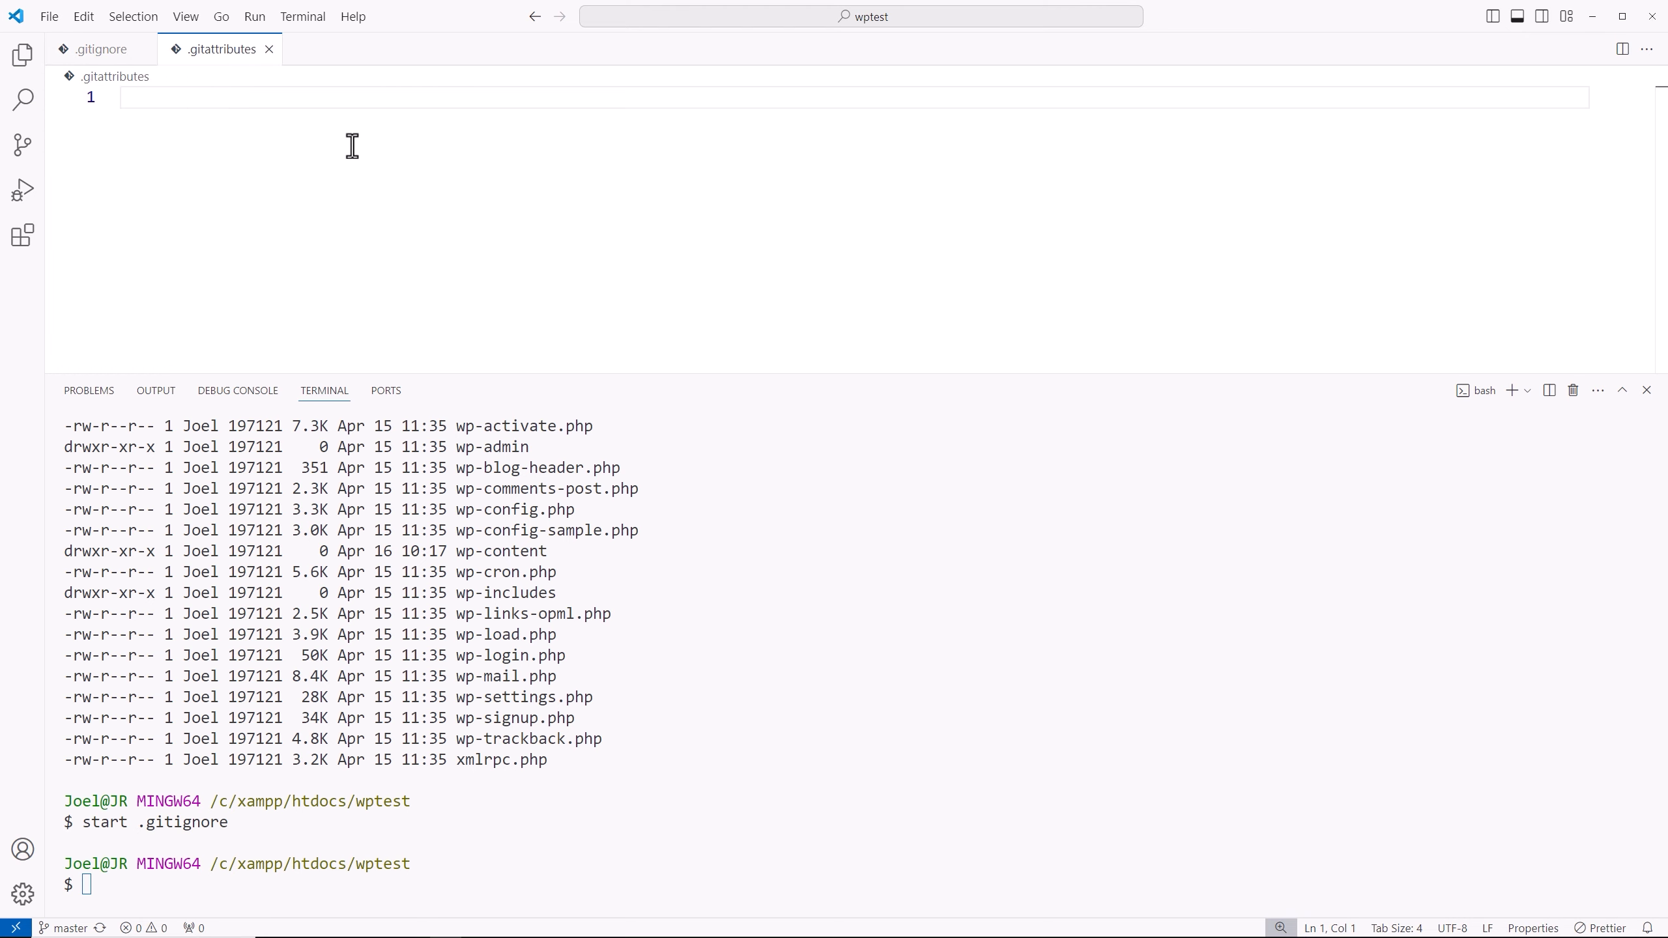
pyautogui.click(101, 49)
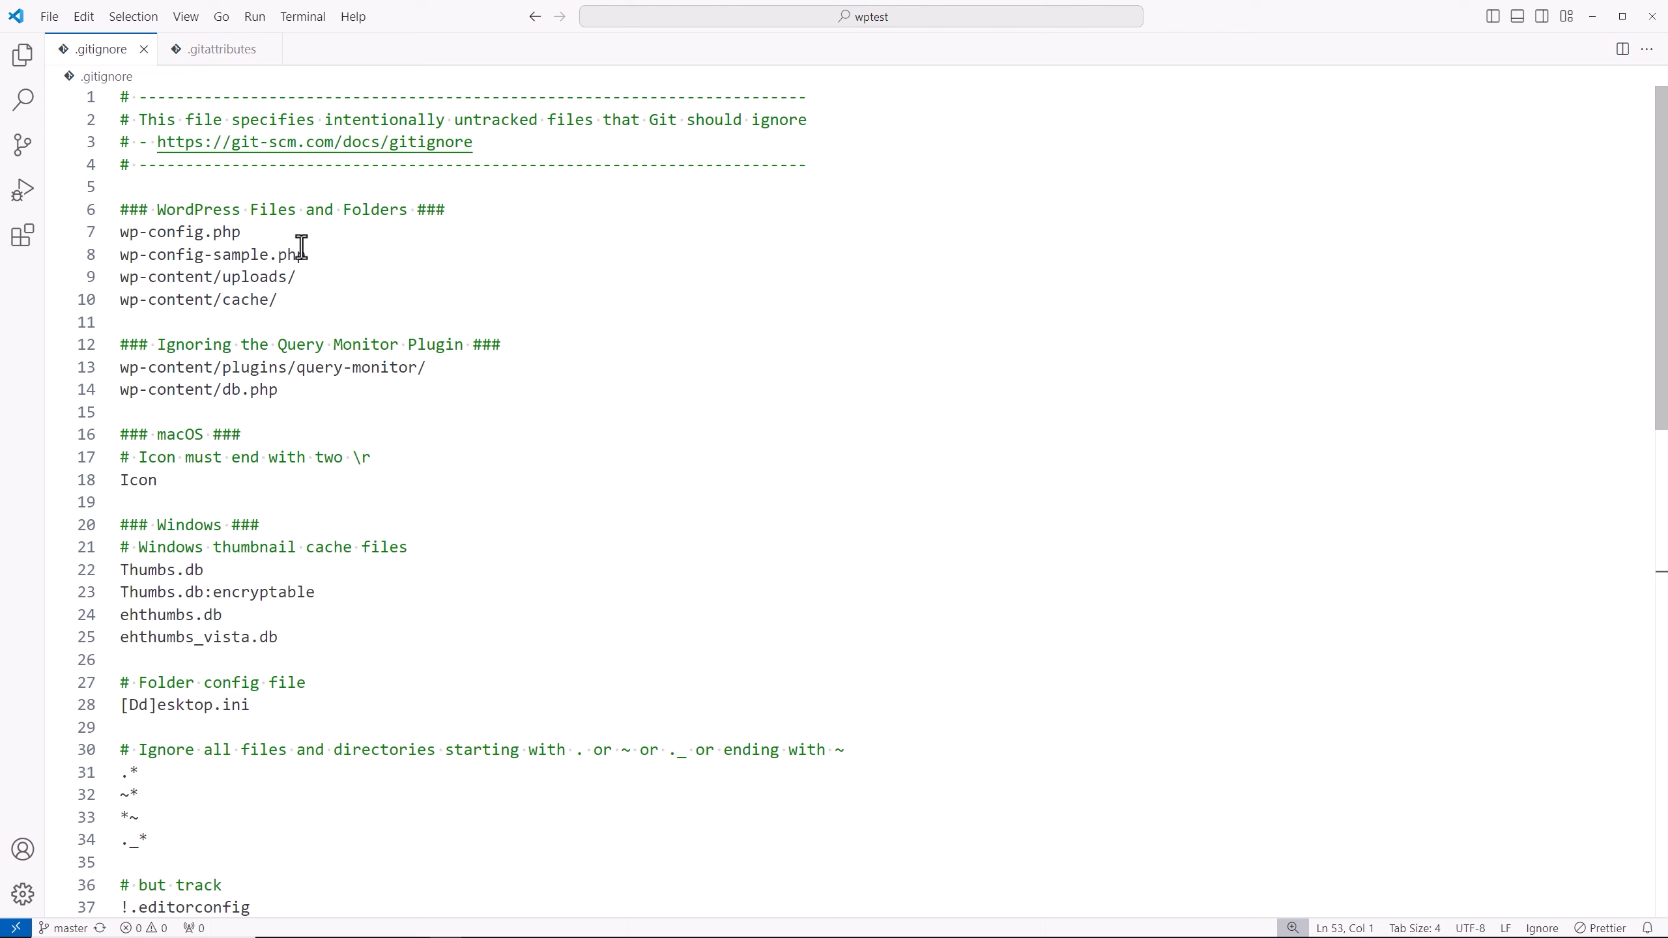
pyautogui.click(254, 254)
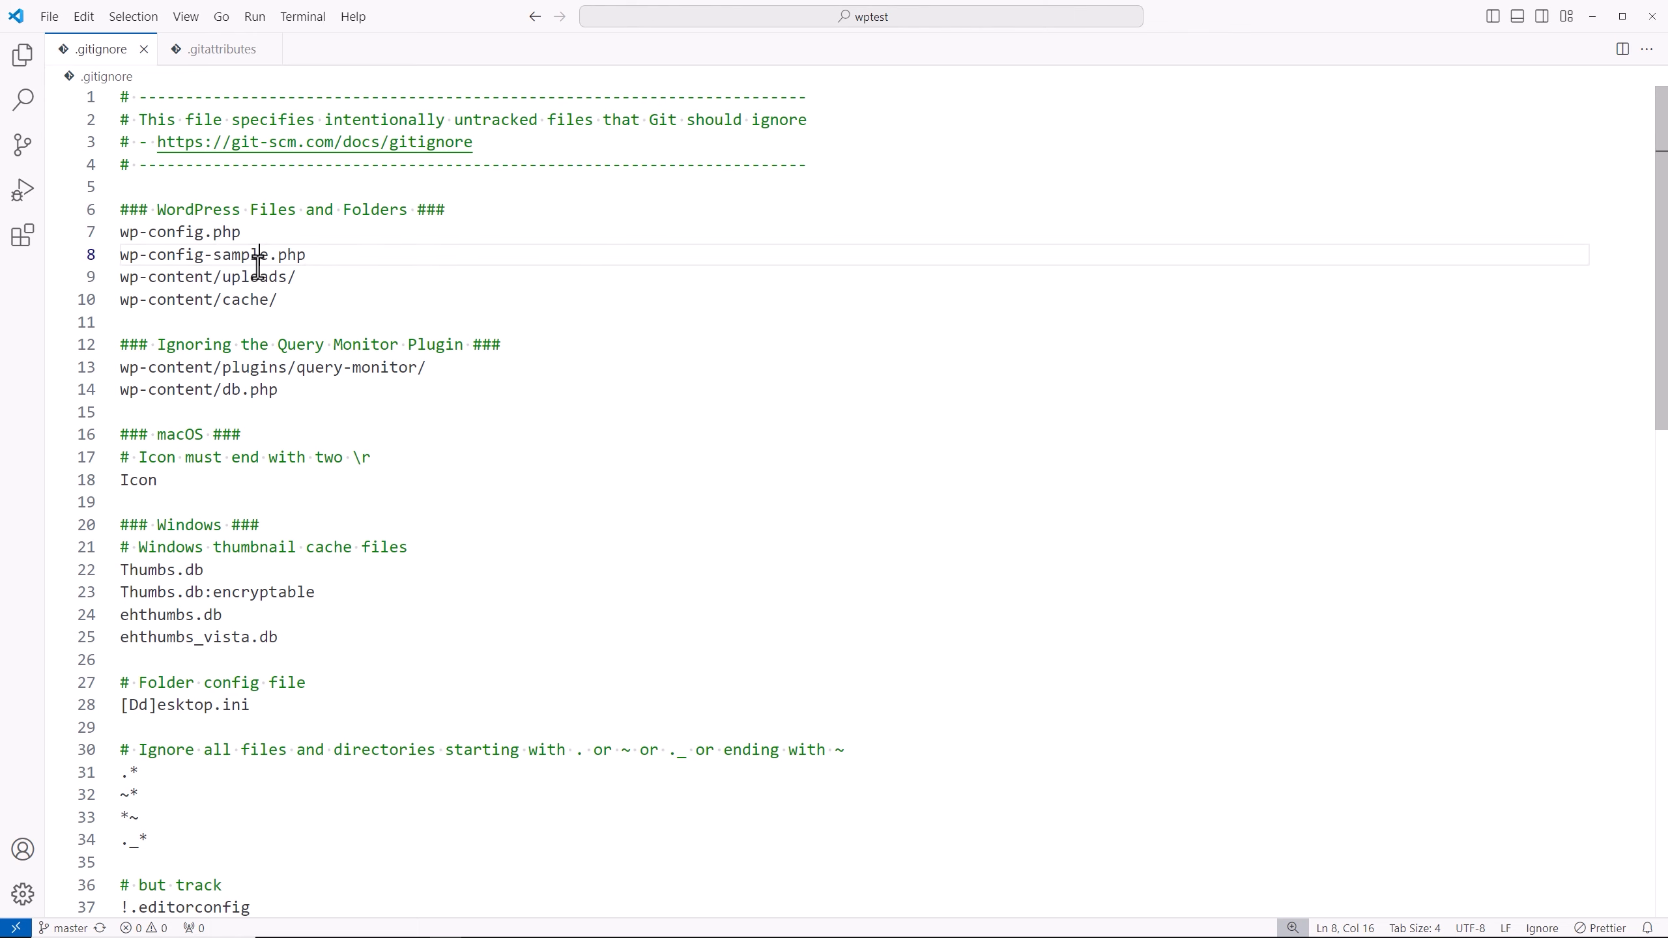
pyautogui.doubleClick(319, 367)
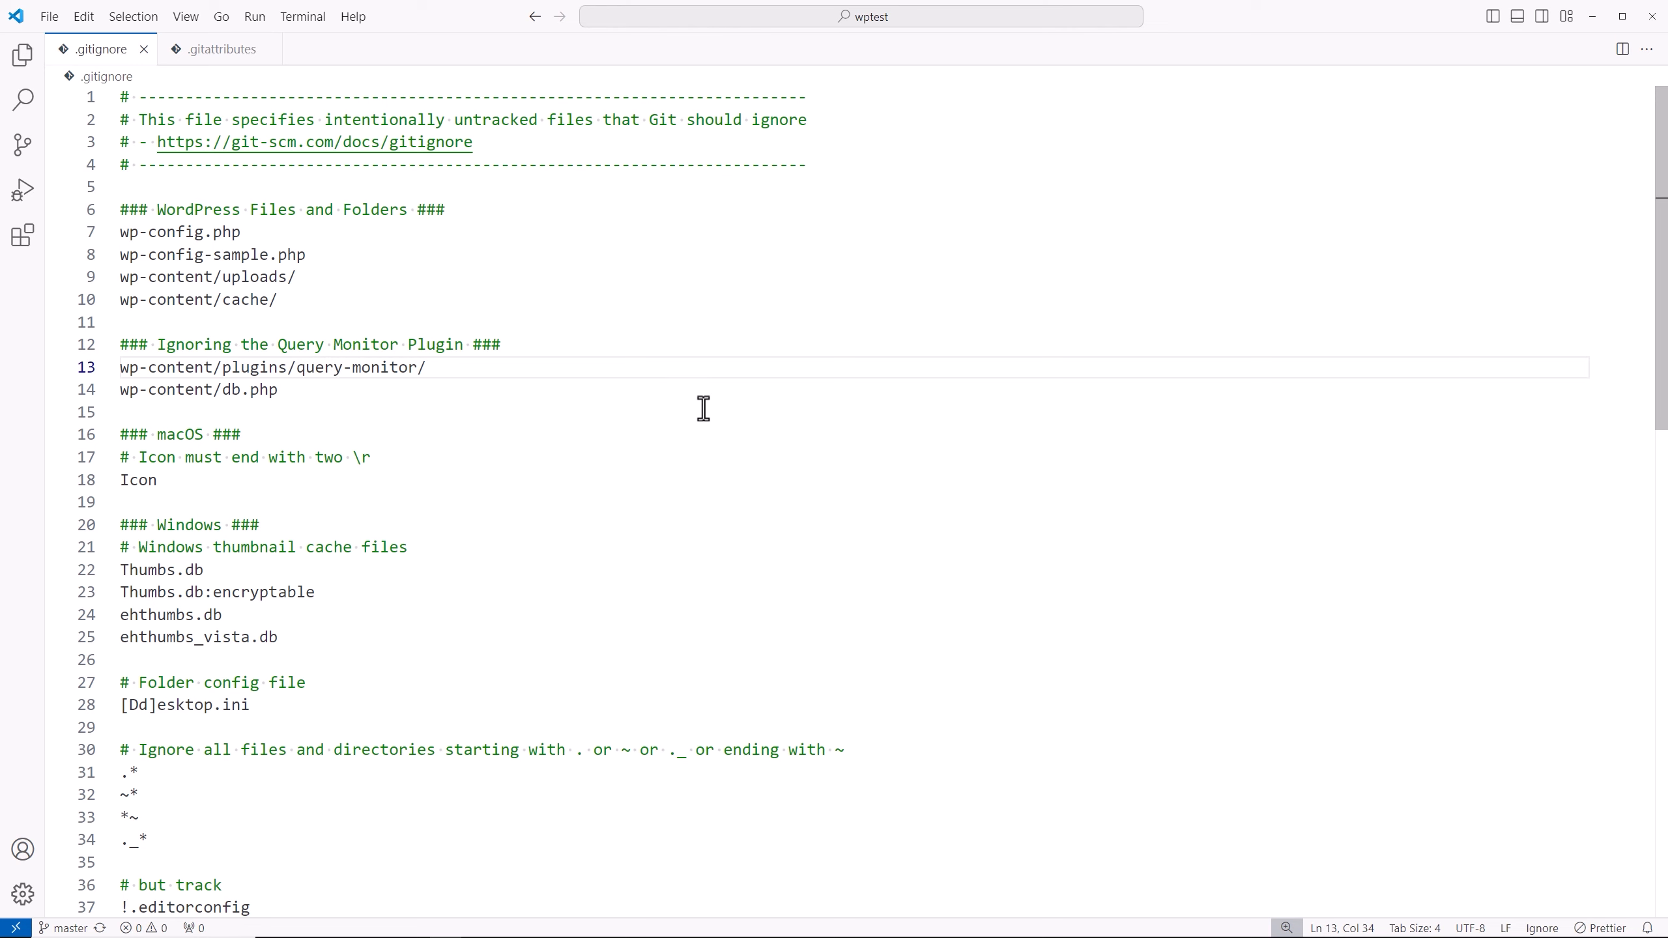
pyautogui.moveTo(616, 396)
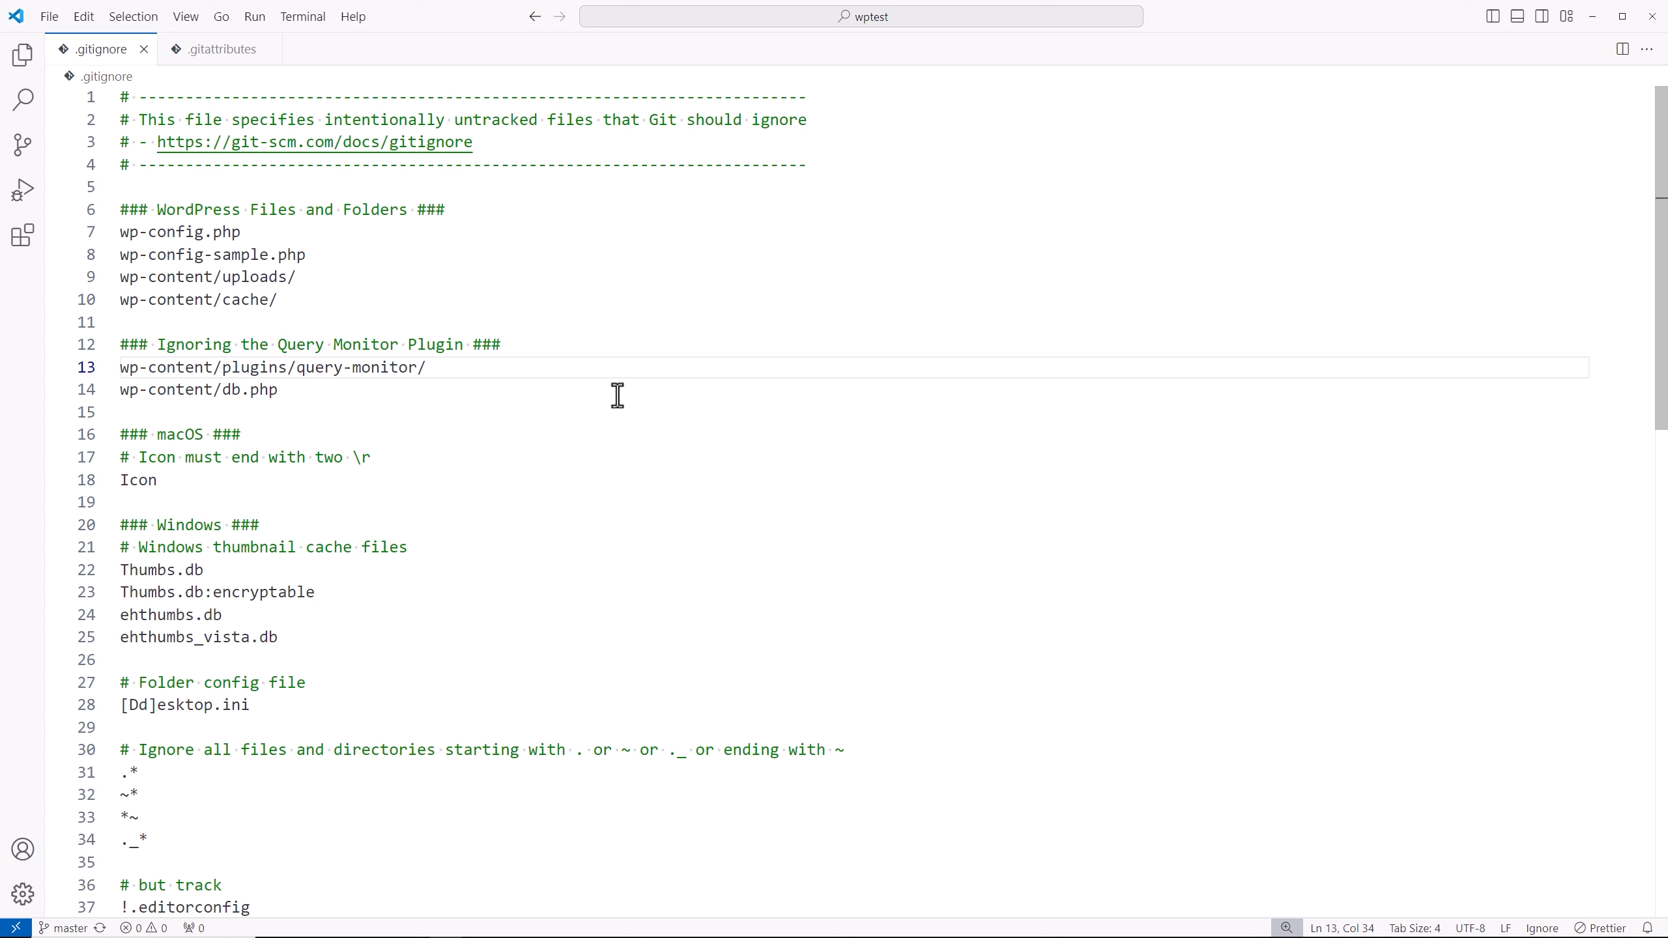
pyautogui.scroll(-3)
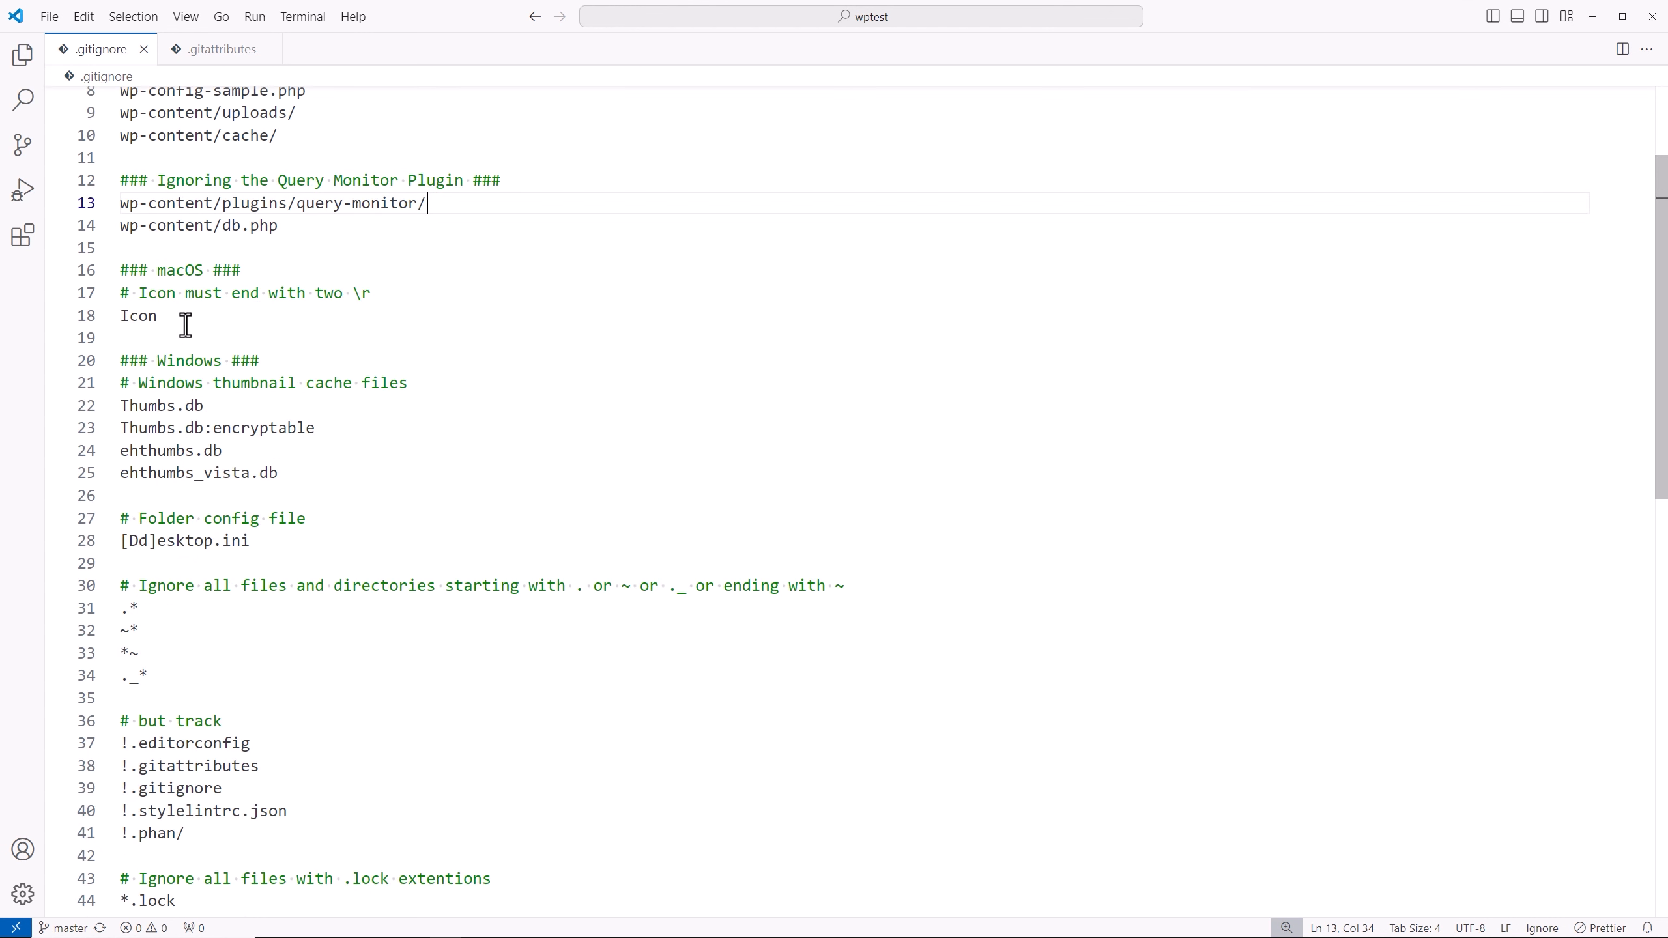
pyautogui.moveTo(577, 407)
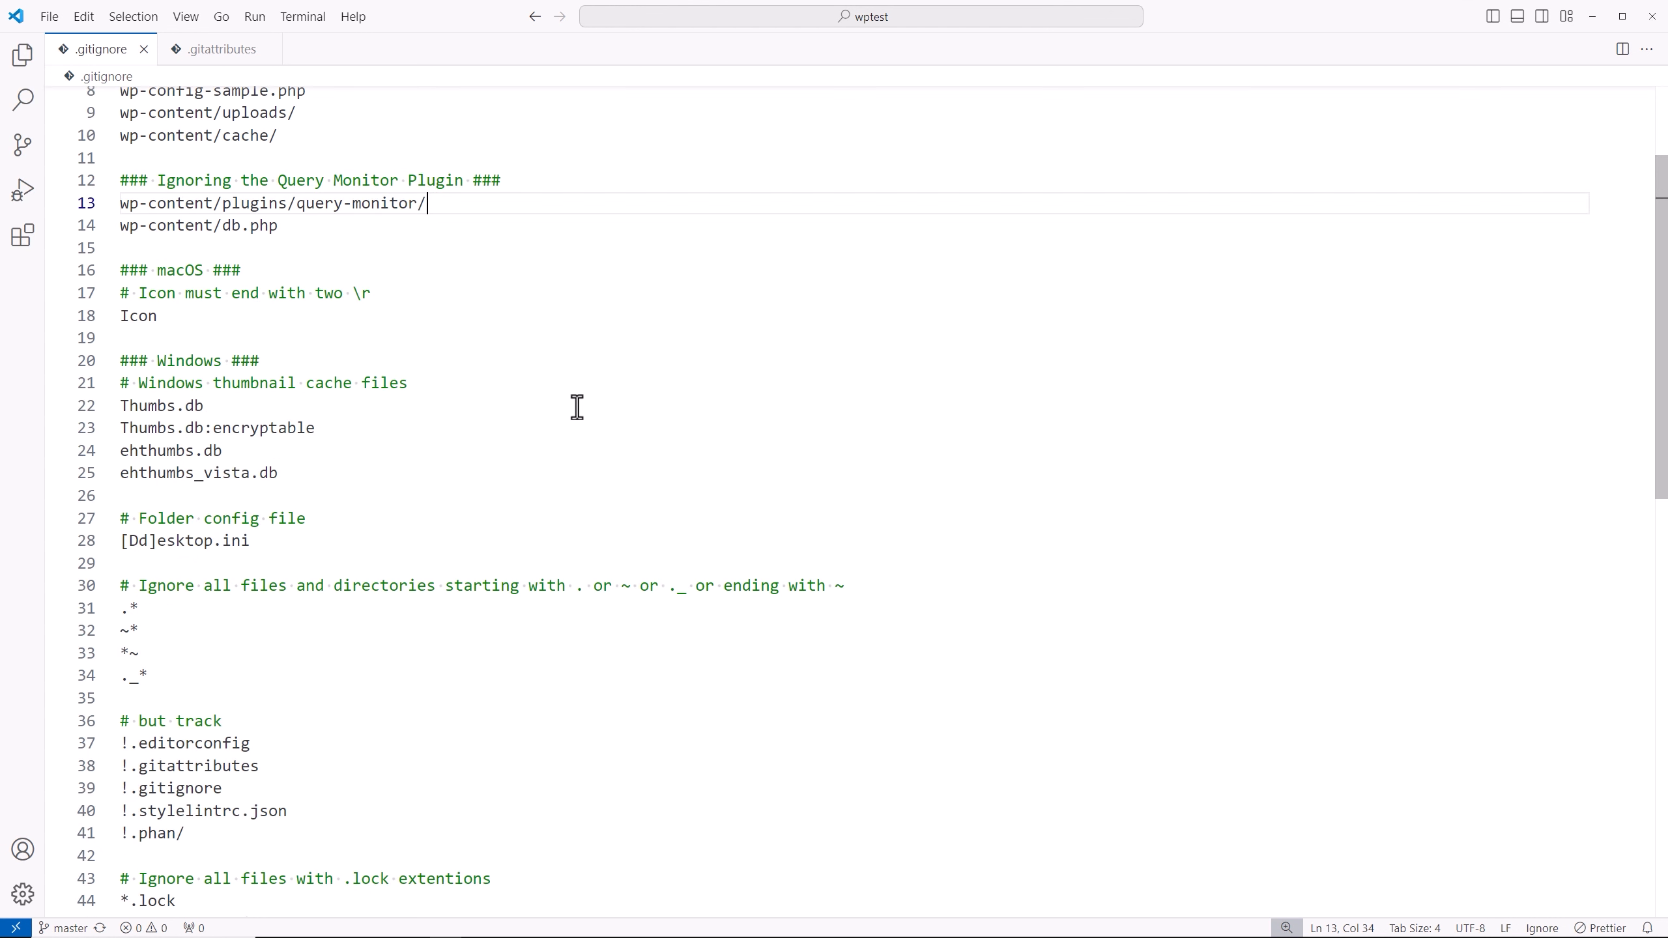
pyautogui.scroll(-3)
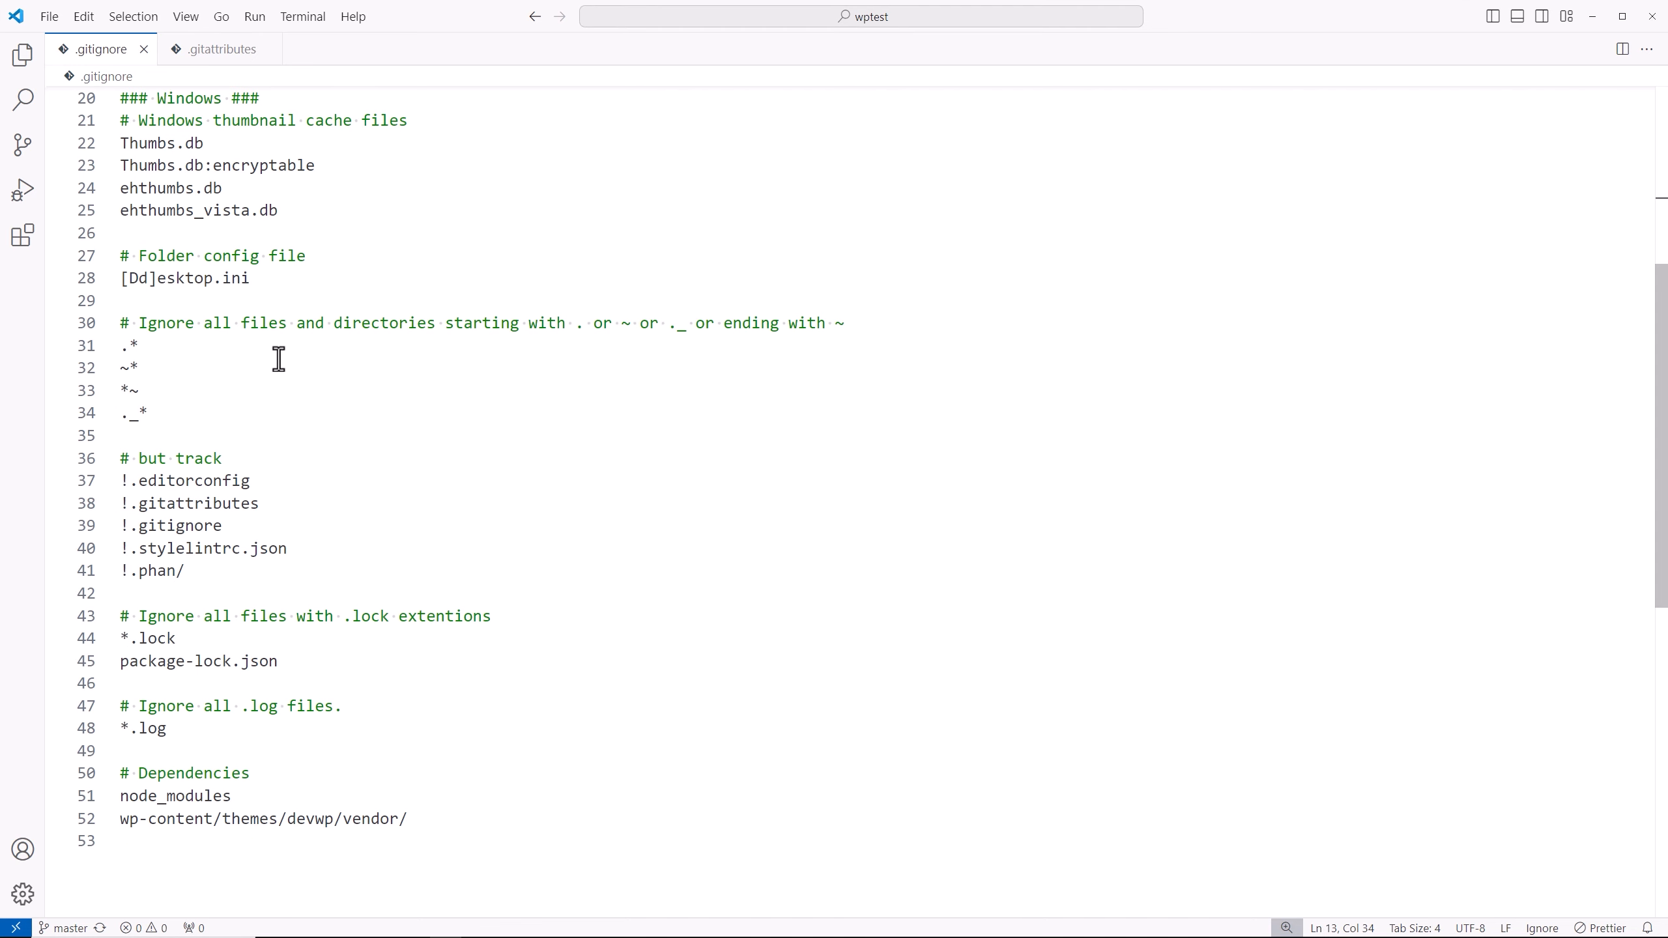
pyautogui.moveTo(632, 363)
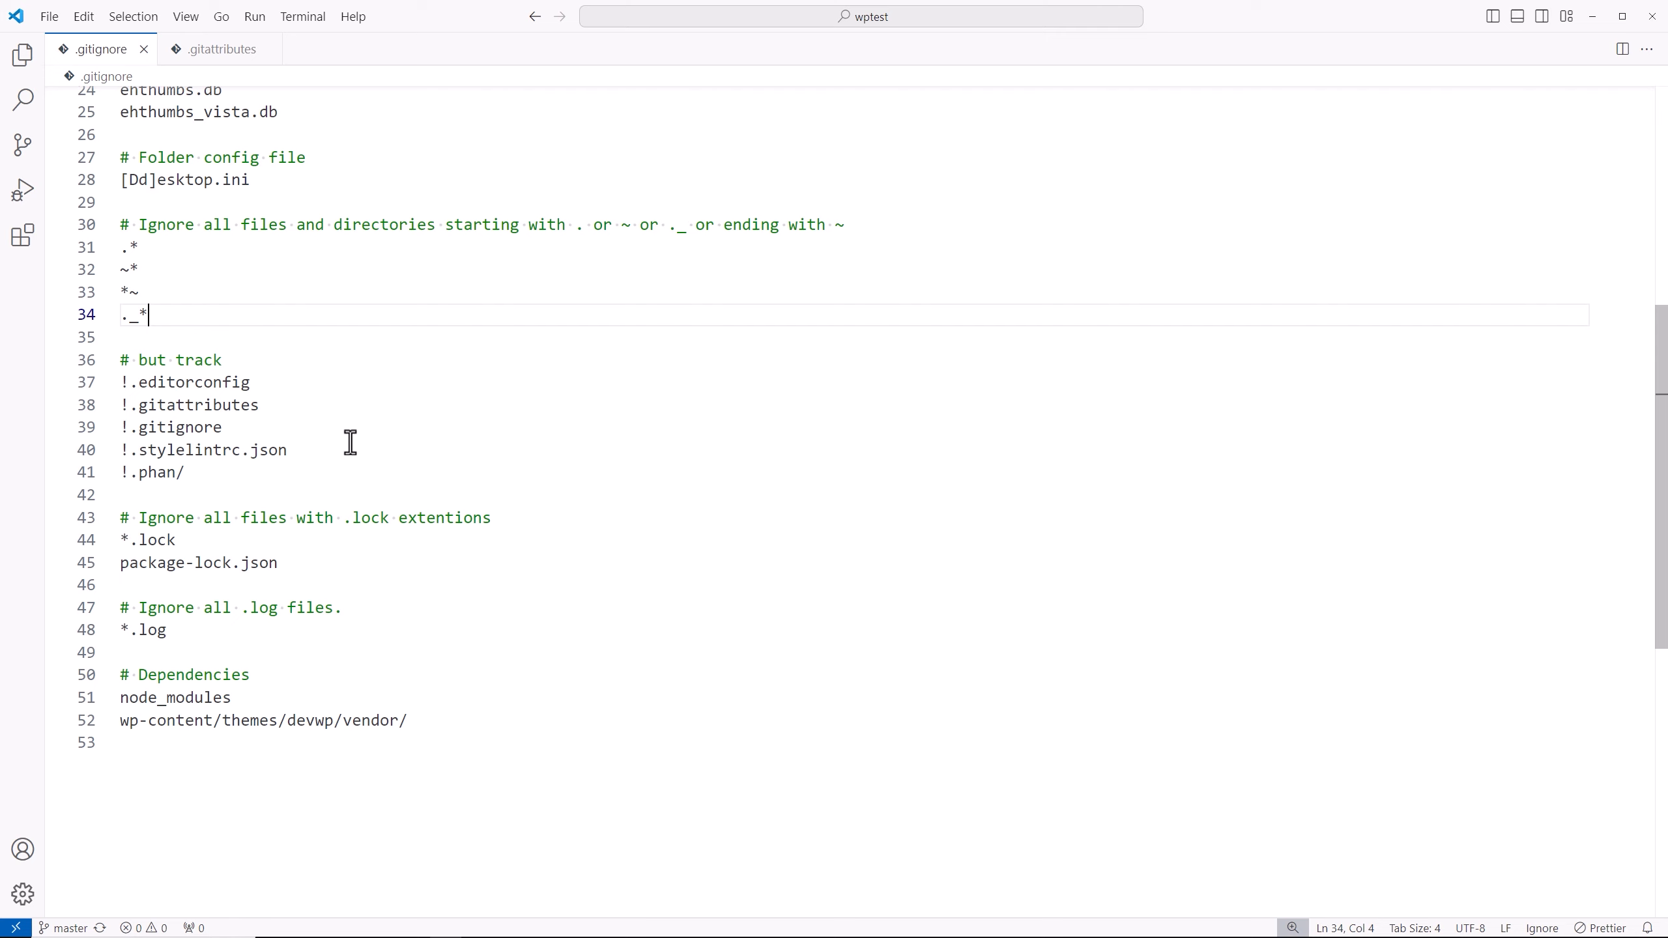
pyautogui.moveTo(179, 391)
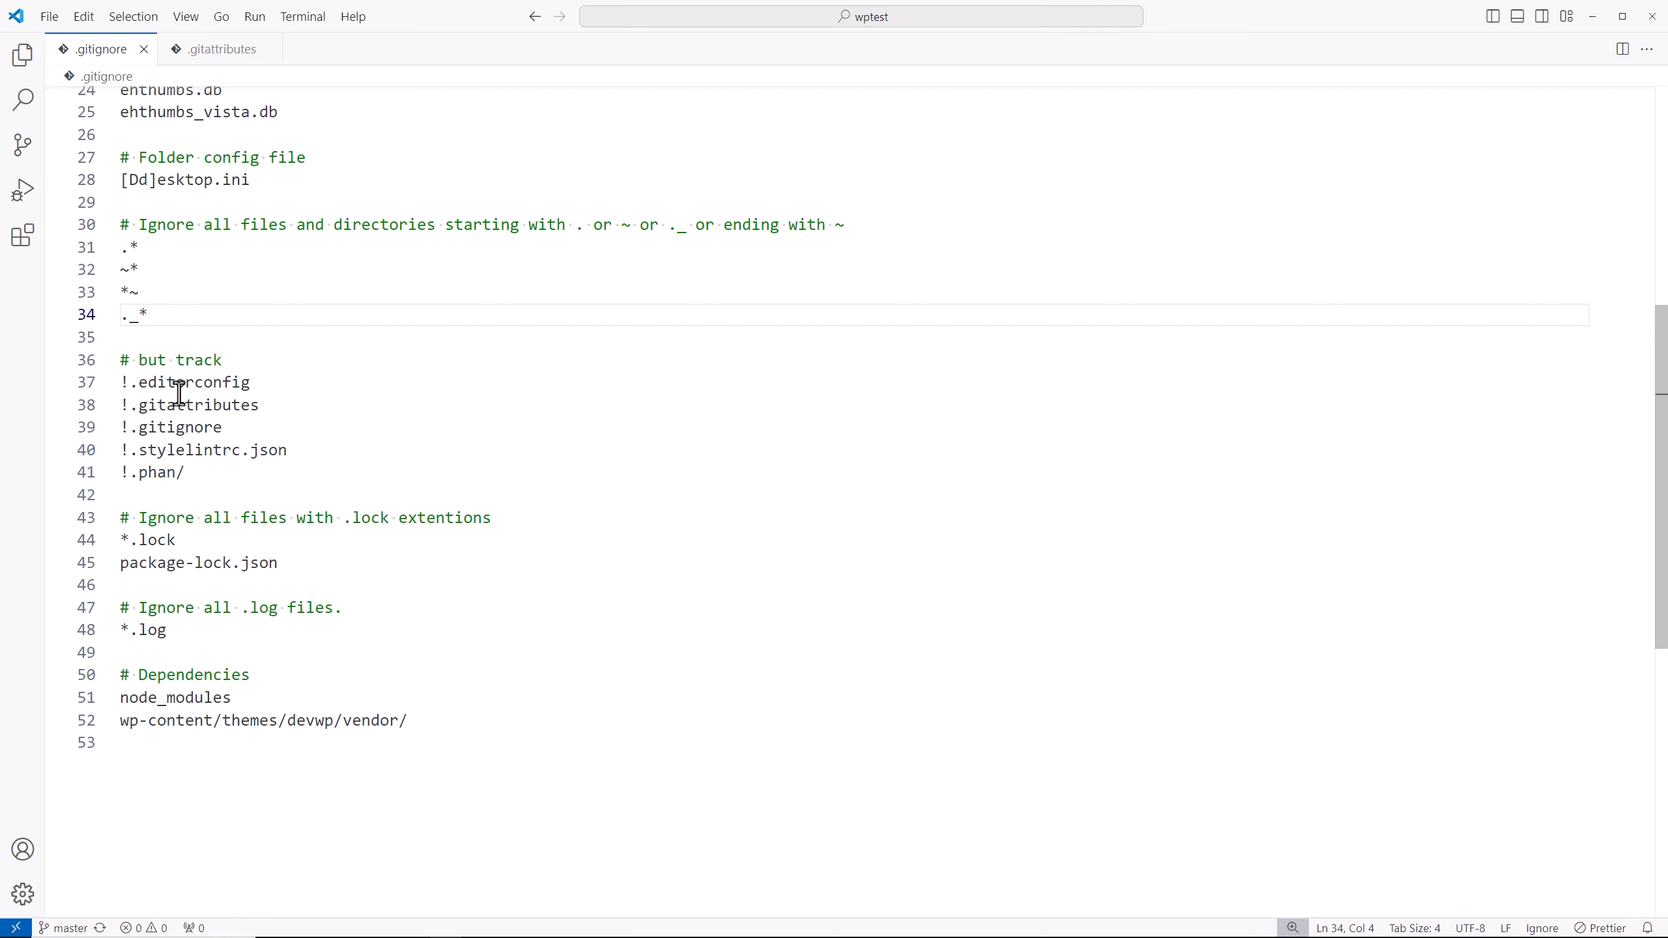
pyautogui.doubleClick(198, 405)
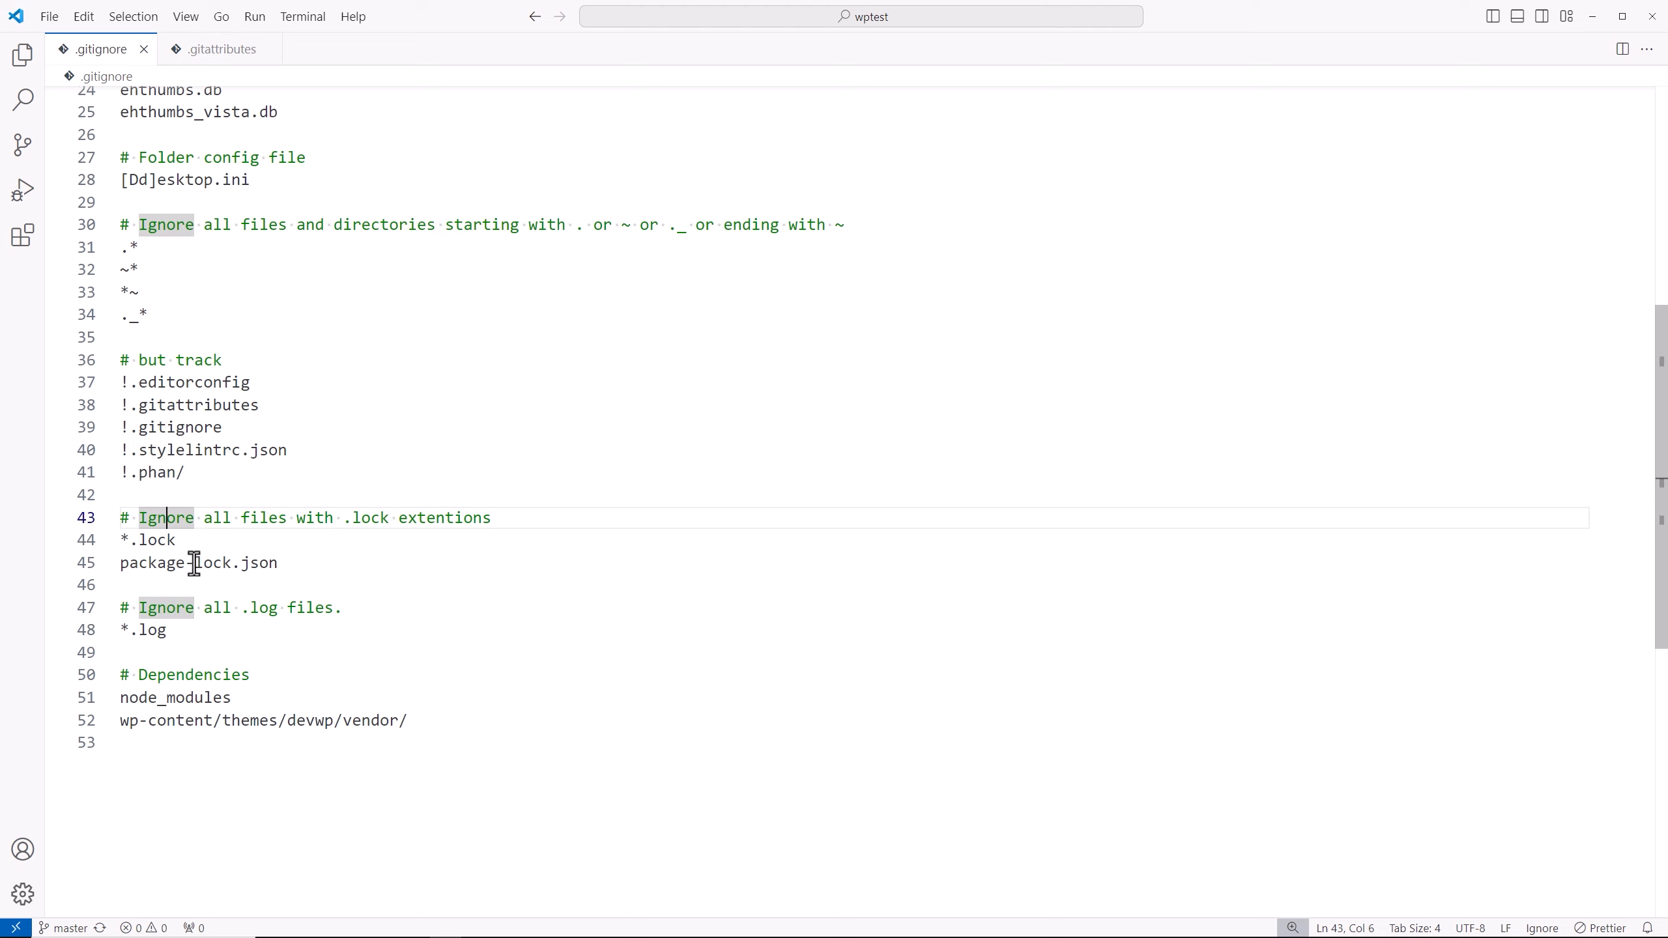
pyautogui.doubleClick(156, 539)
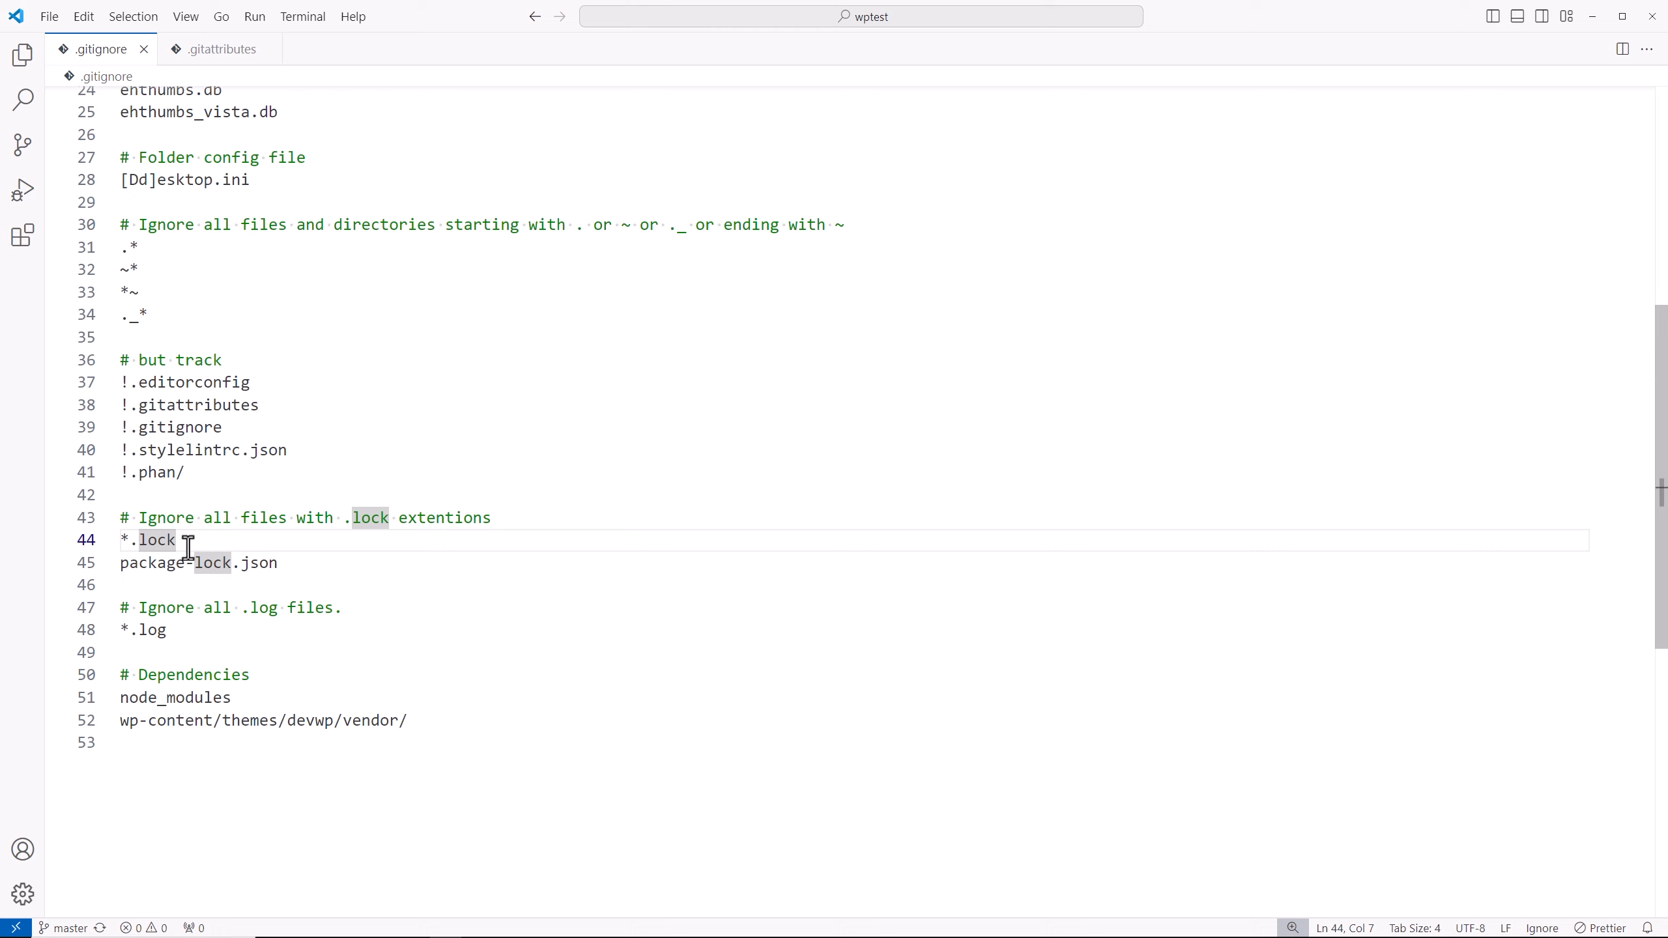
pyautogui.click(152, 630)
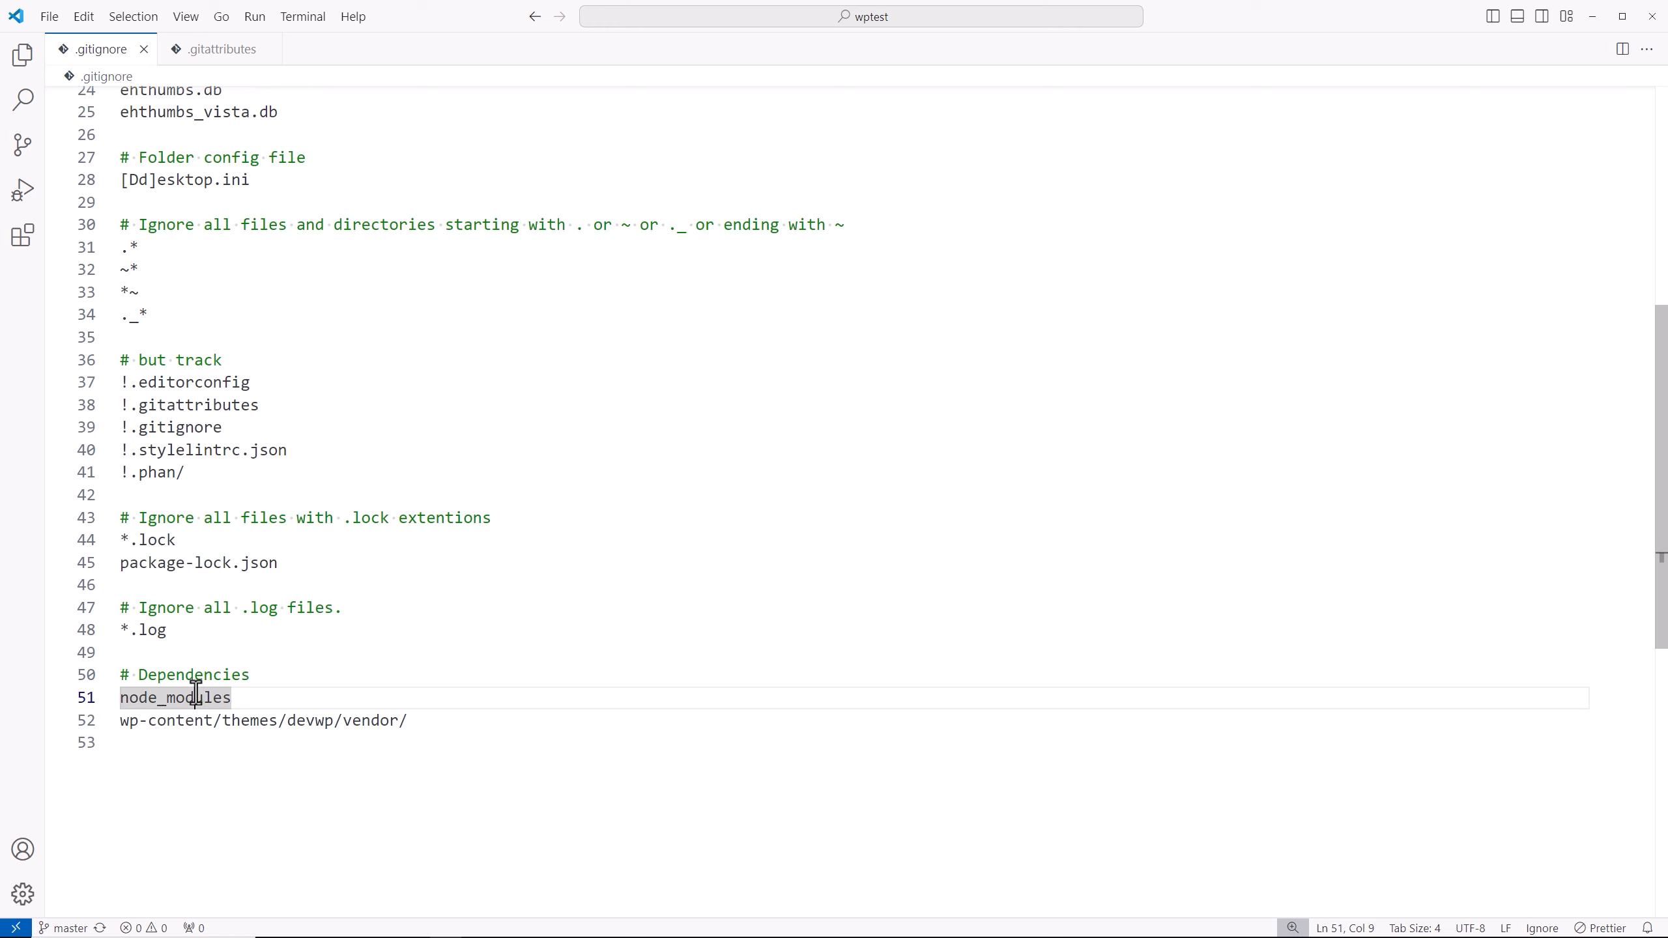
pyautogui.doubleClick(174, 697)
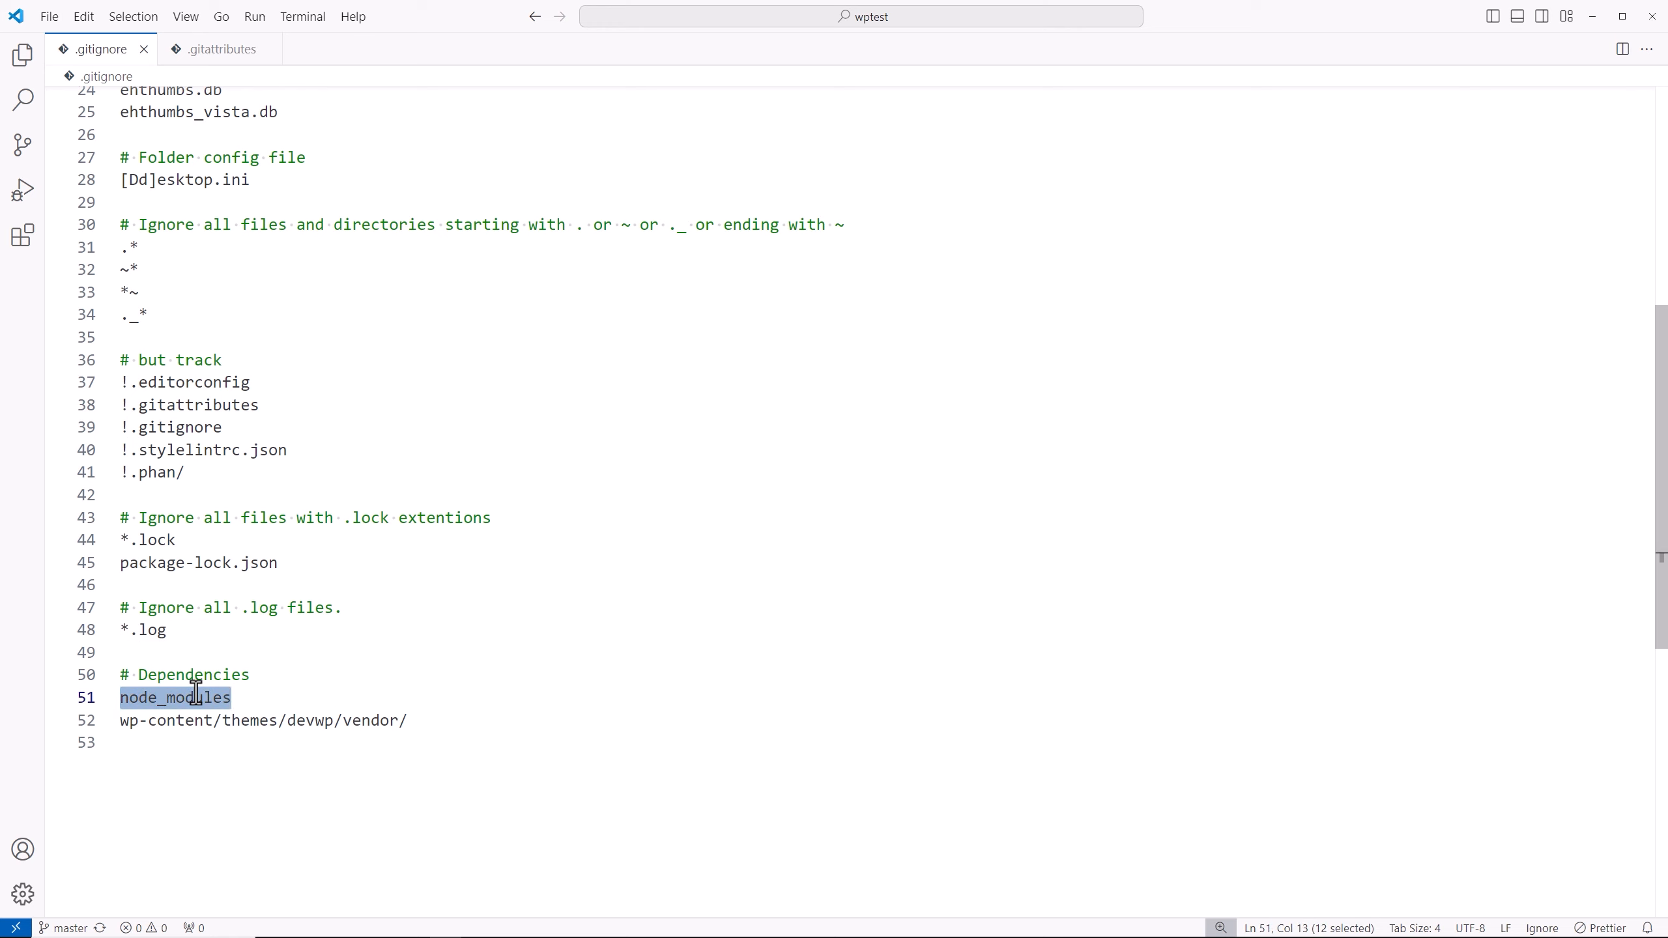
pyautogui.doubleClick(311, 720)
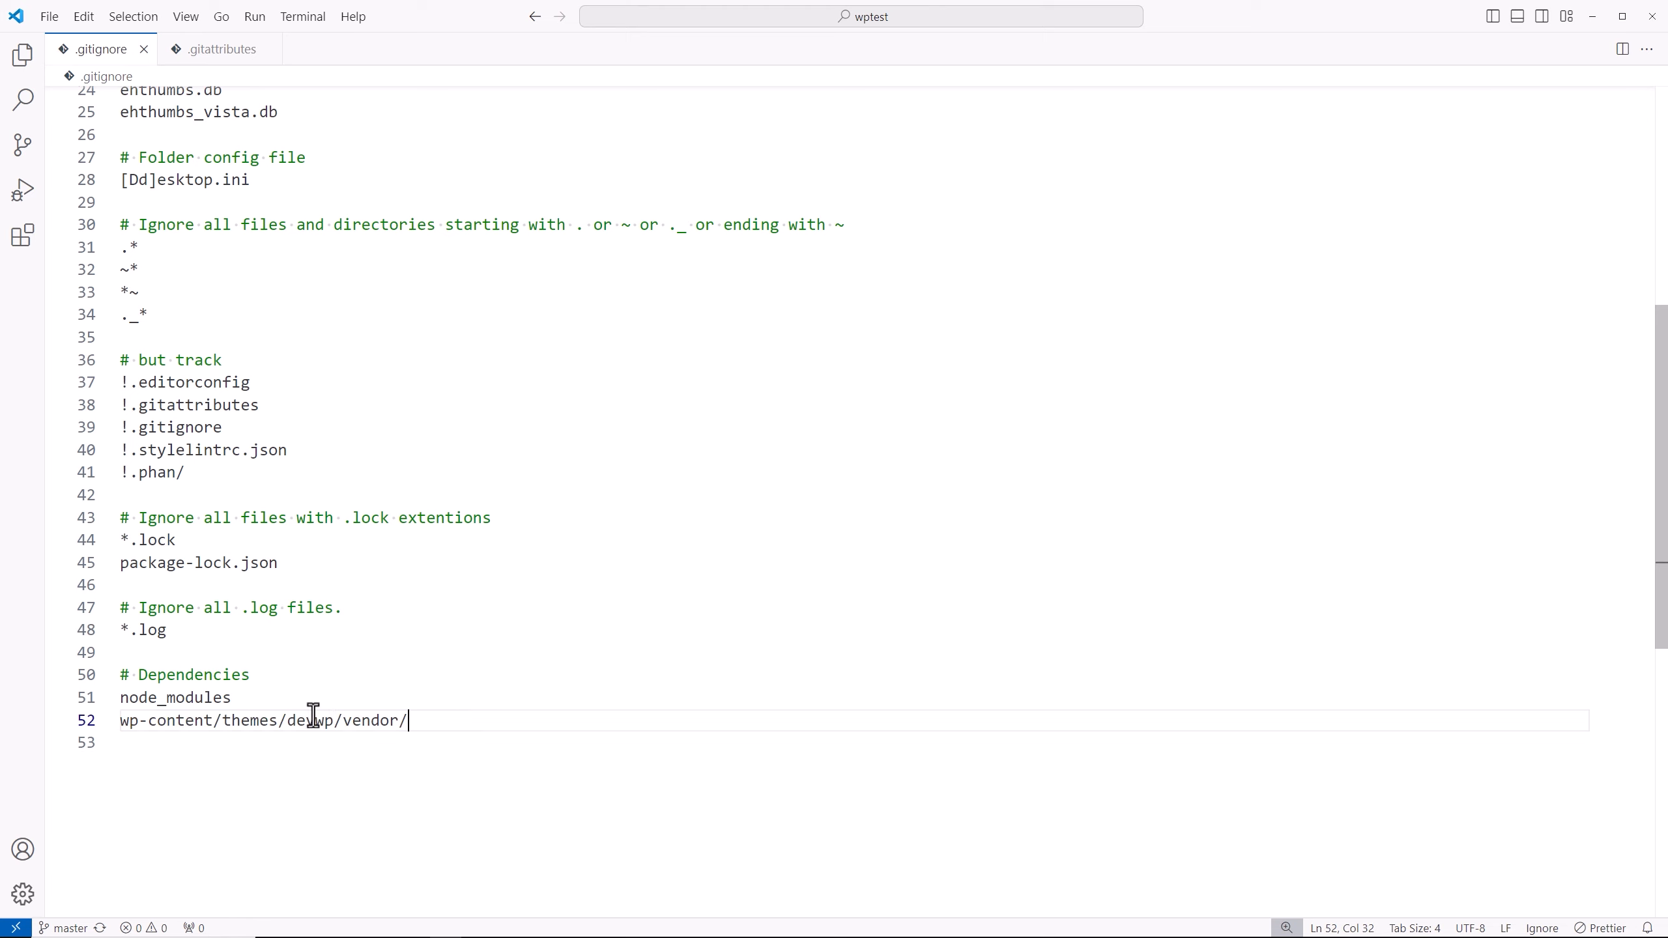
# Replace 'devwp' with '_s' in the line 52 vendor path rule
pyautogui.doubleClick(308, 720)
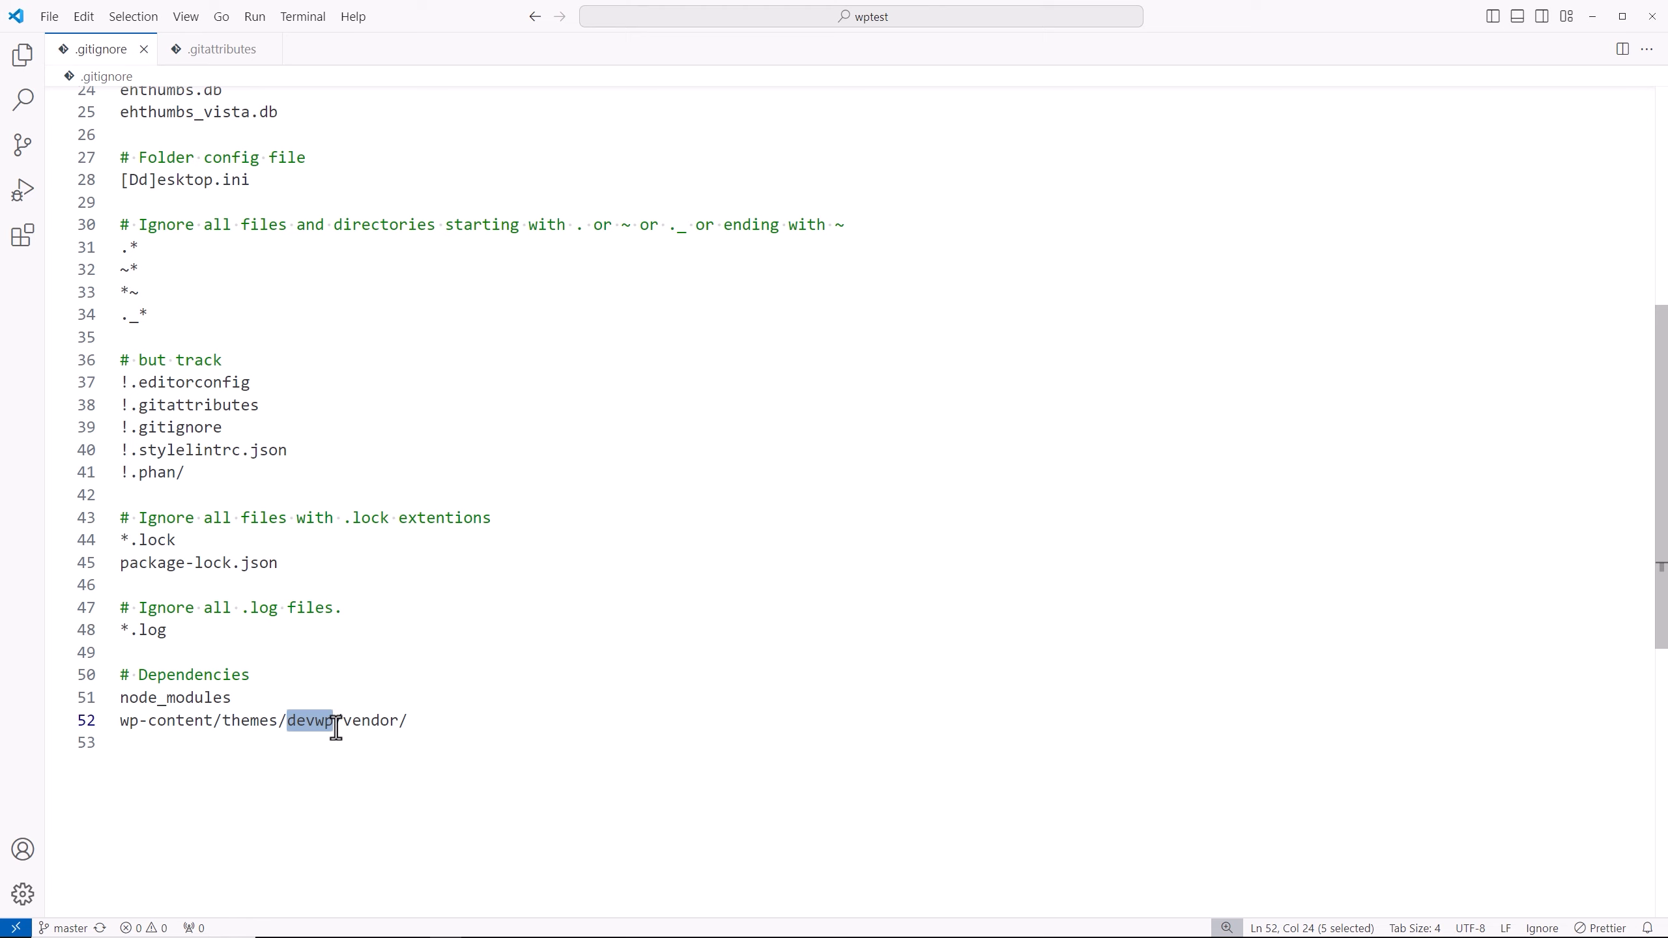
pyautogui.write('_s')
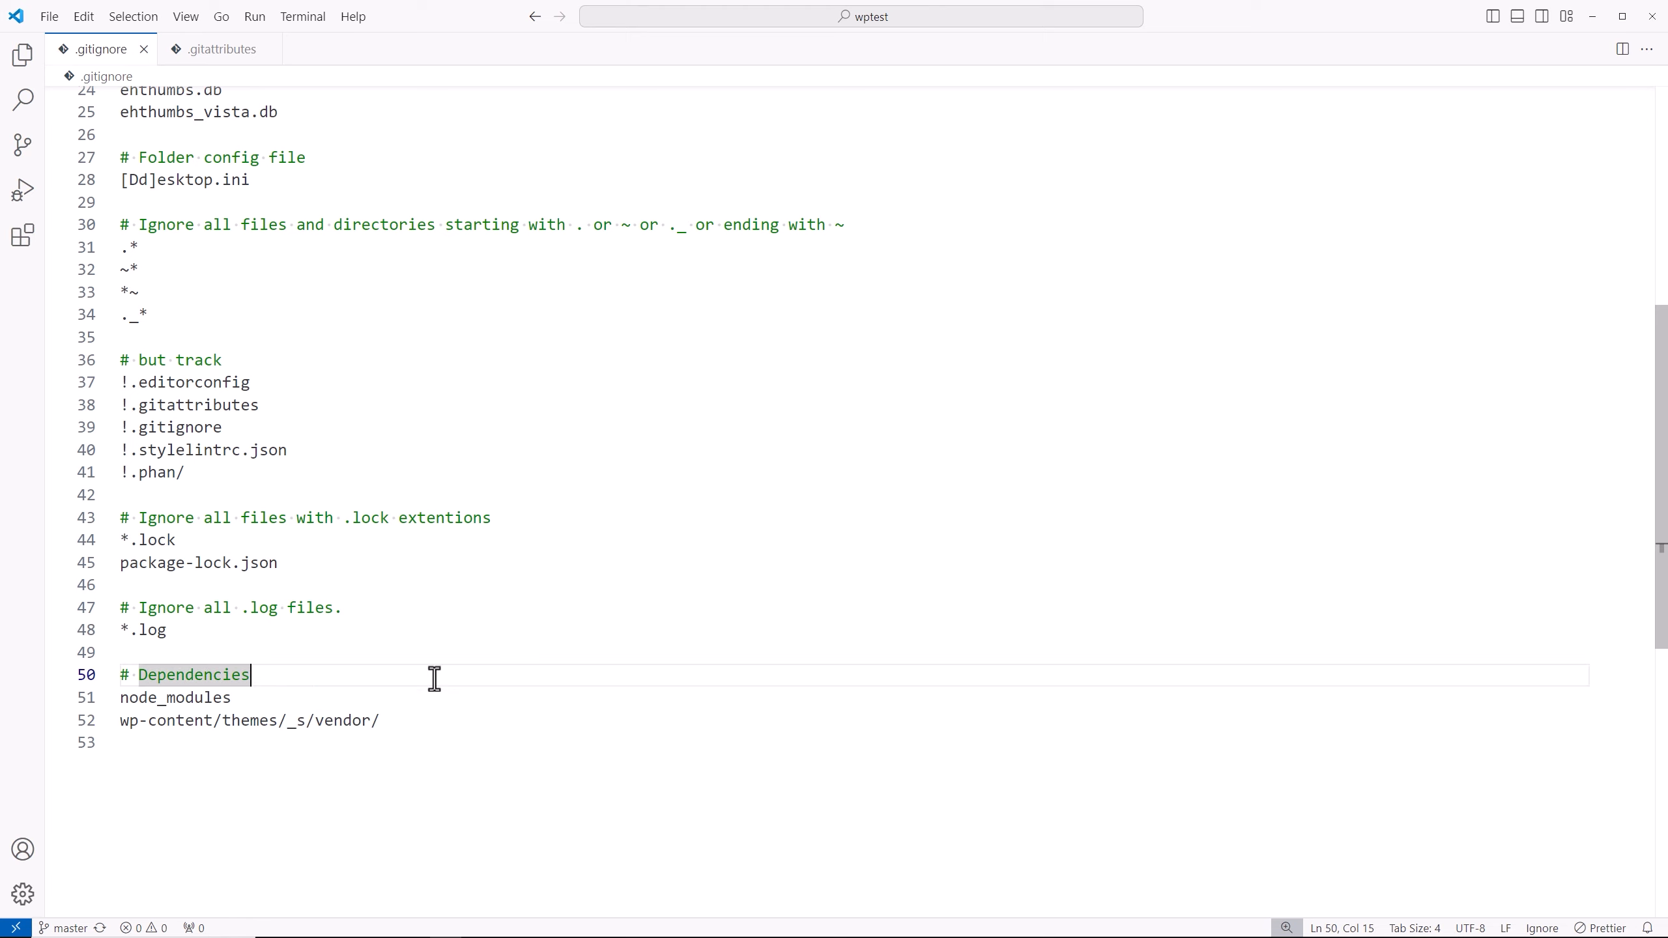
pyautogui.doubleClick(342, 720)
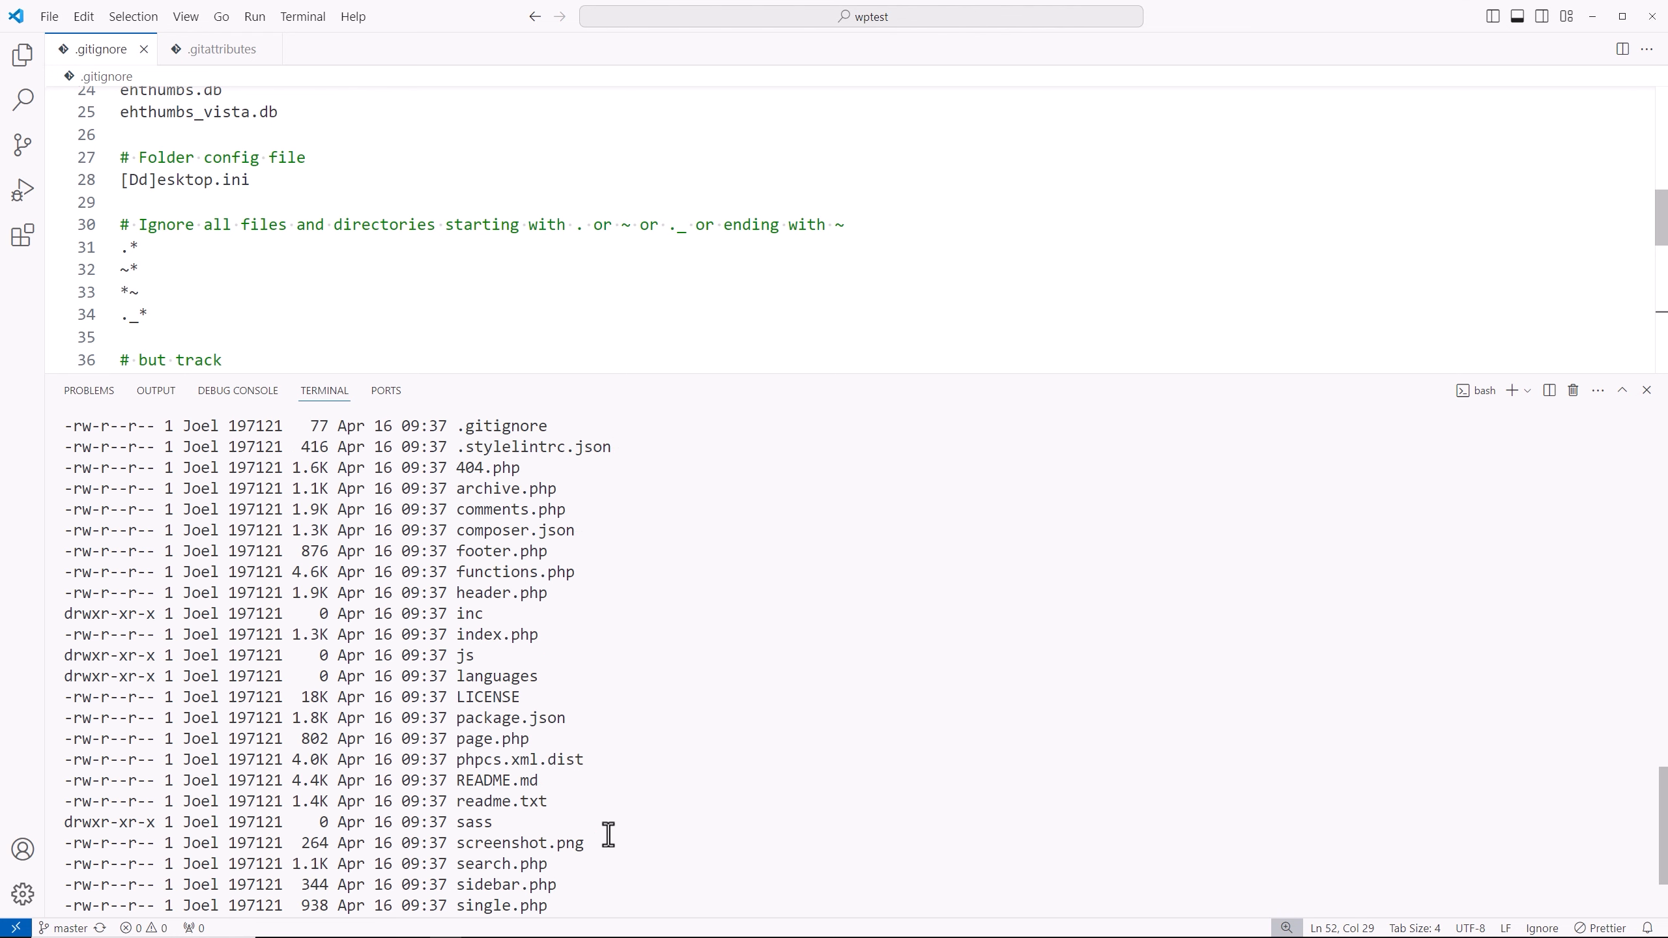
pyautogui.scroll(-3)
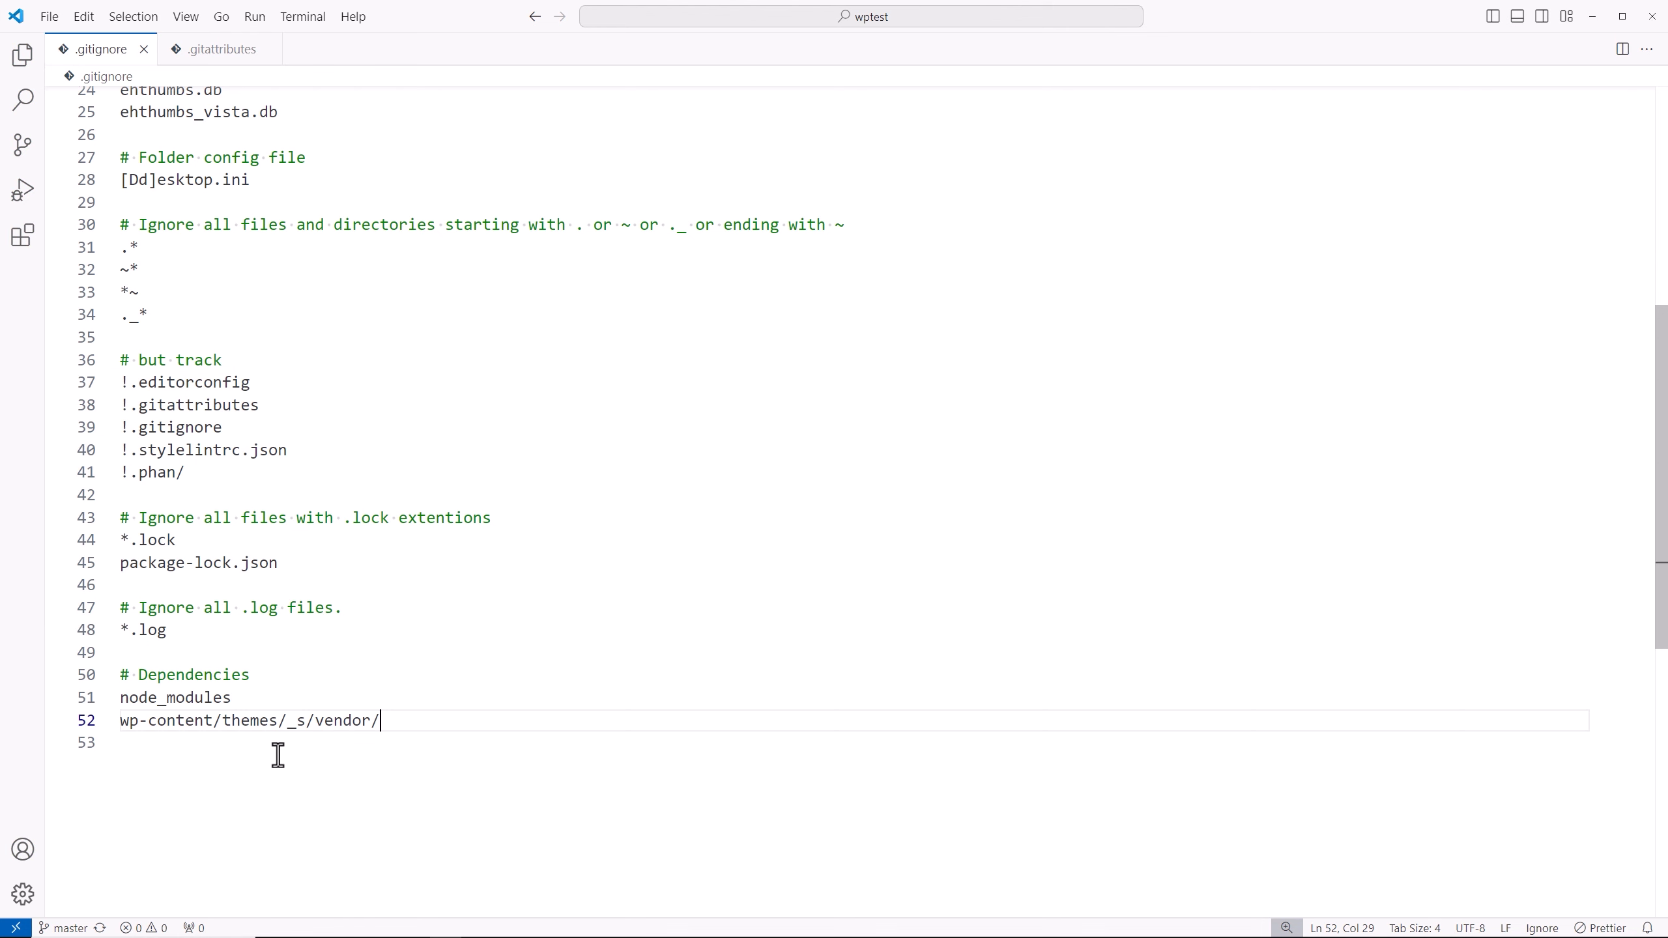
pyautogui.moveTo(376, 771)
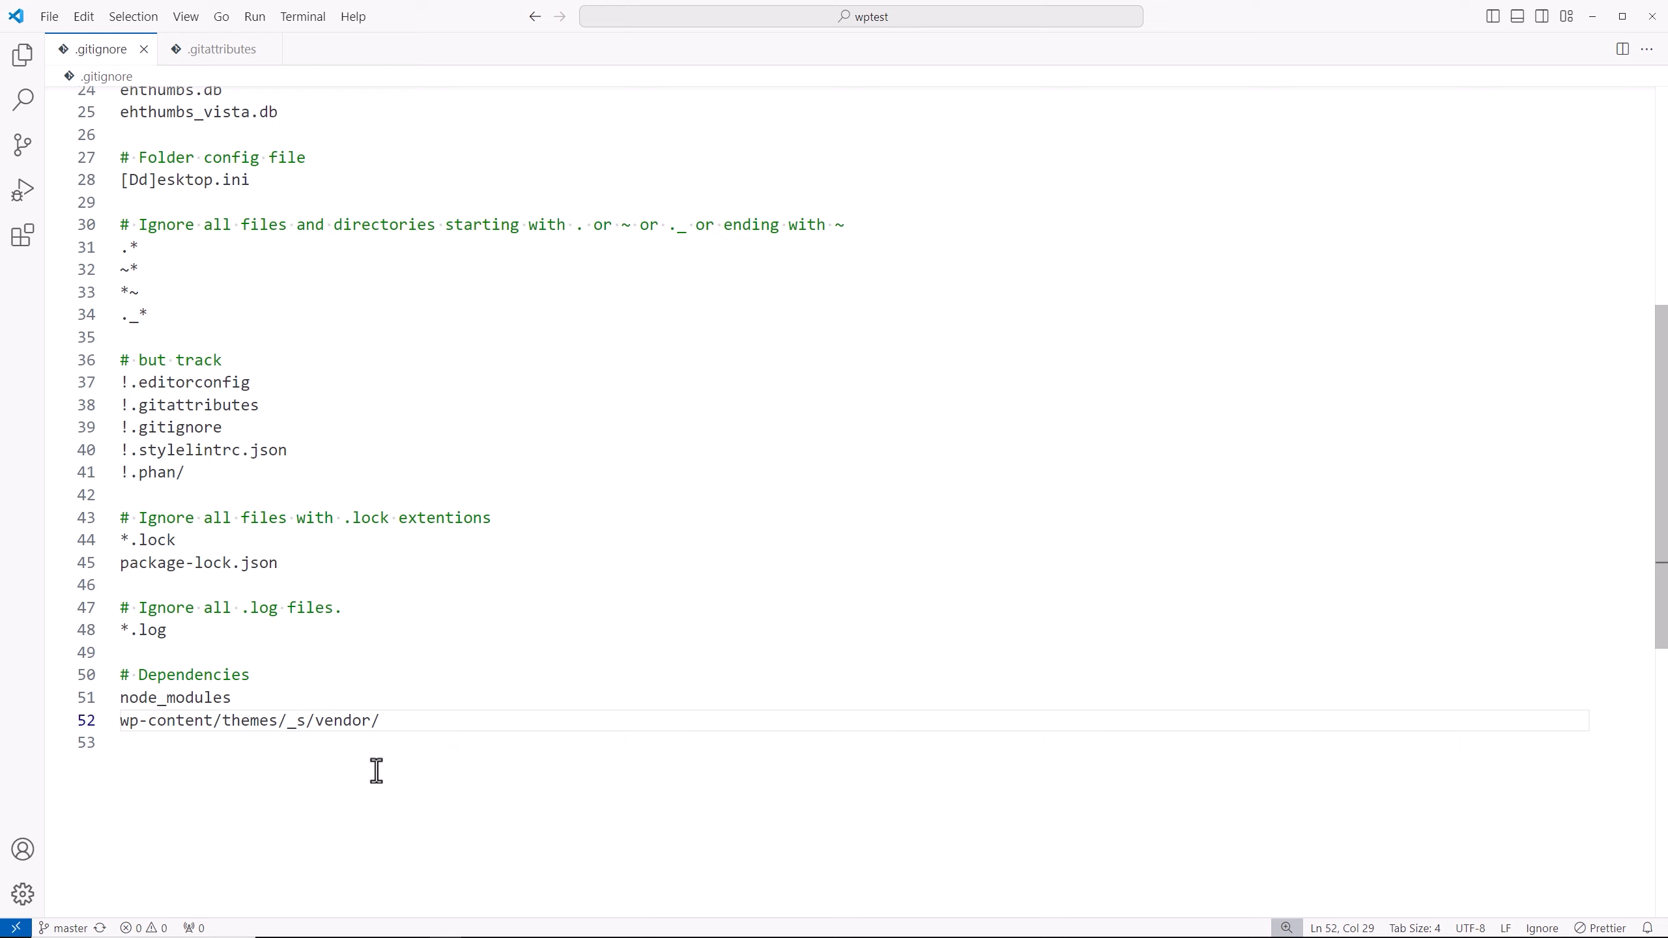
pyautogui.moveTo(537, 440)
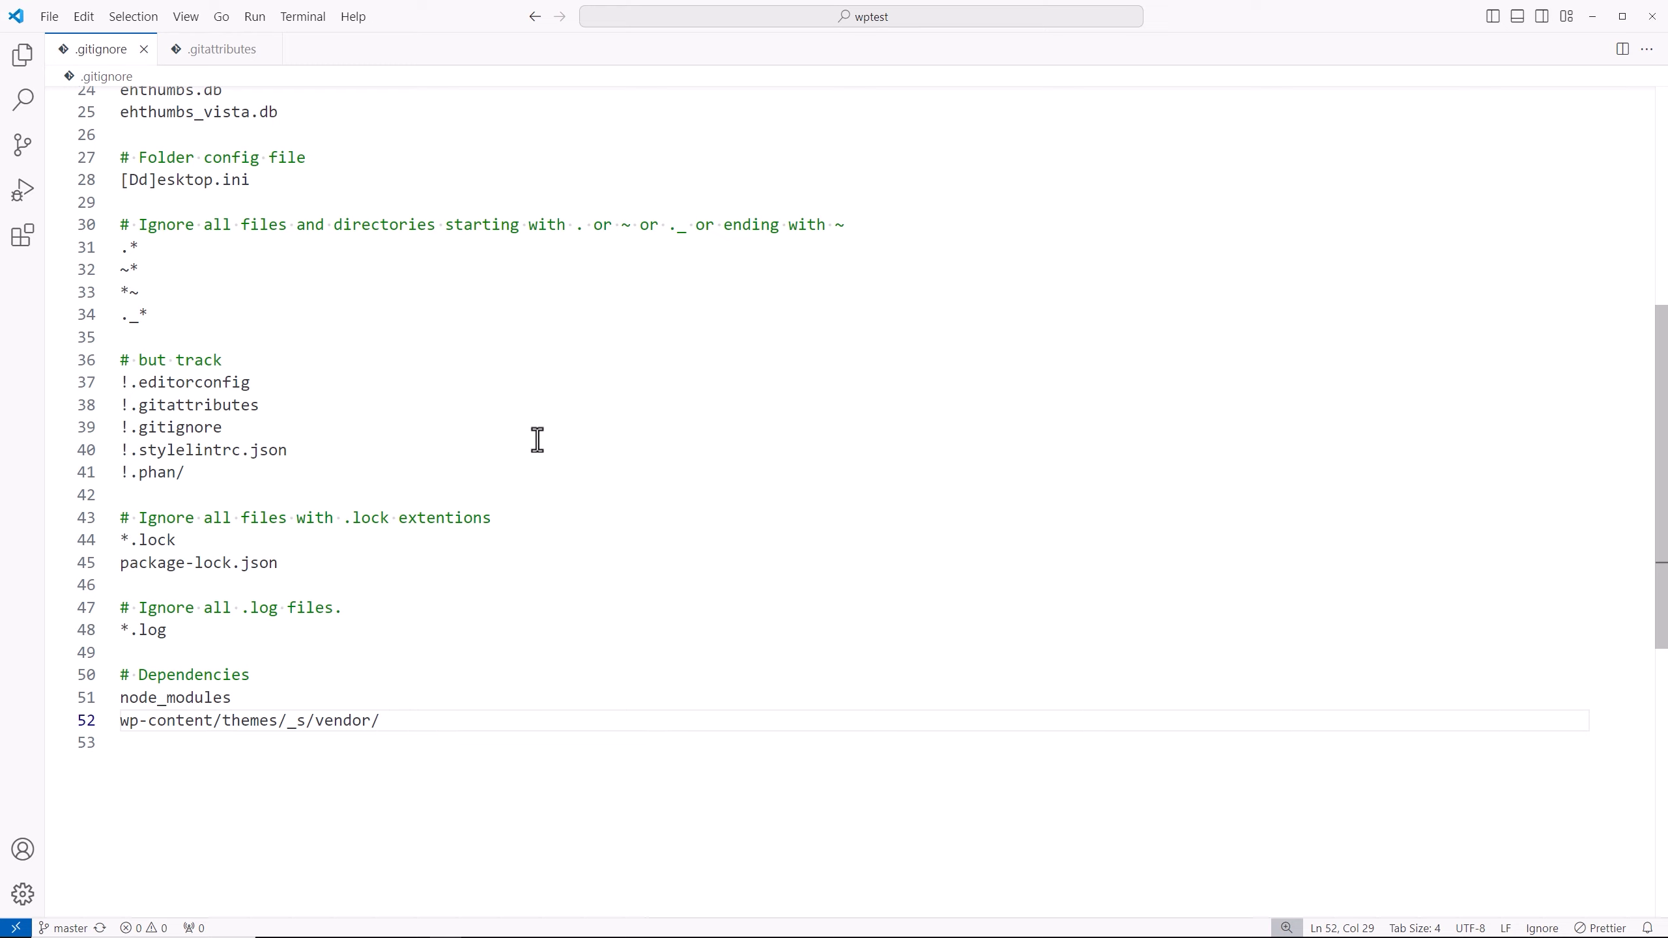
# Review the .gitattributes text, LF and binary rules, including *.json, then return to .gitignore
pyautogui.click(220, 49)
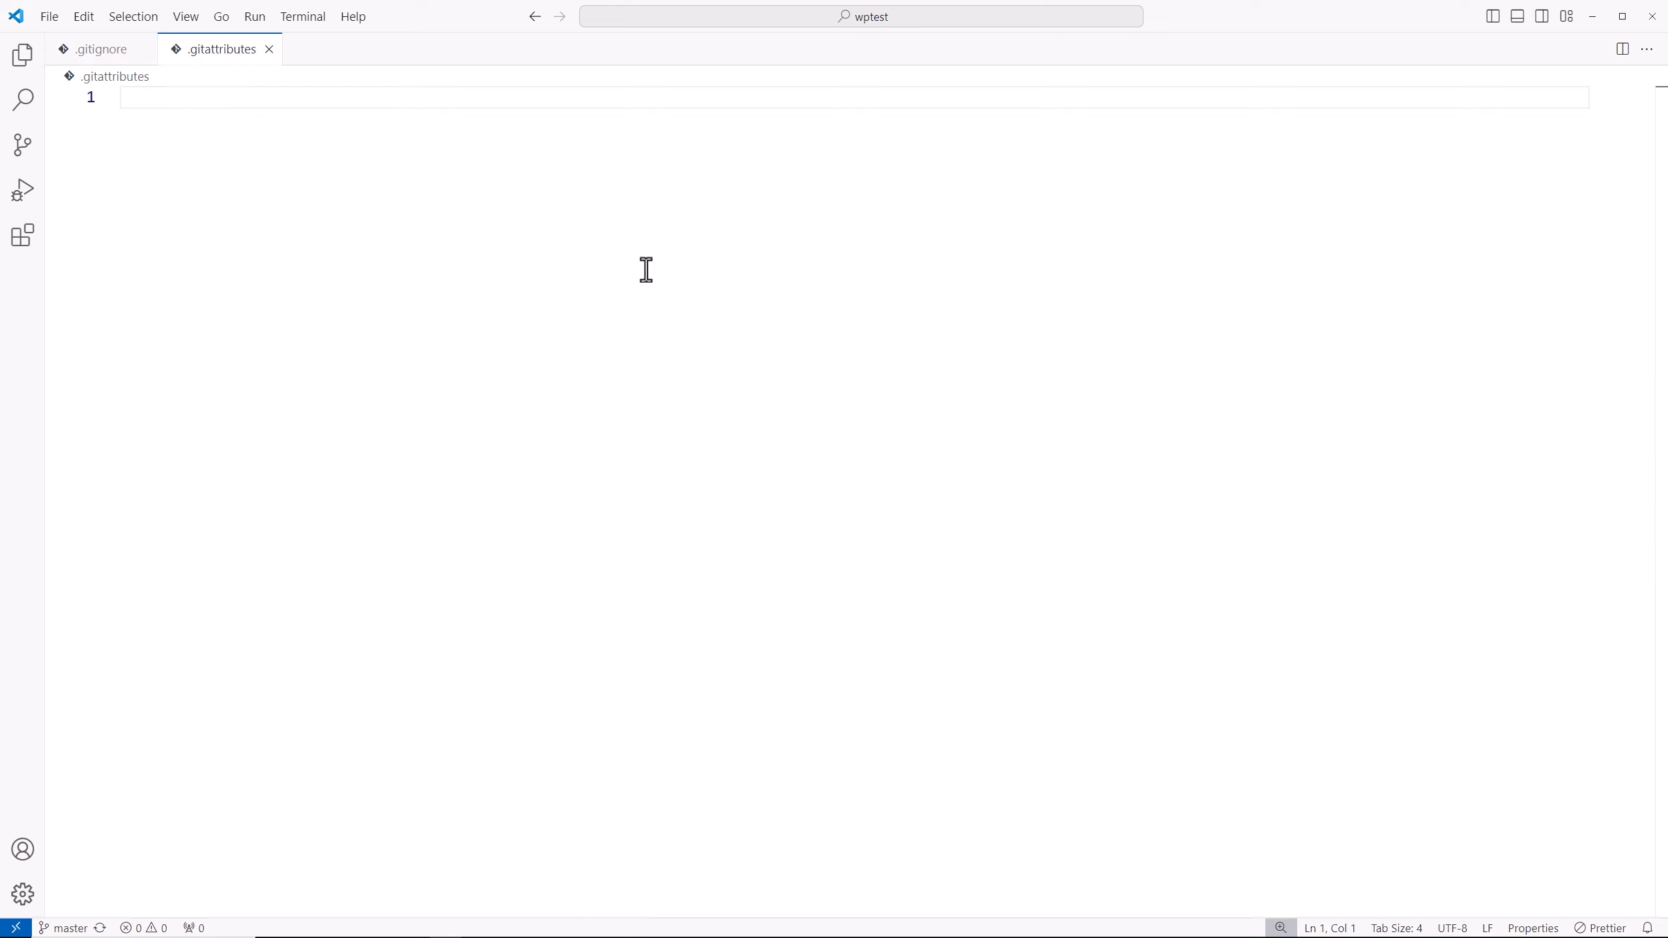
pyautogui.moveTo(716, 299)
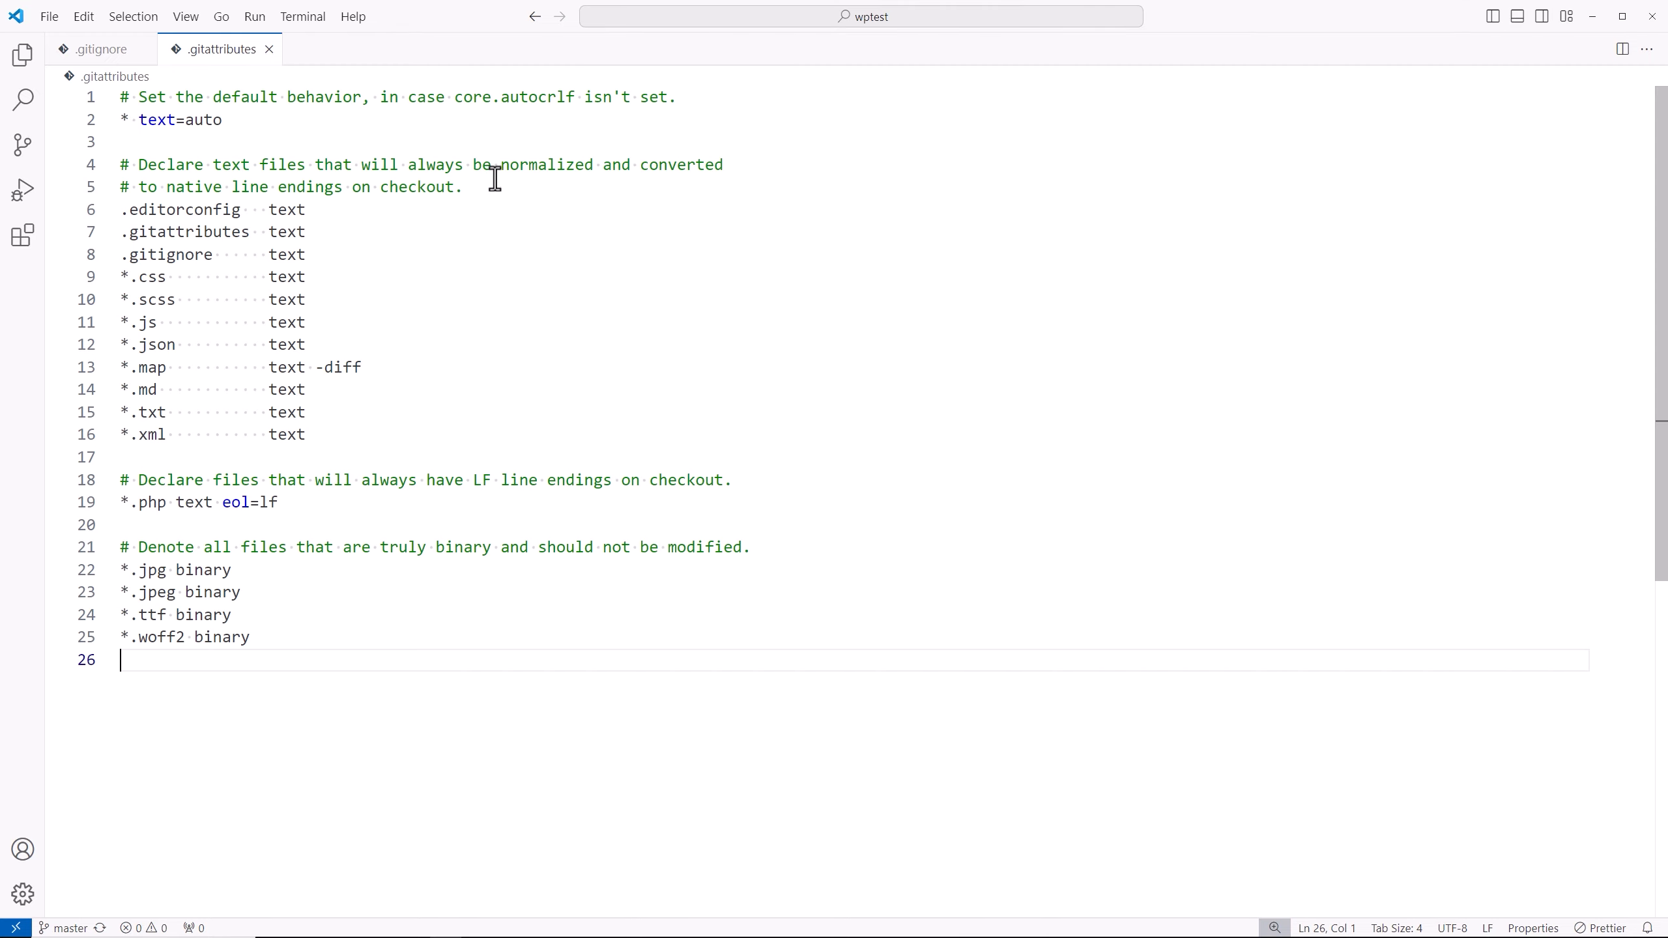
pyautogui.moveTo(776, 230)
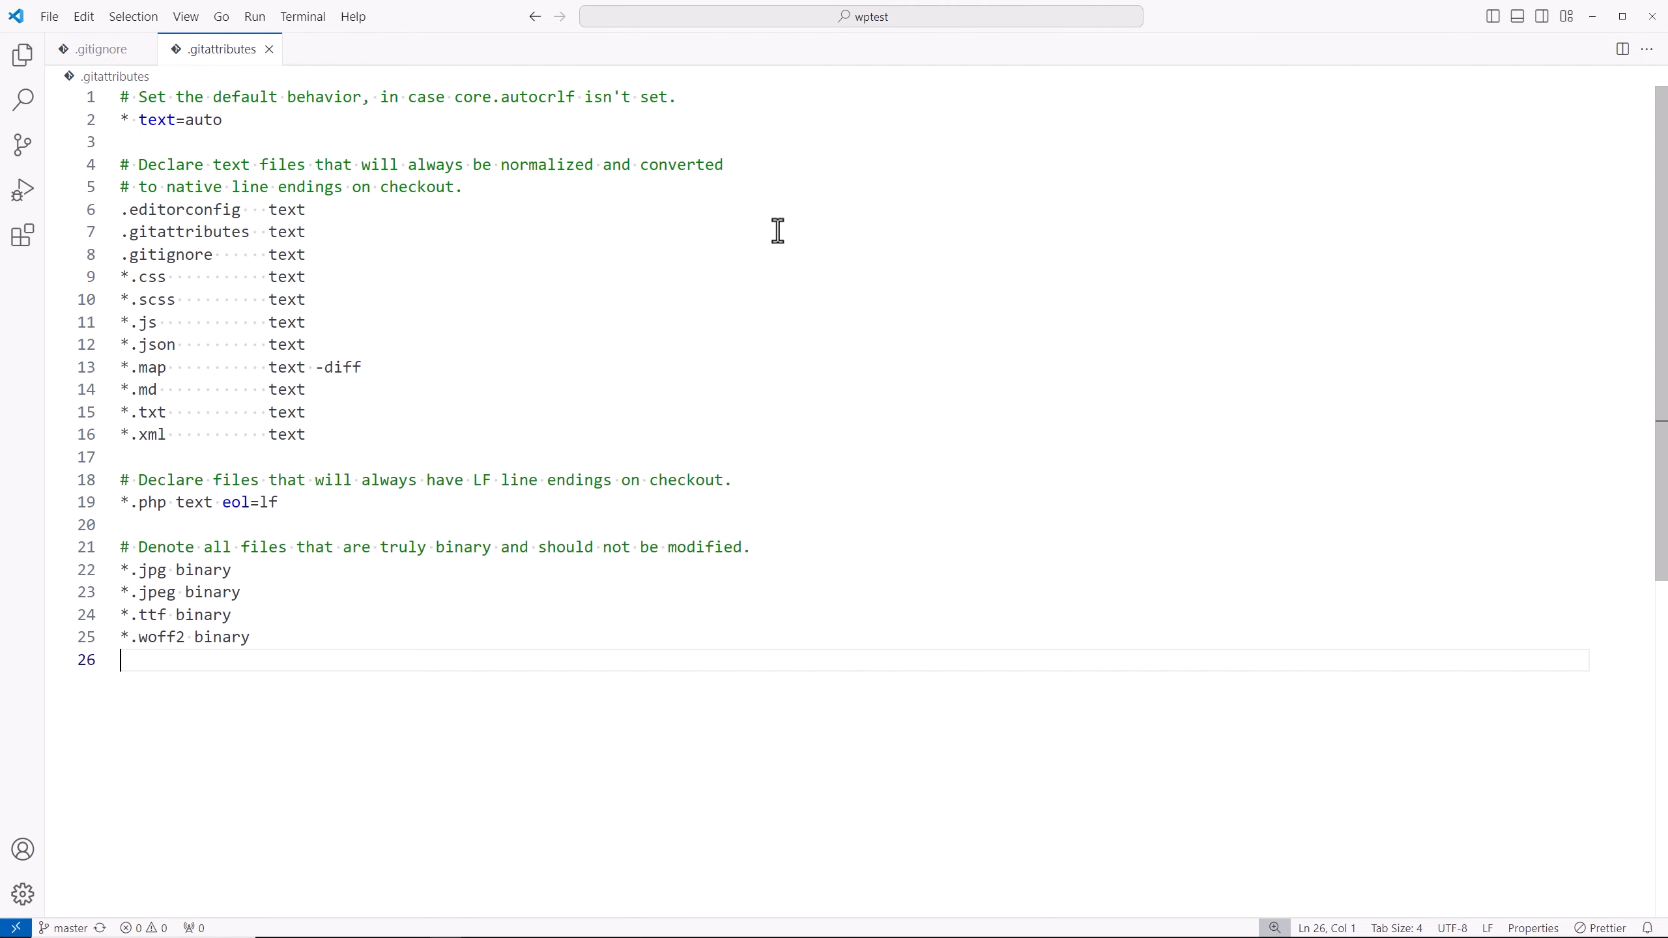
pyautogui.moveTo(470, 294)
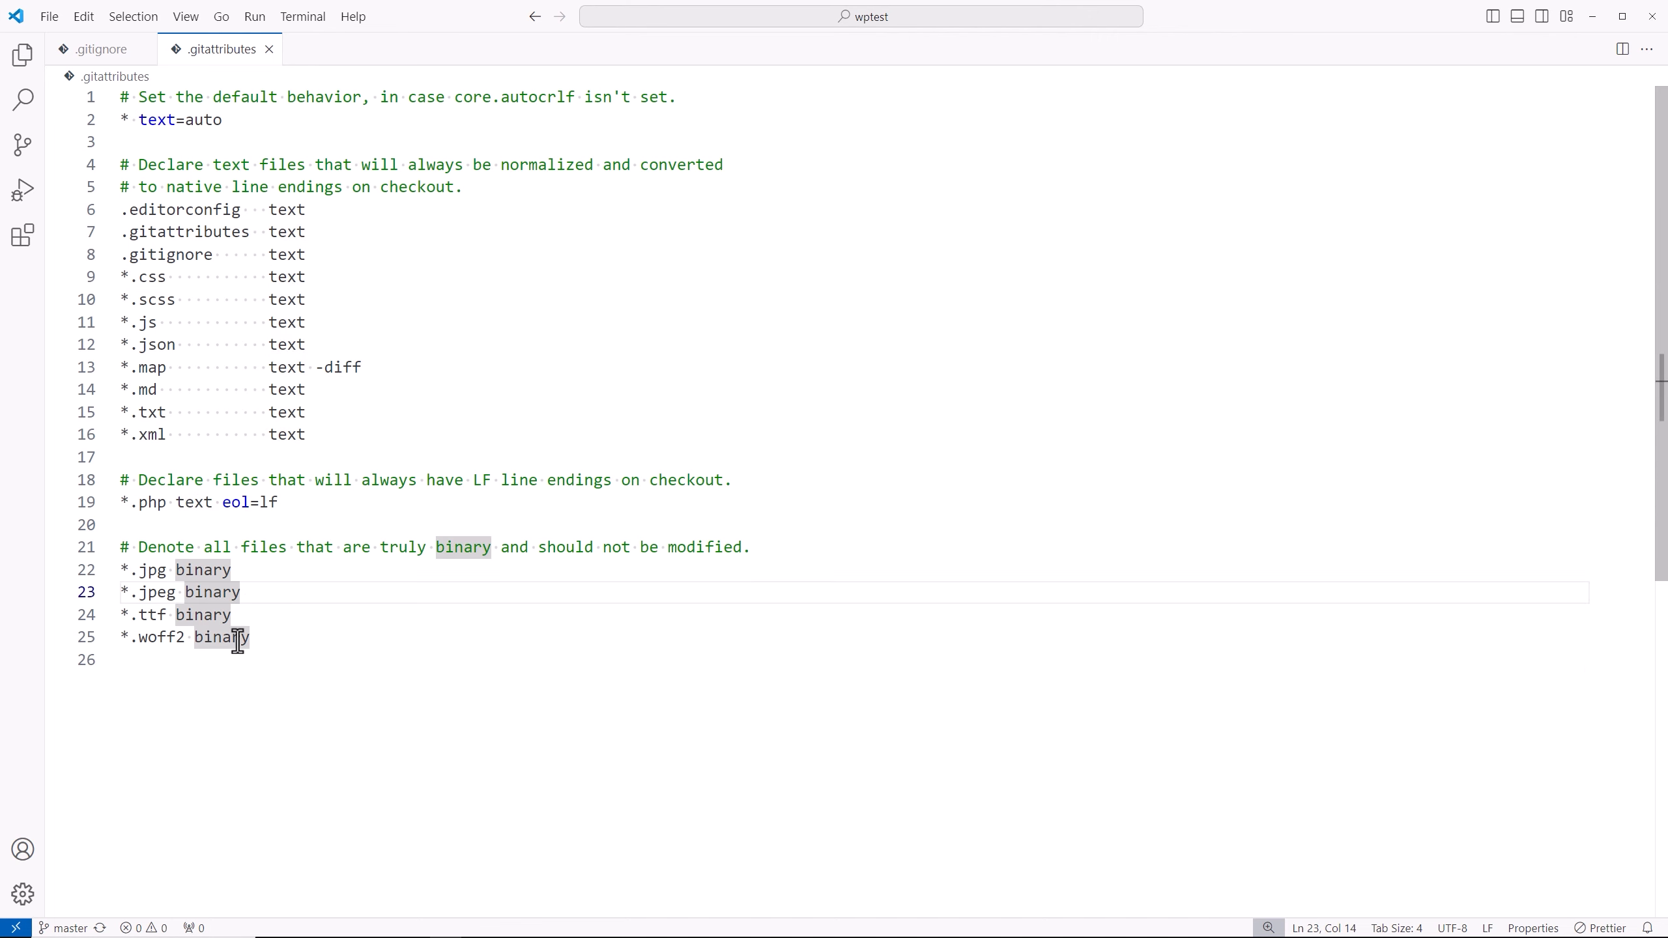
pyautogui.moveTo(266, 591)
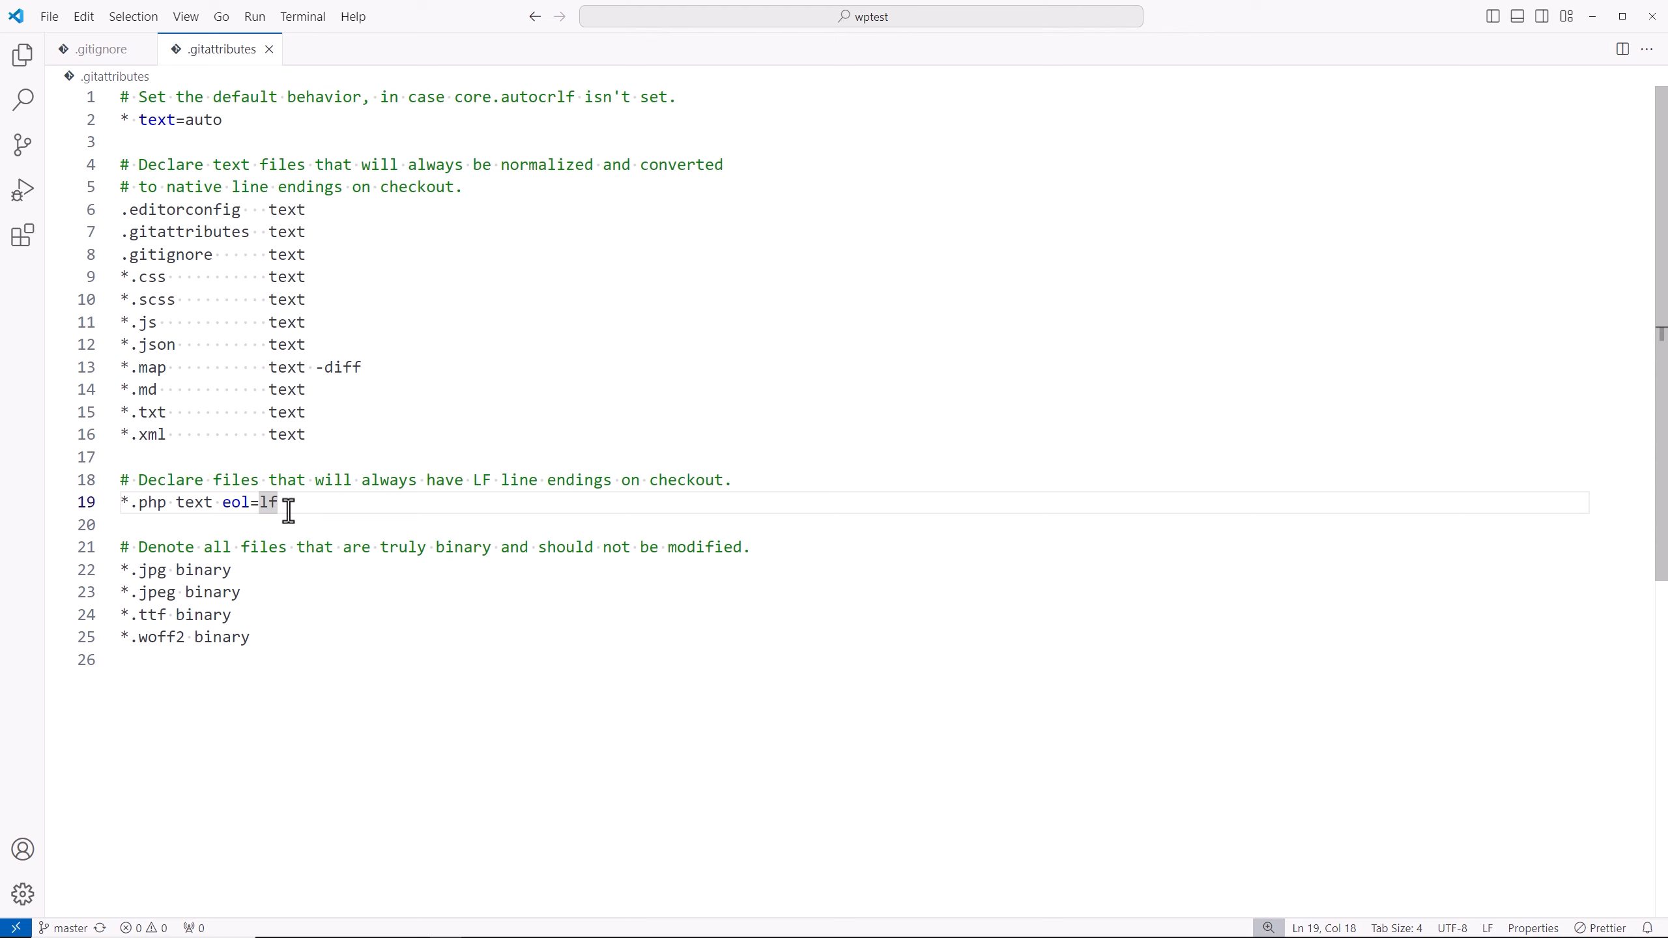
pyautogui.moveTo(477, 505)
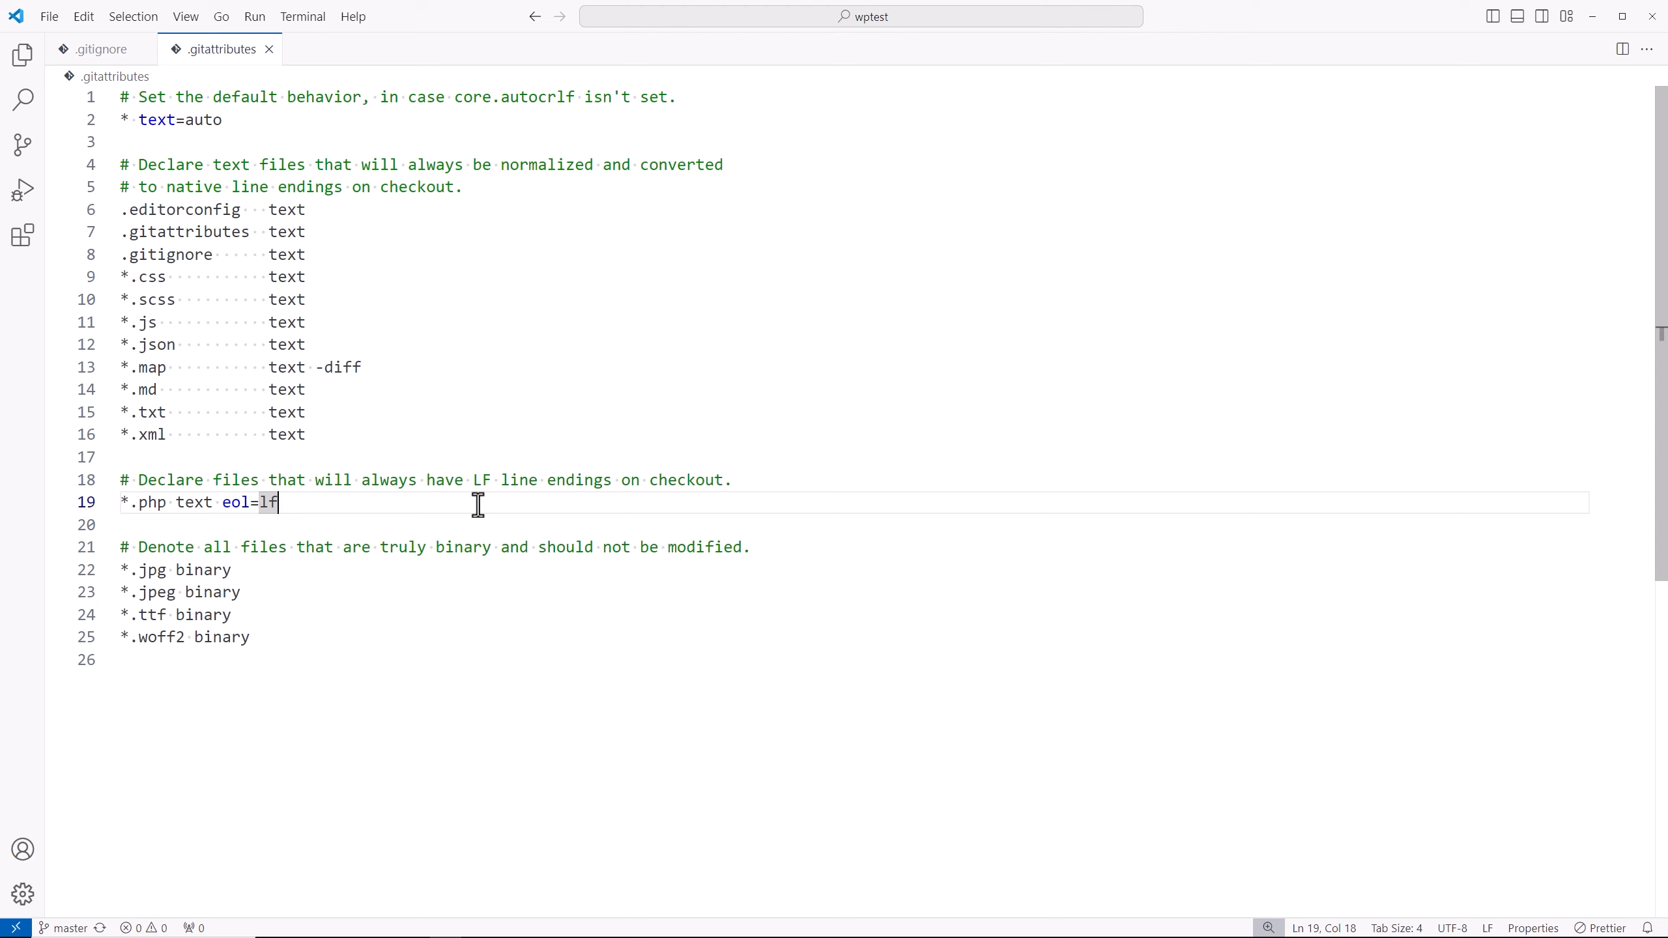
pyautogui.click(184, 344)
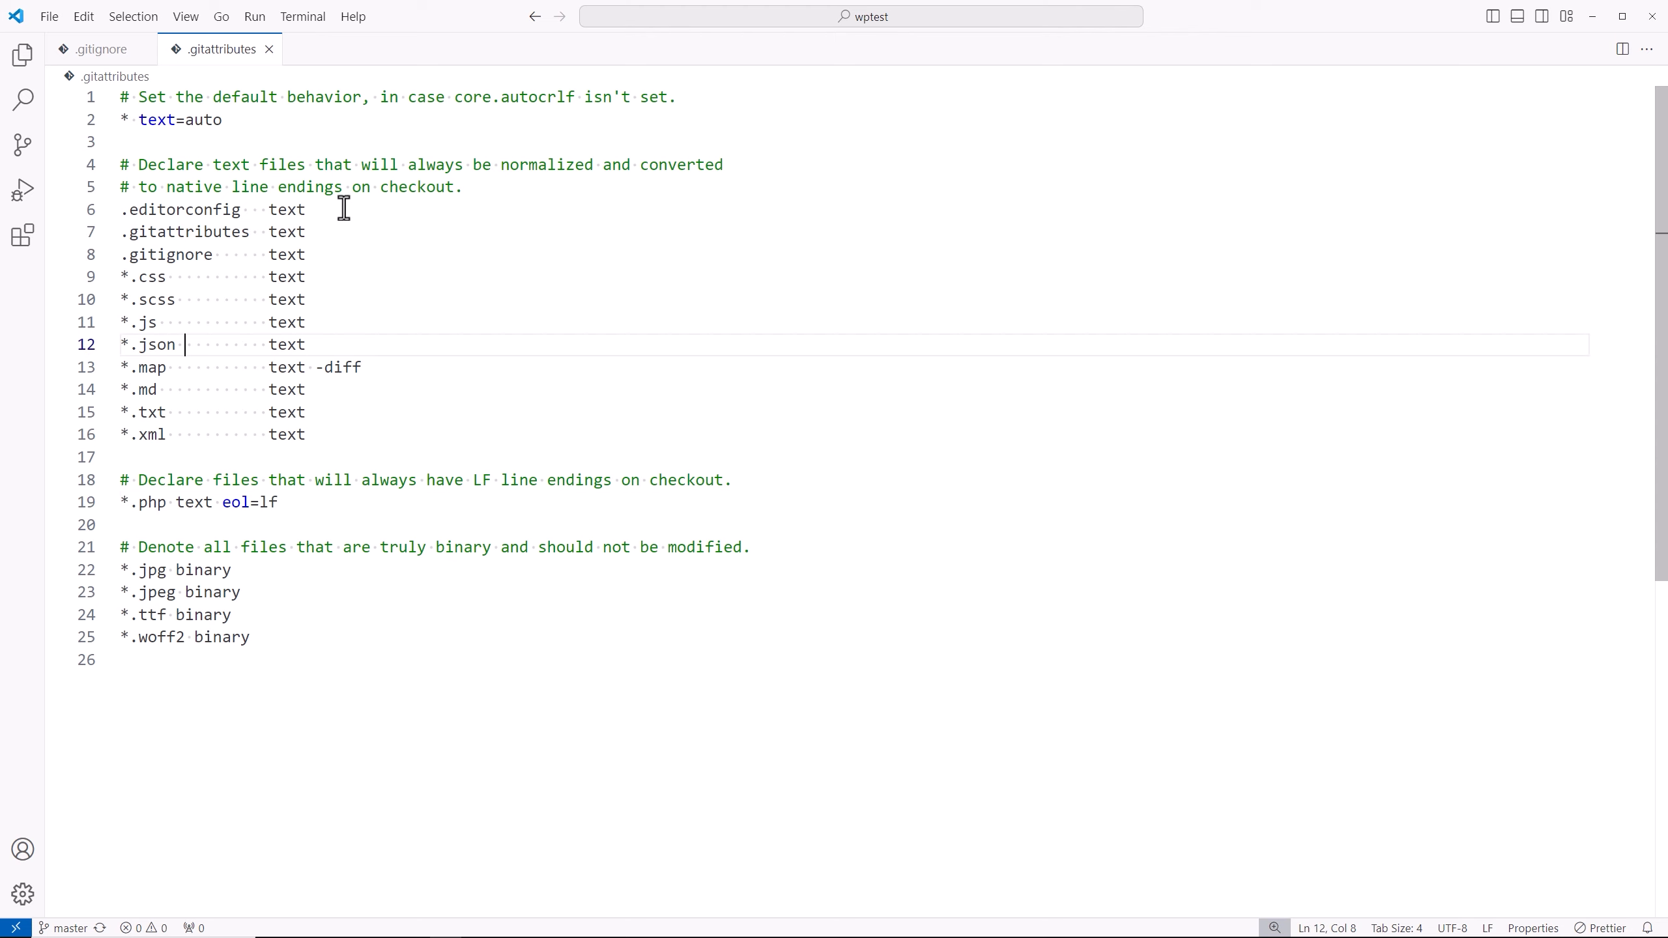
pyautogui.moveTo(329, 242)
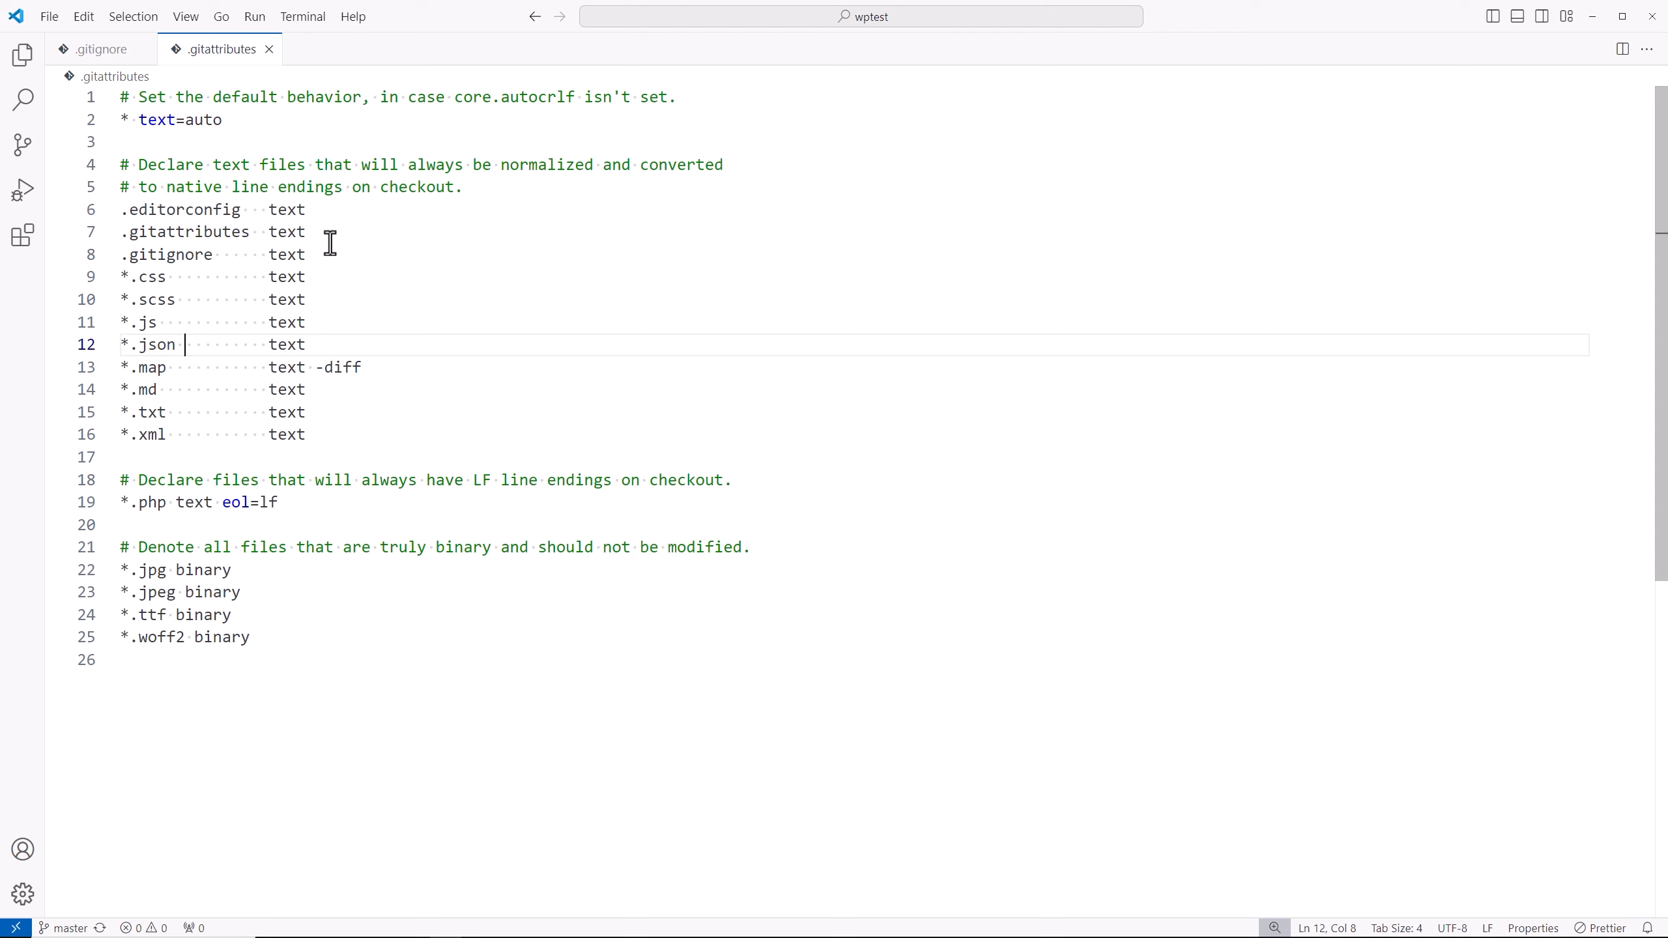
pyautogui.moveTo(398, 246)
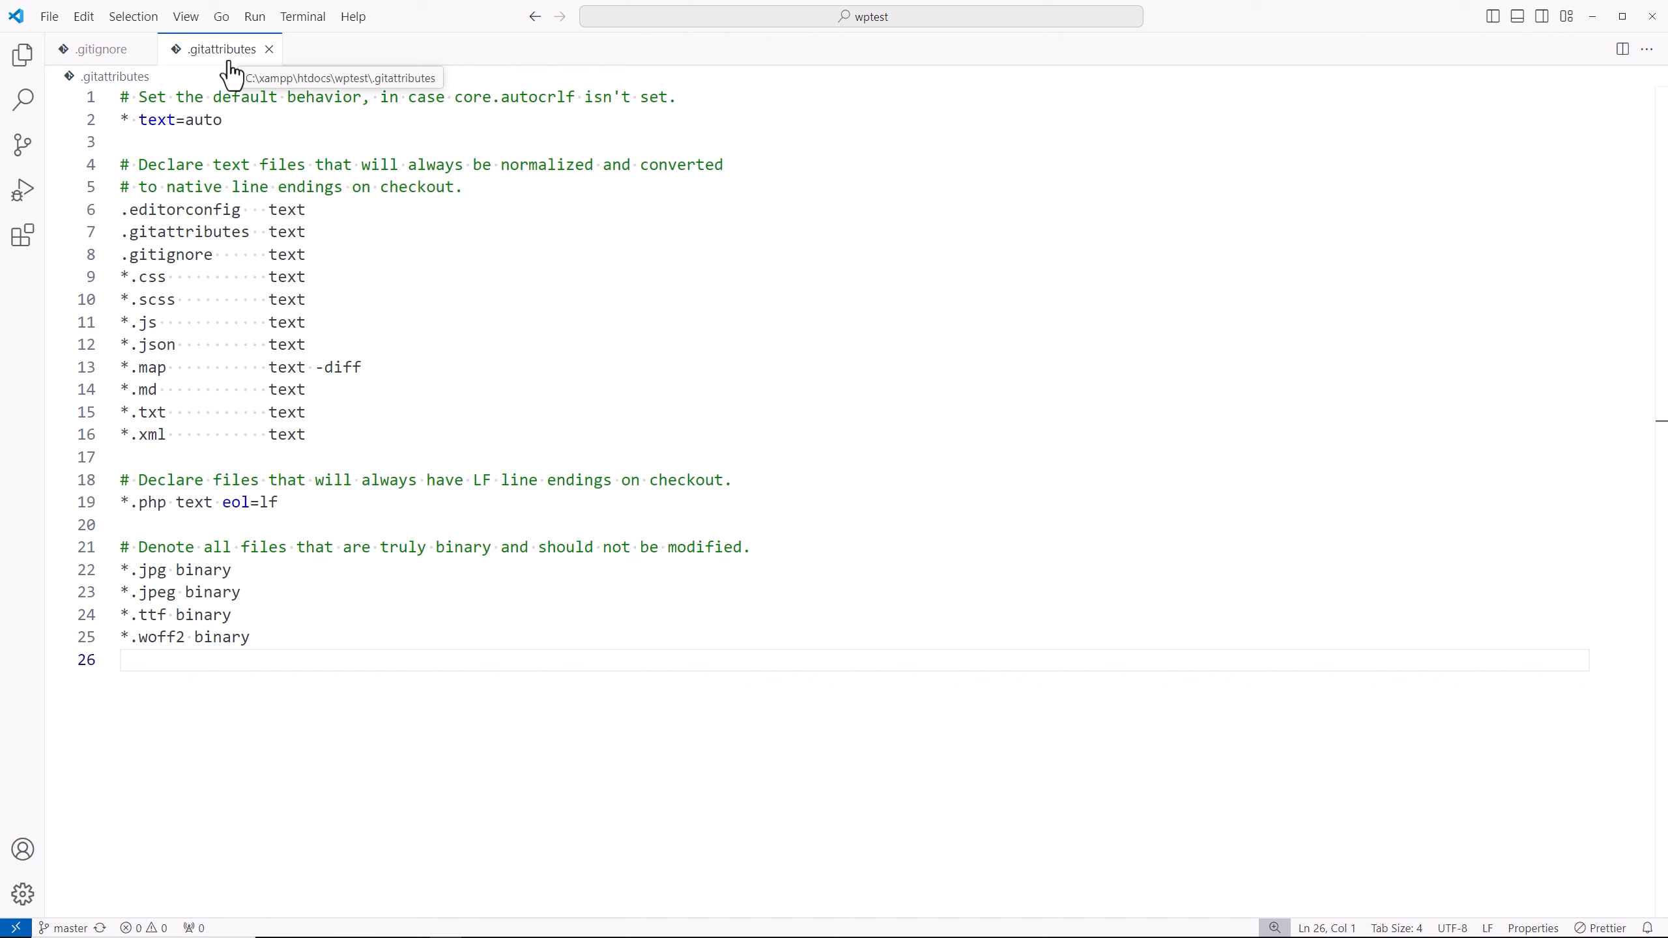
pyautogui.click(100, 49)
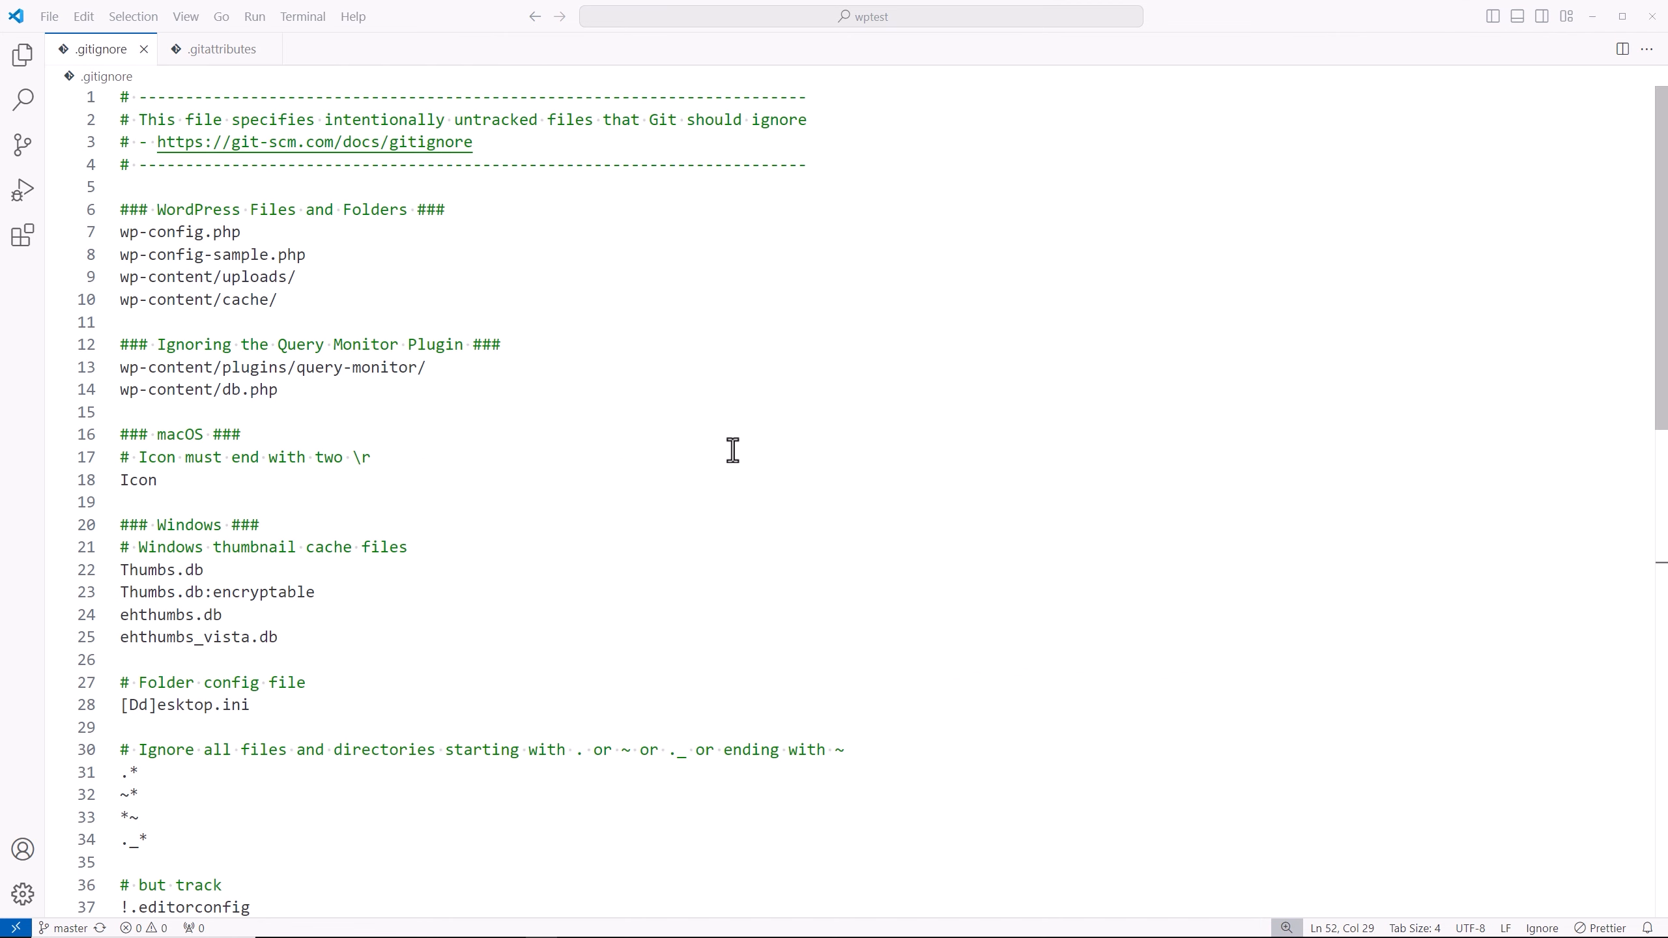
pyautogui.moveTo(812, 478)
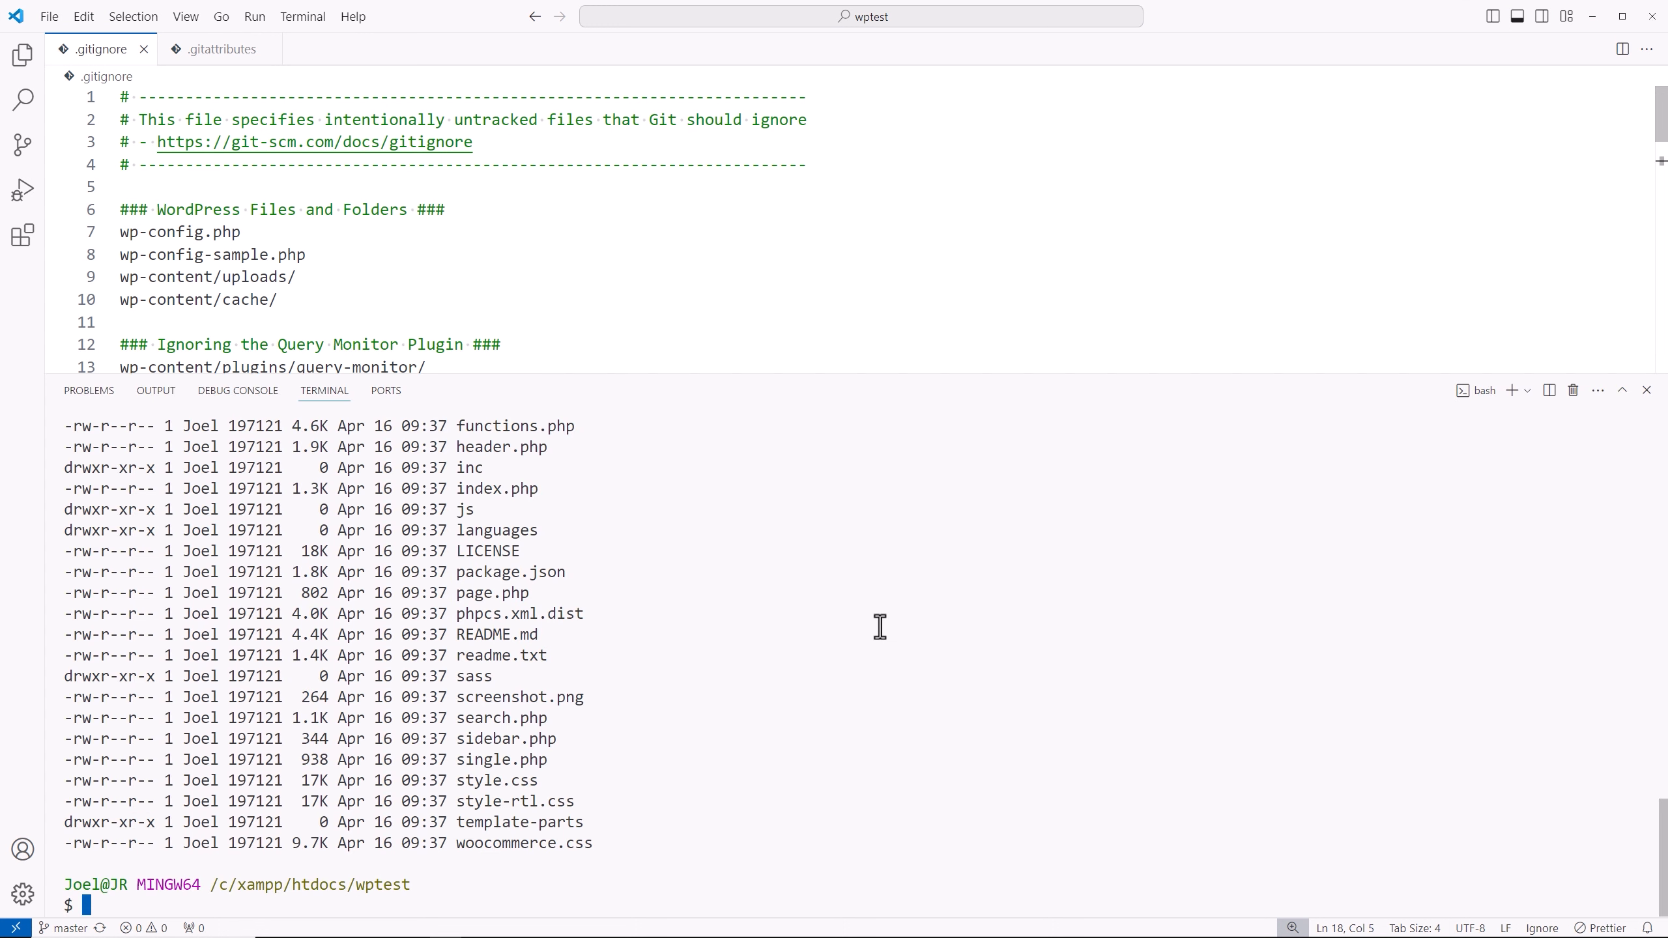
# Run git init and git status in wptest to list untracked files
pyautogui.write('git init')
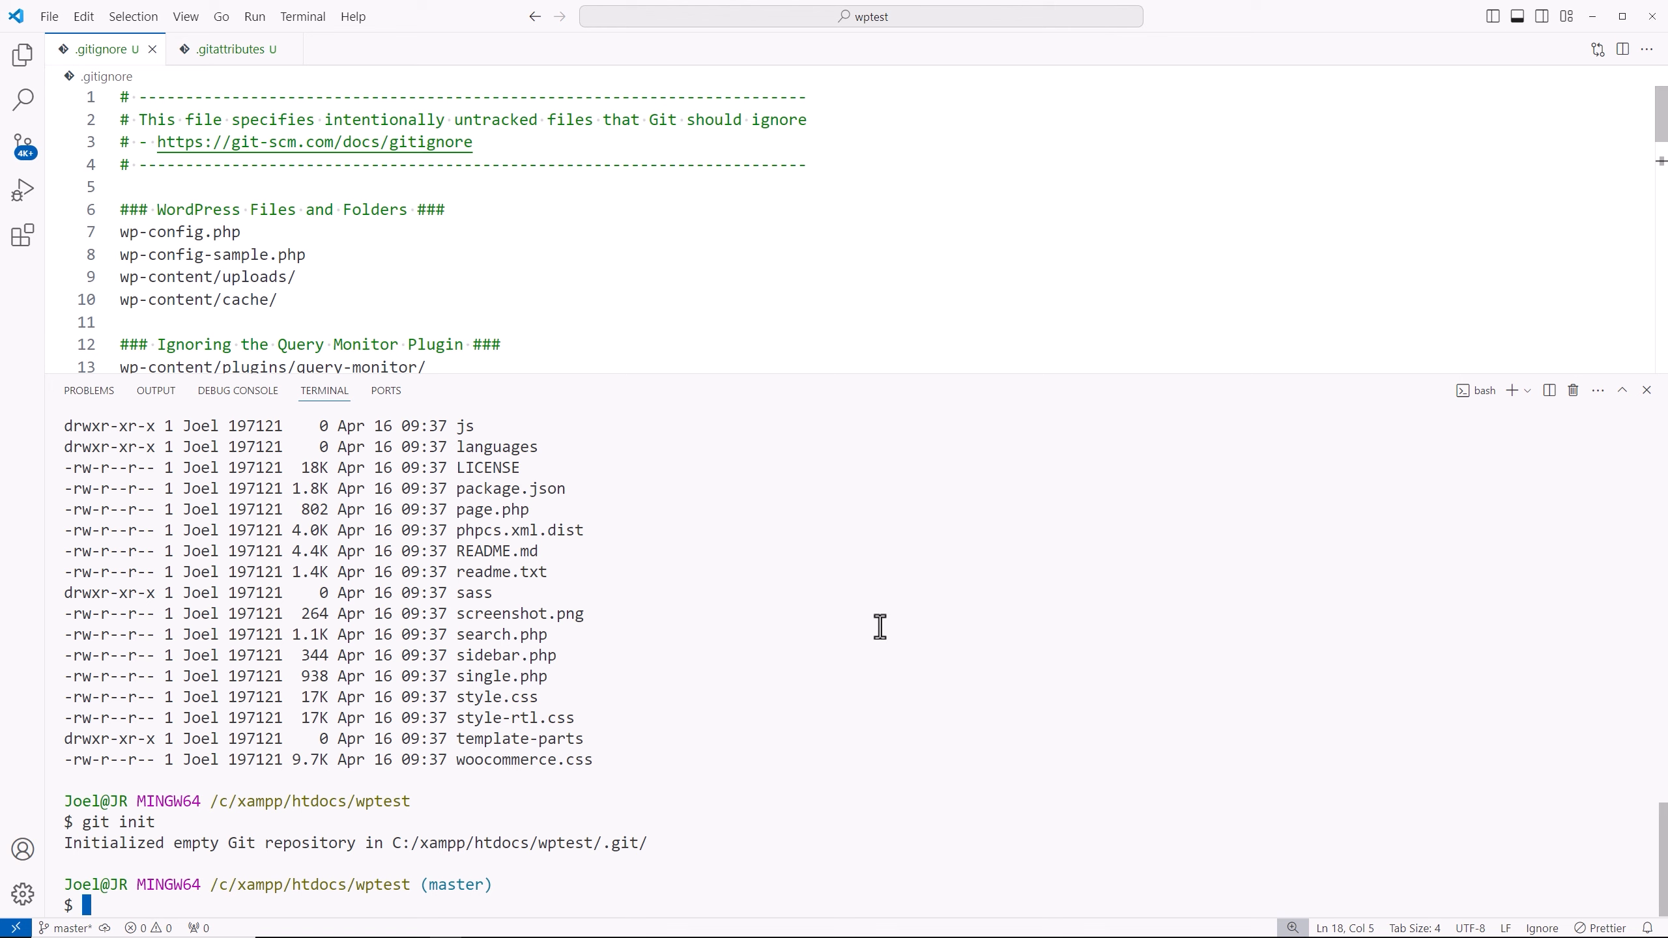
pyautogui.write('git status')
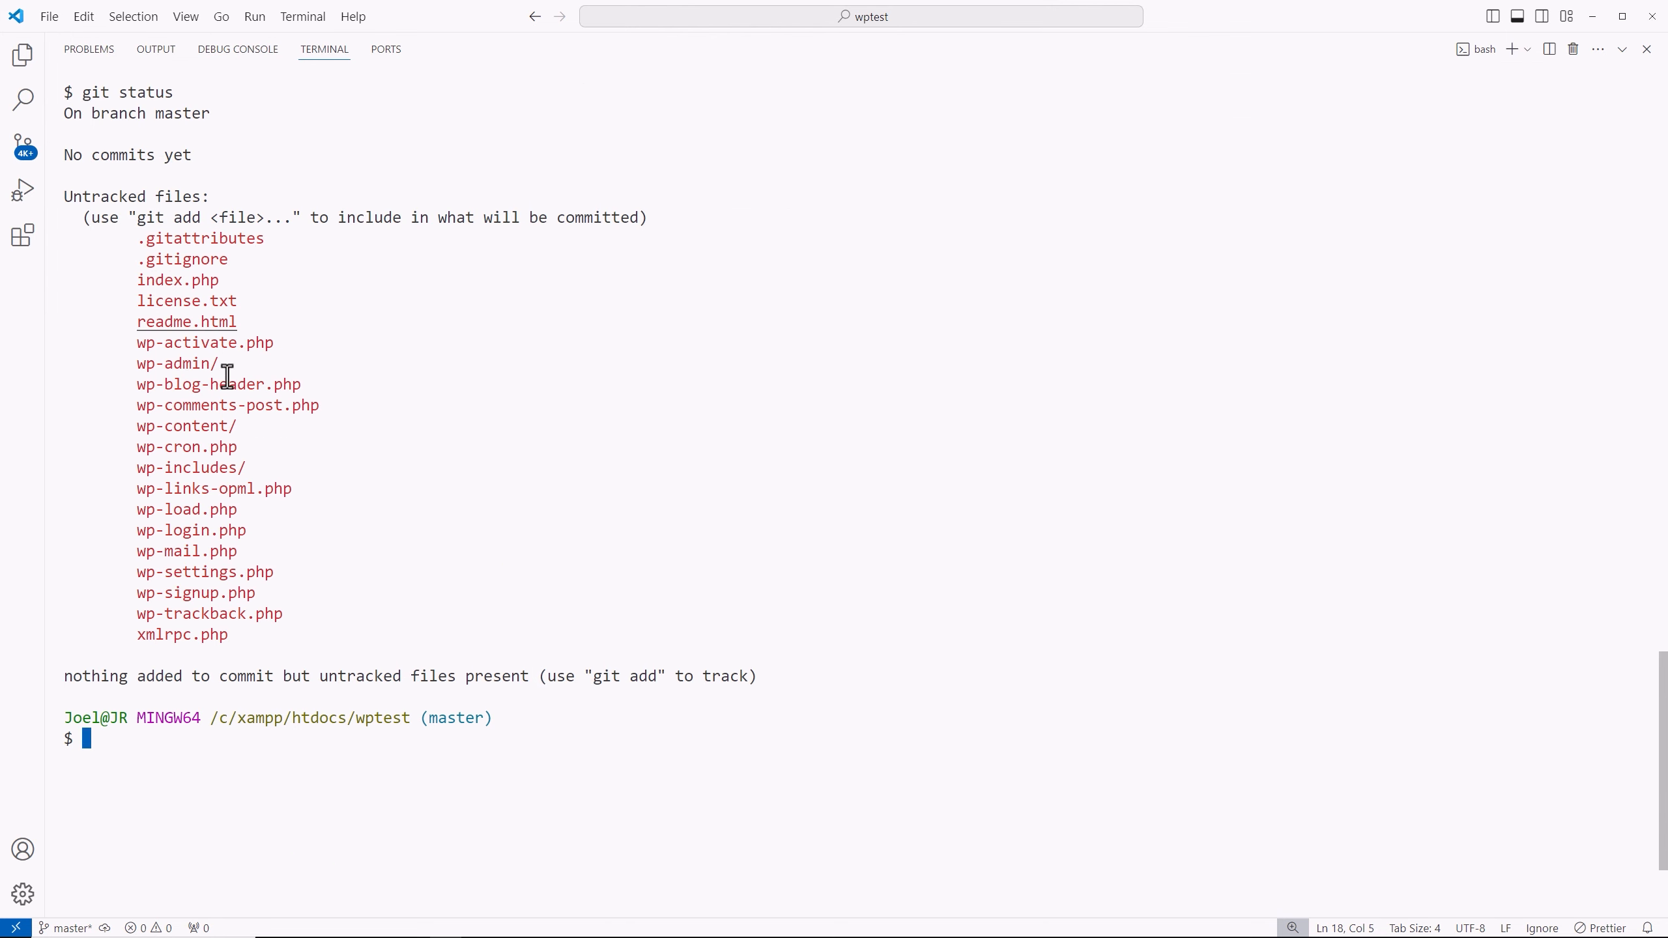
pyautogui.write('gi')
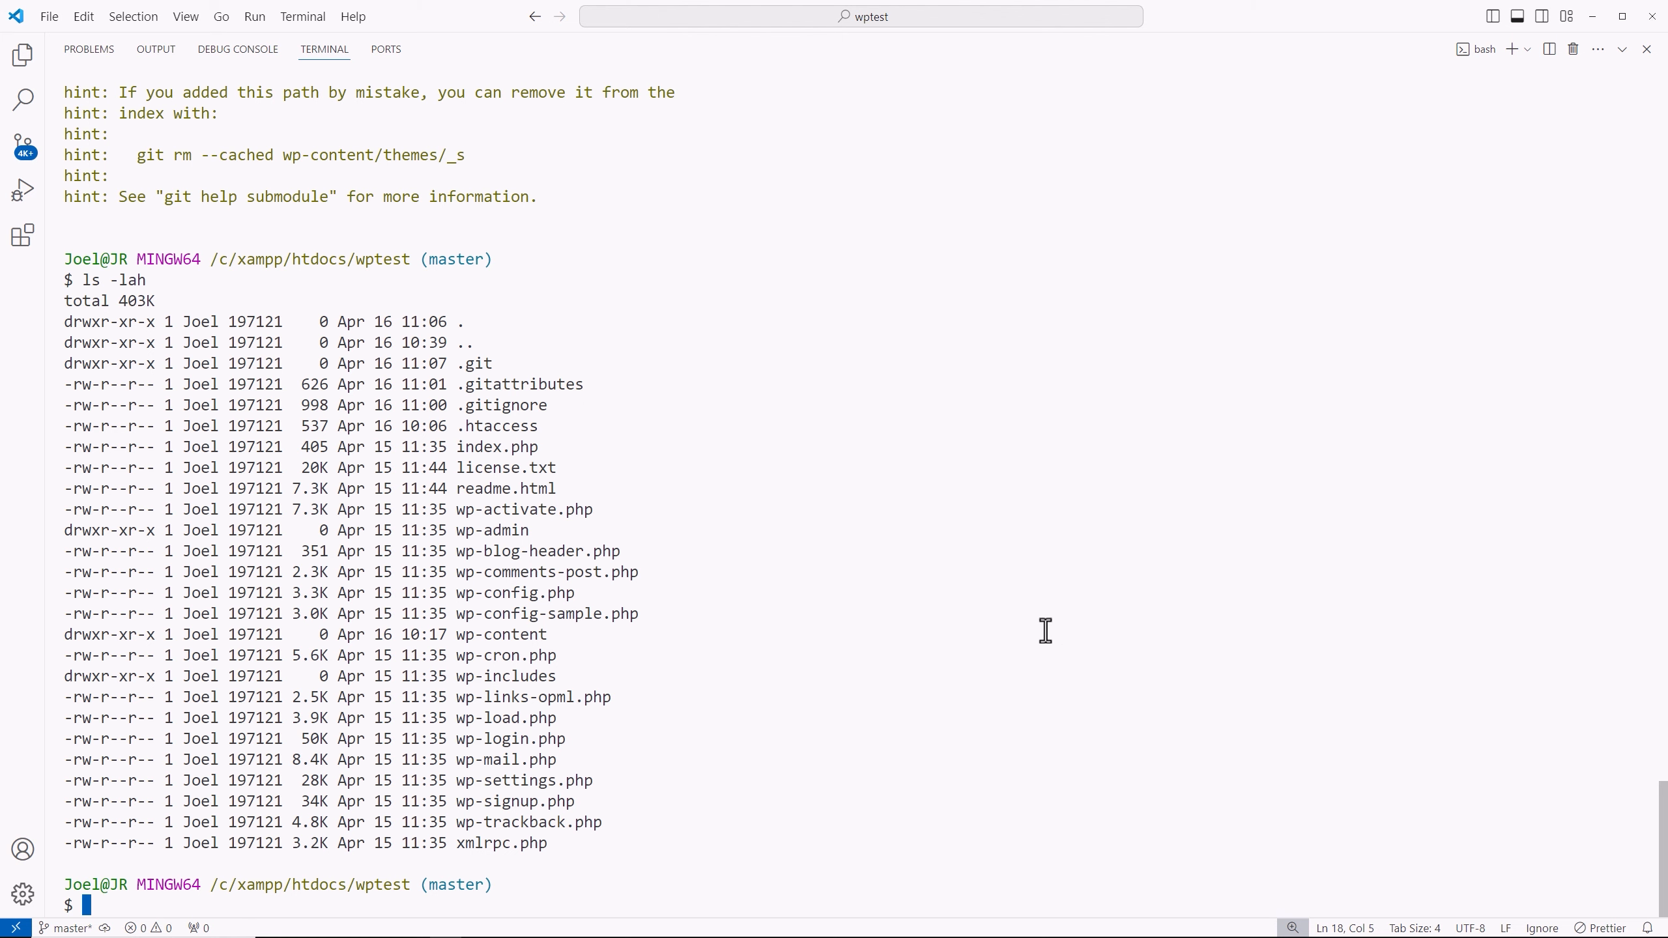
# Remove the .git folder, then delete the _s theme's .github folder with rm
pyautogui.write('rm -rf')
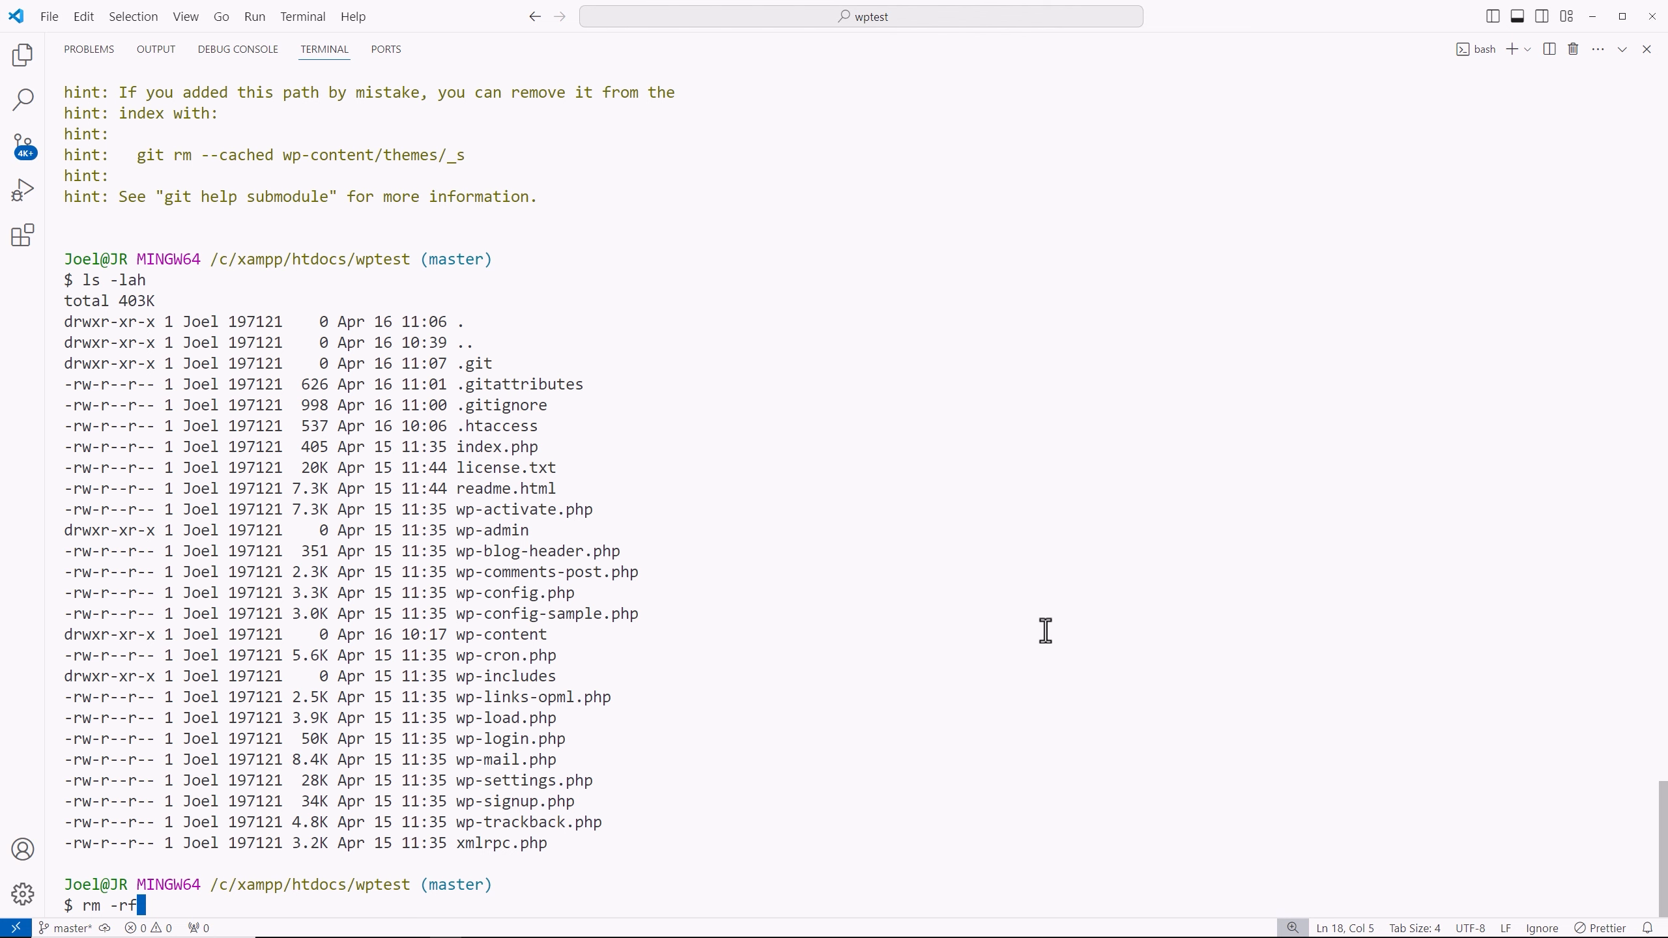
pyautogui.write('.git')
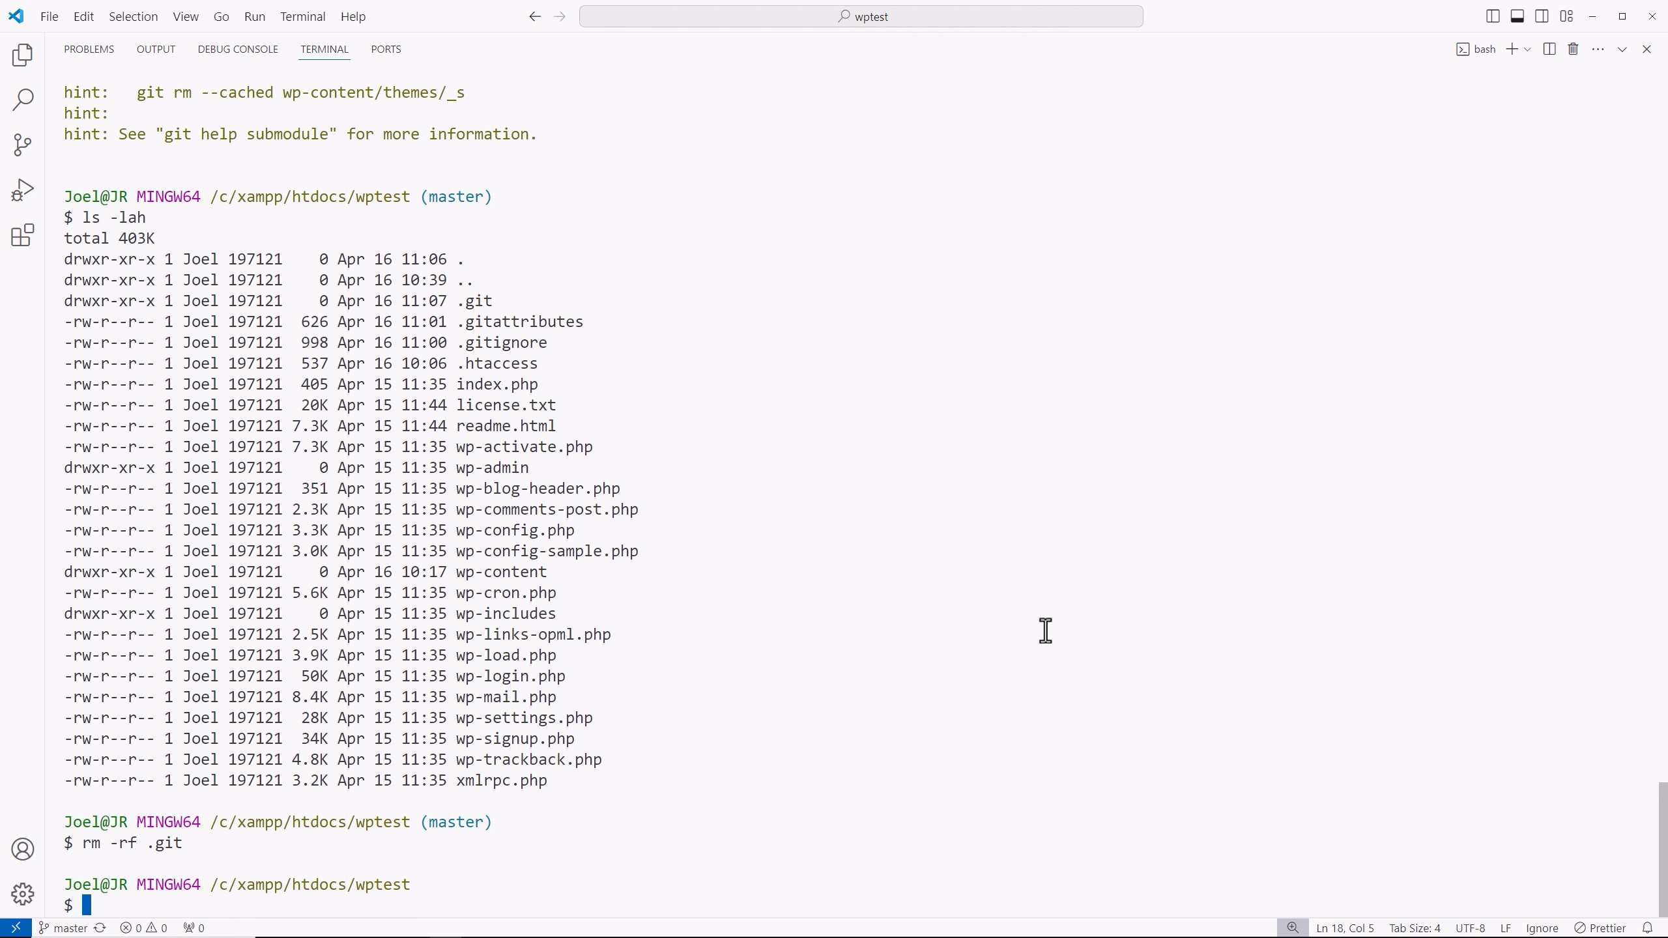
pyautogui.write('cd')
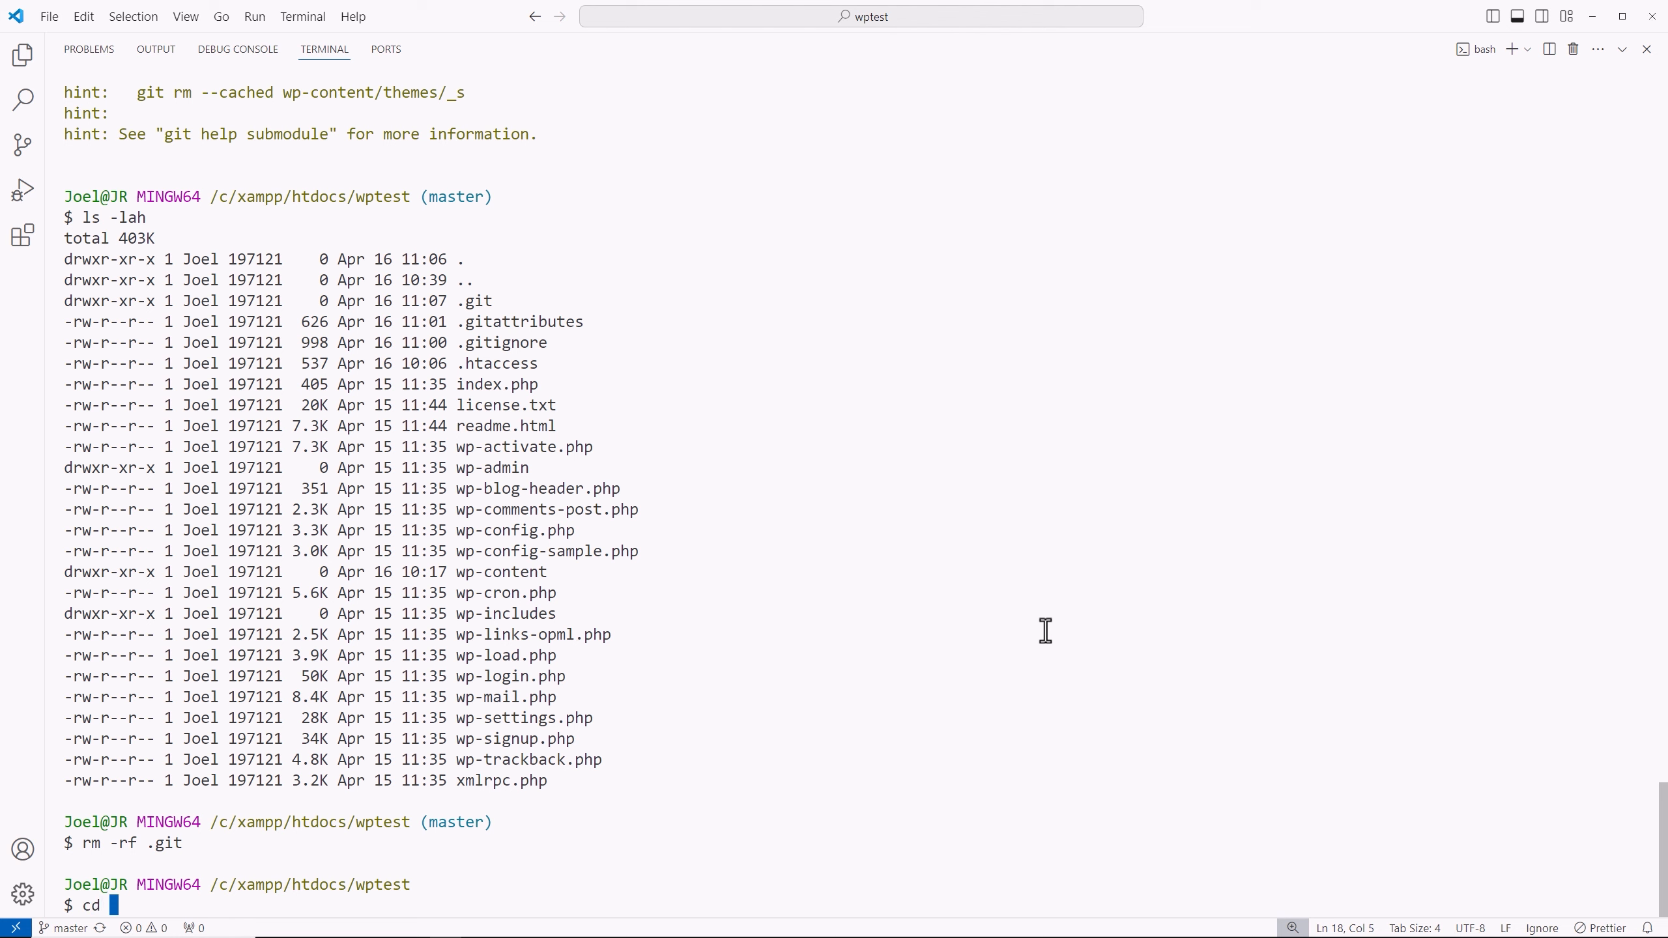
pyautogui.write('wp-content/the')
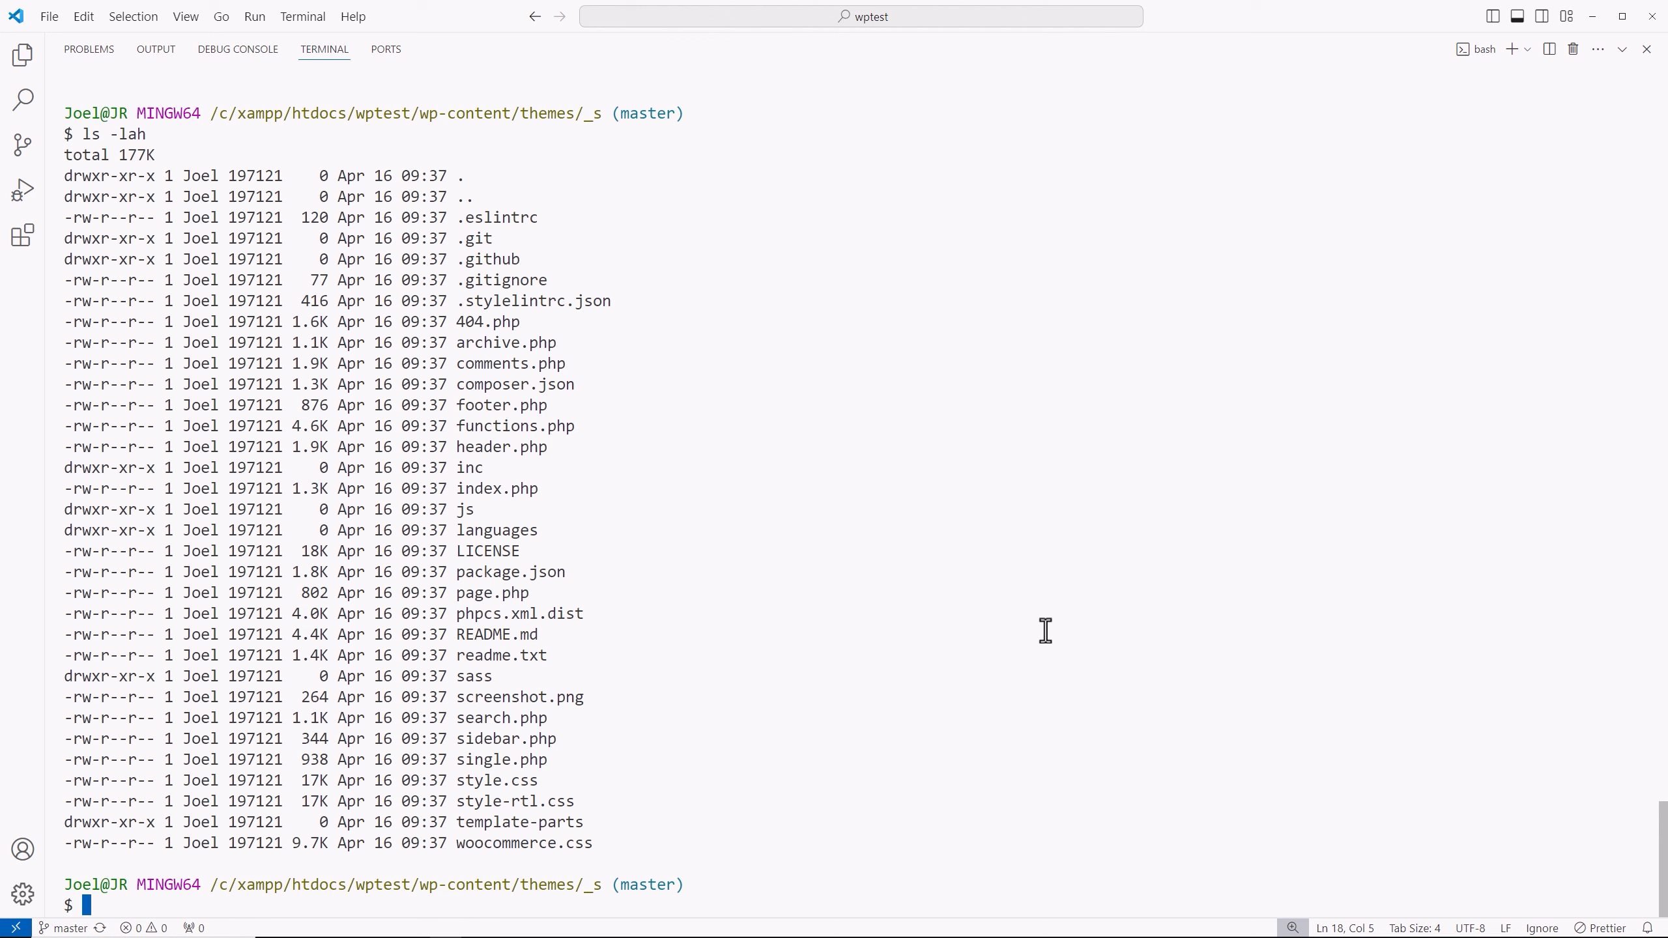
pyautogui.moveTo(496, 238)
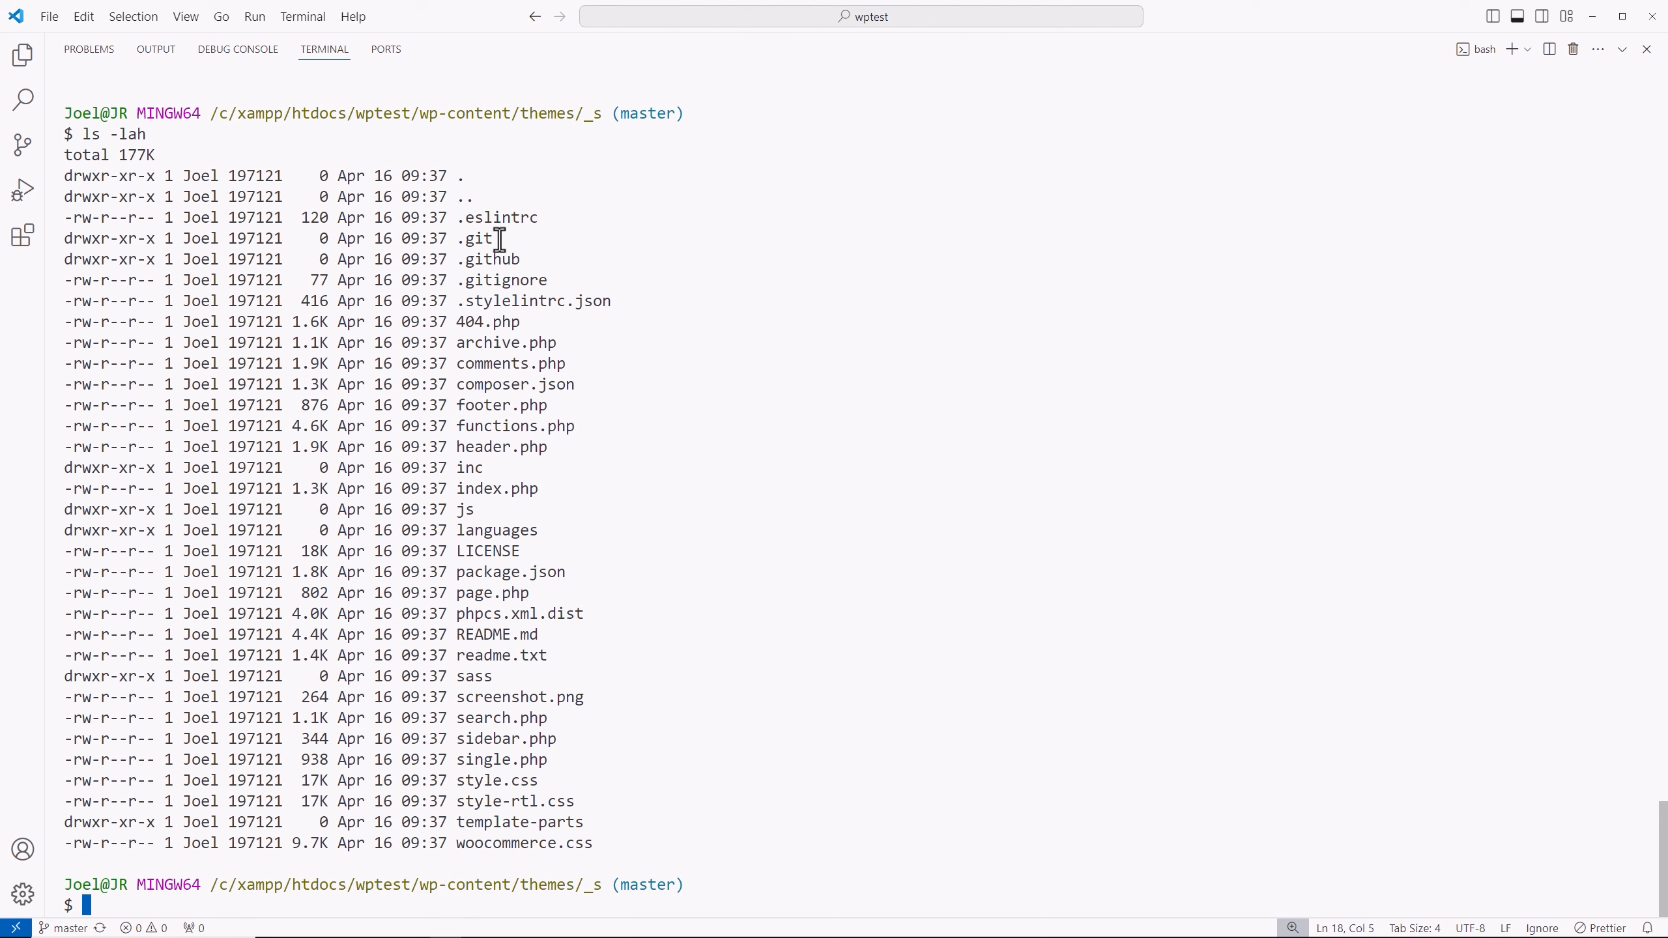
pyautogui.moveTo(620, 508)
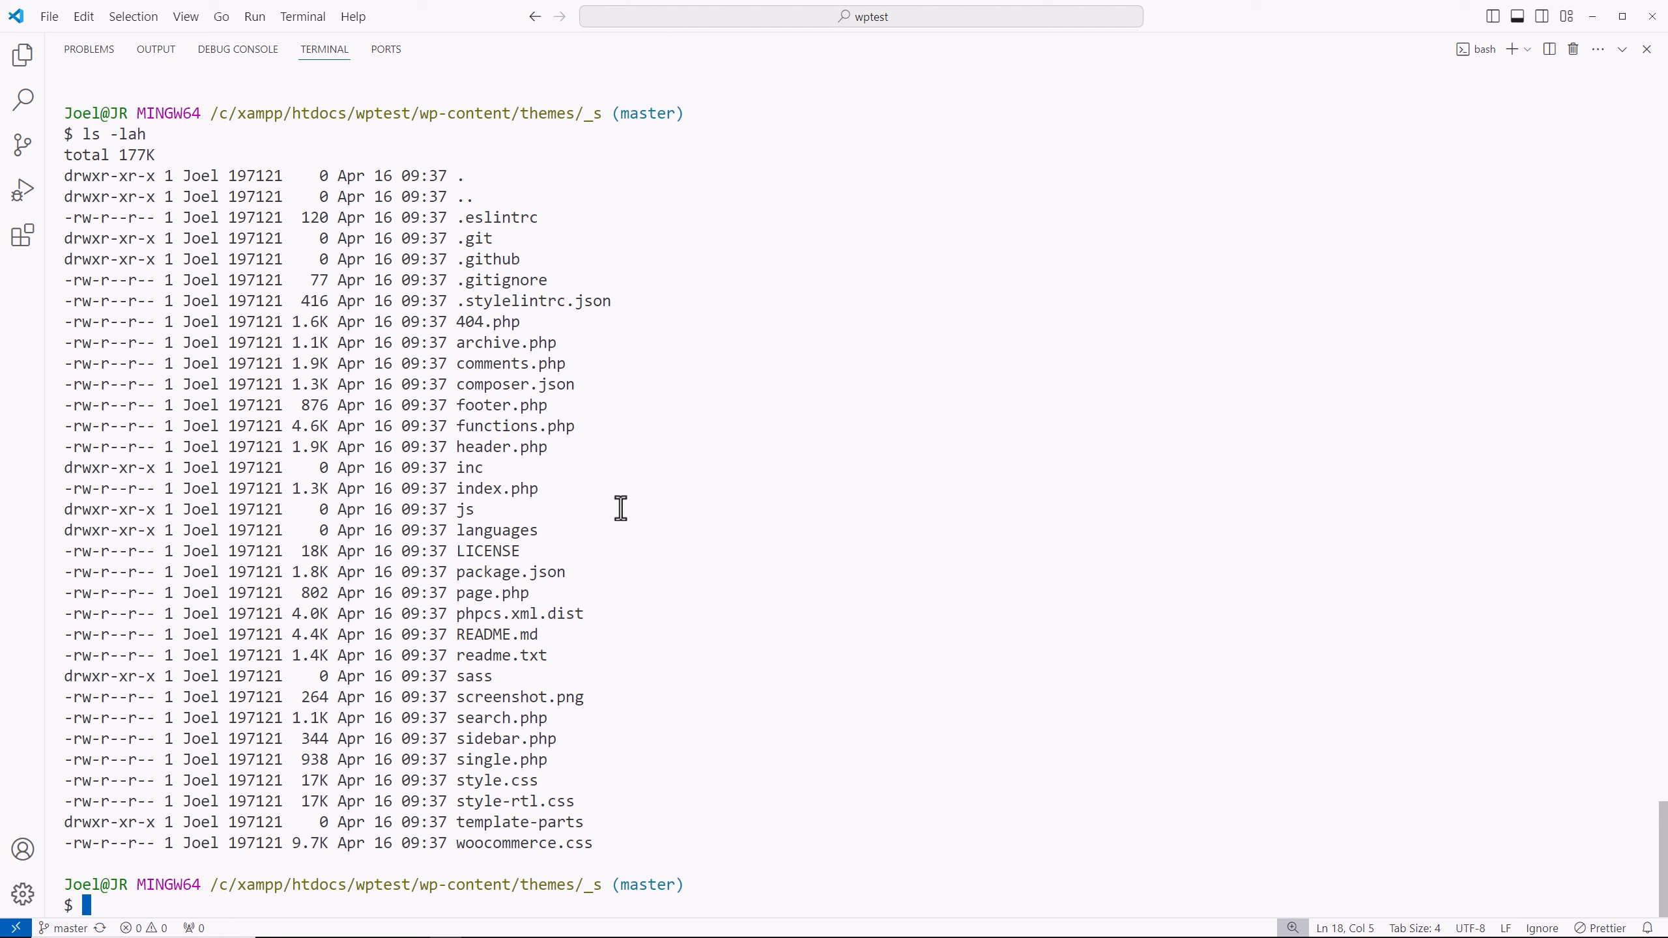
pyautogui.write('rm')
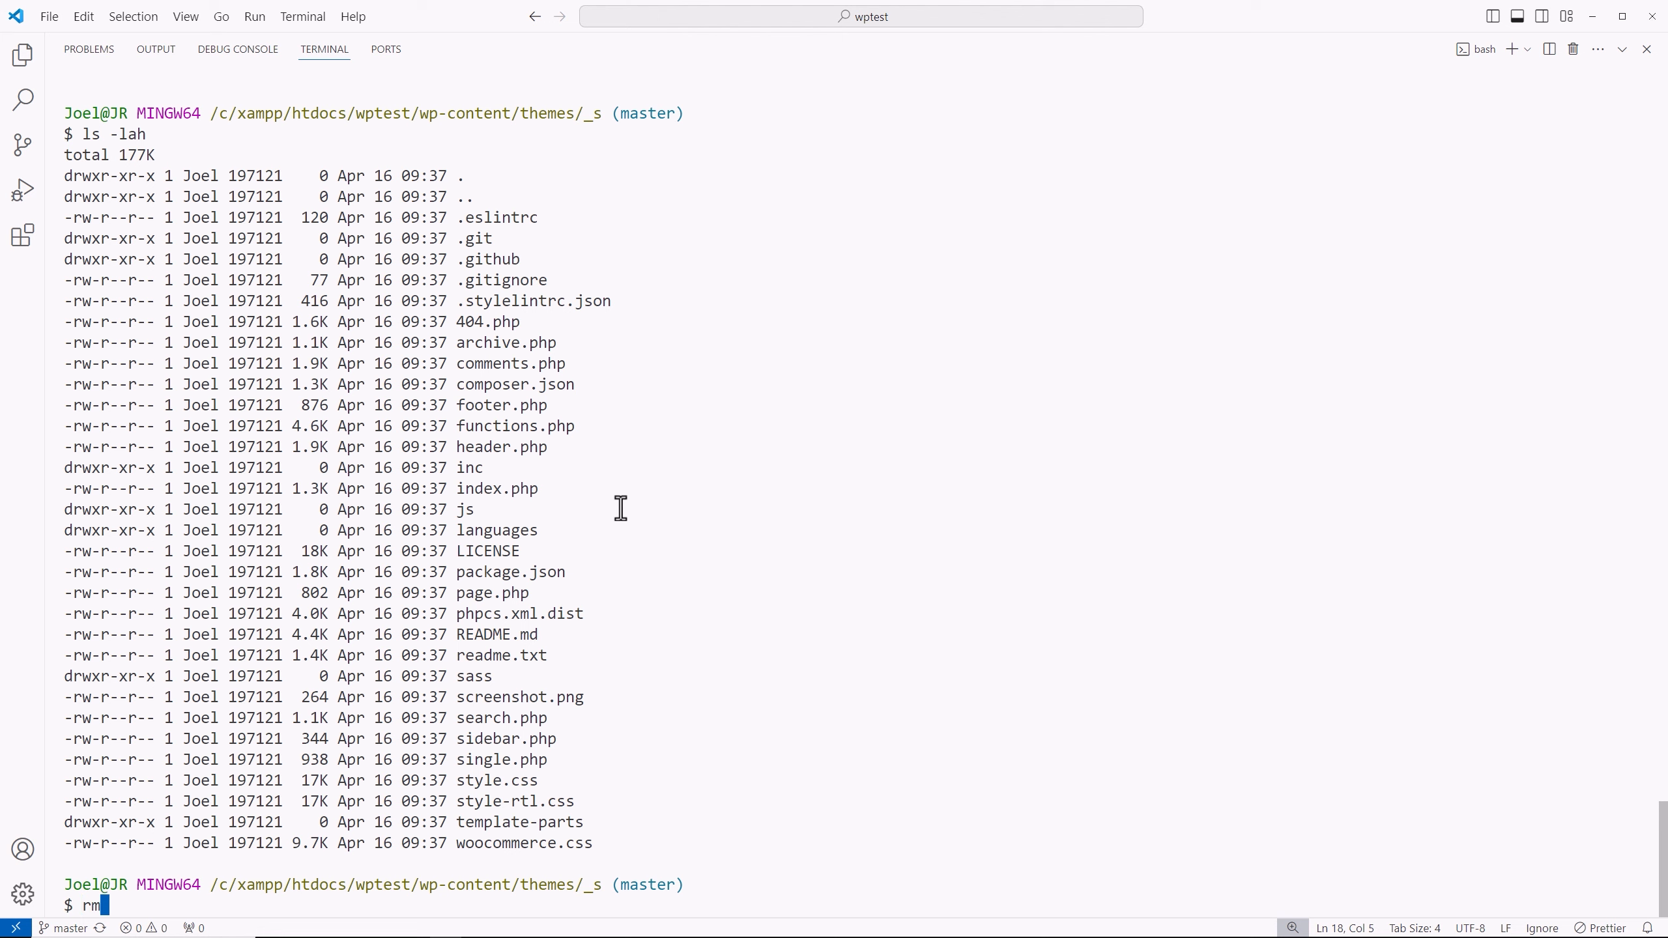
pyautogui.write('-rf')
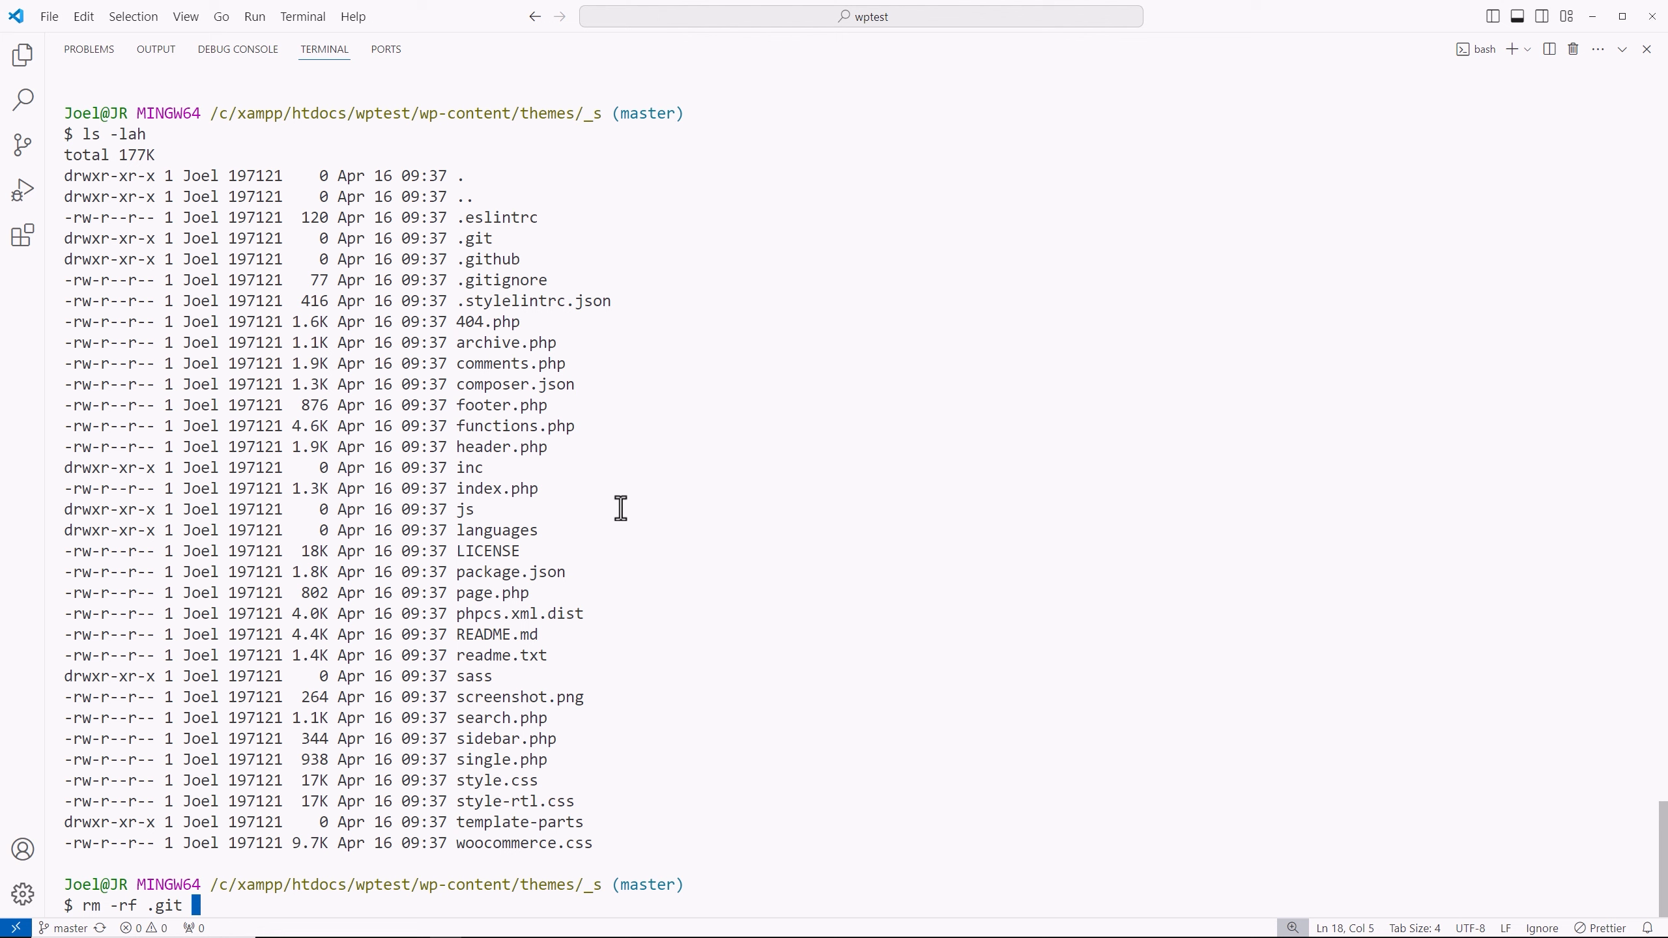
pyautogui.write('.github')
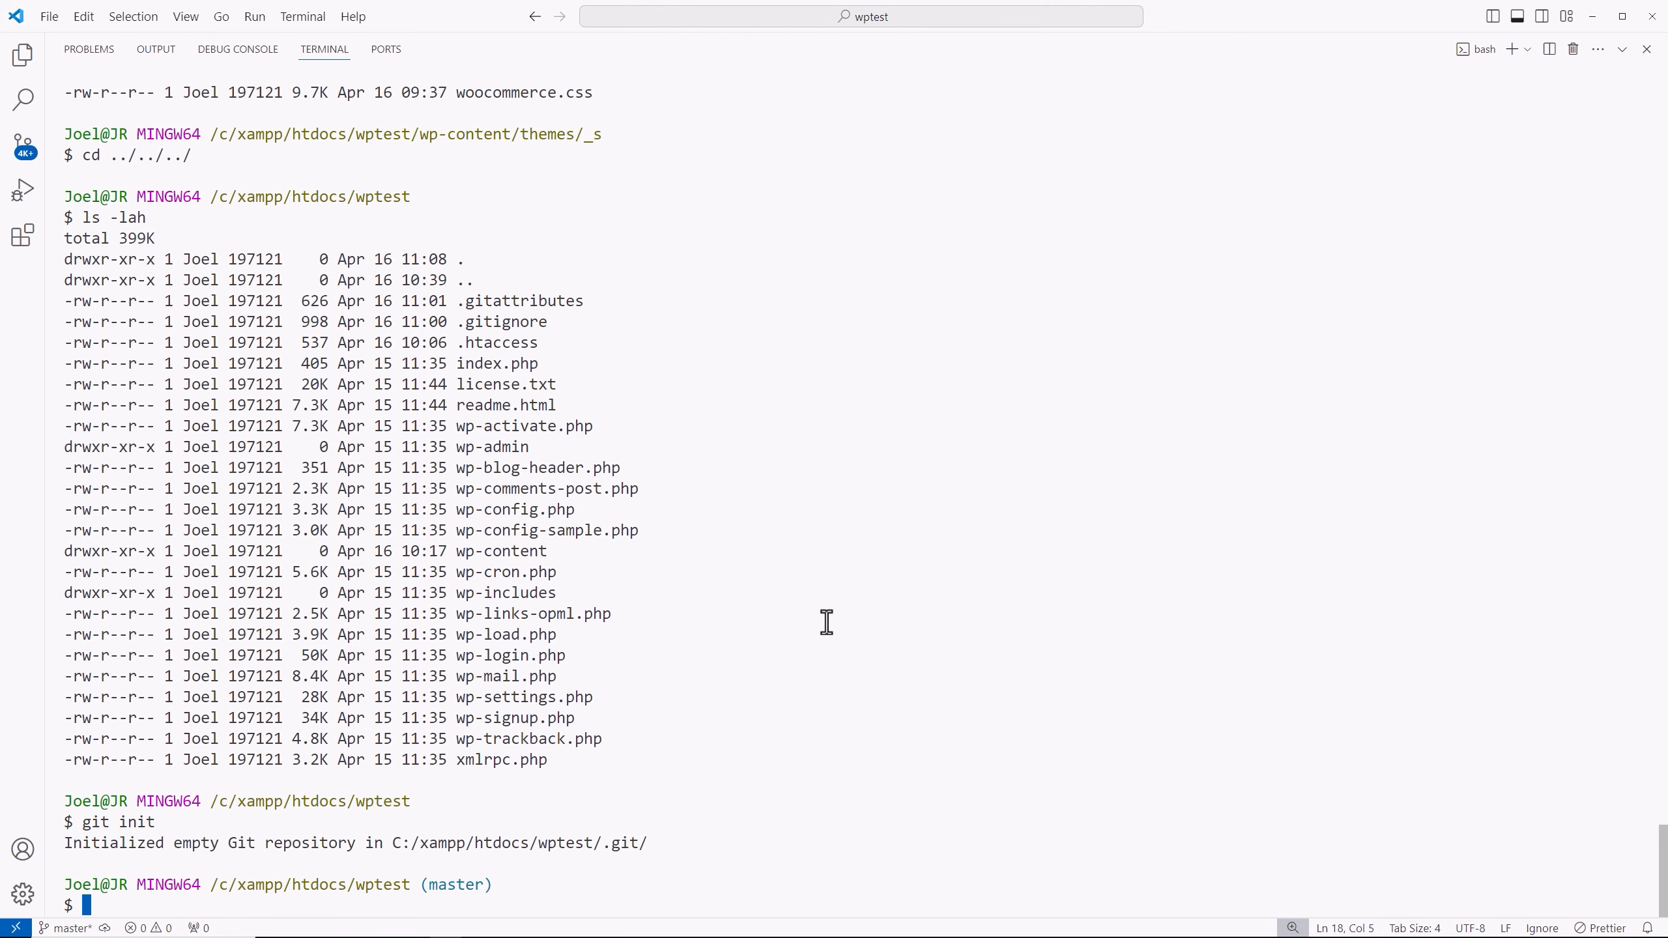
# Run git init and git status, then git add . to stage every wptest file
pyautogui.write('git add')
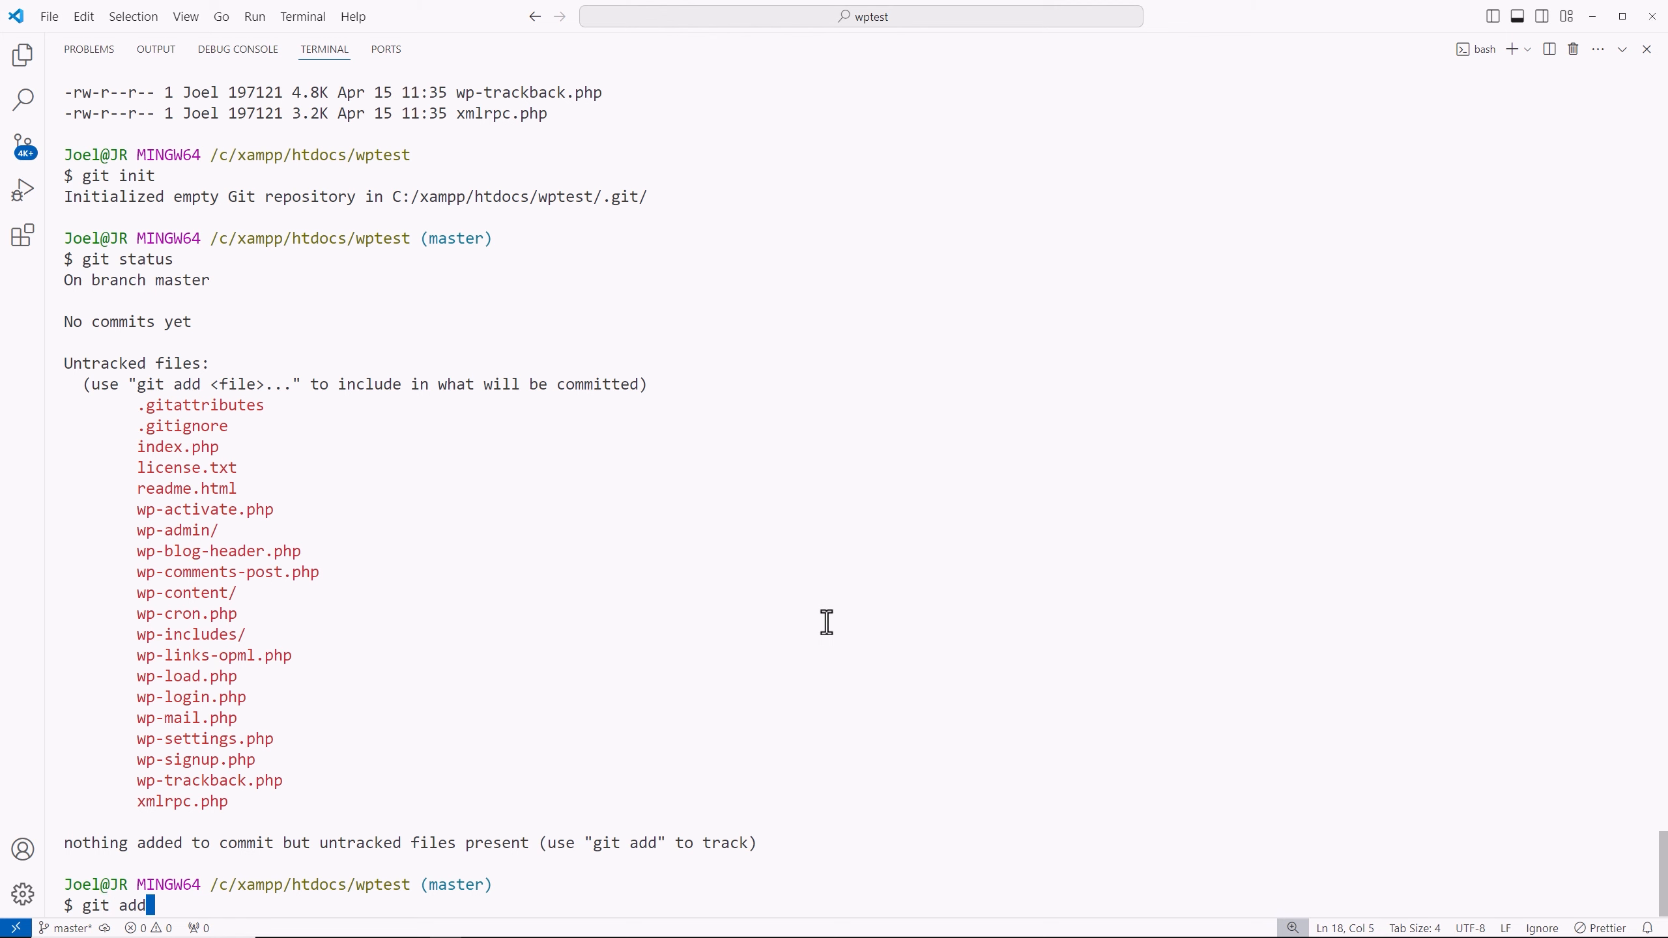
pyautogui.write('*')
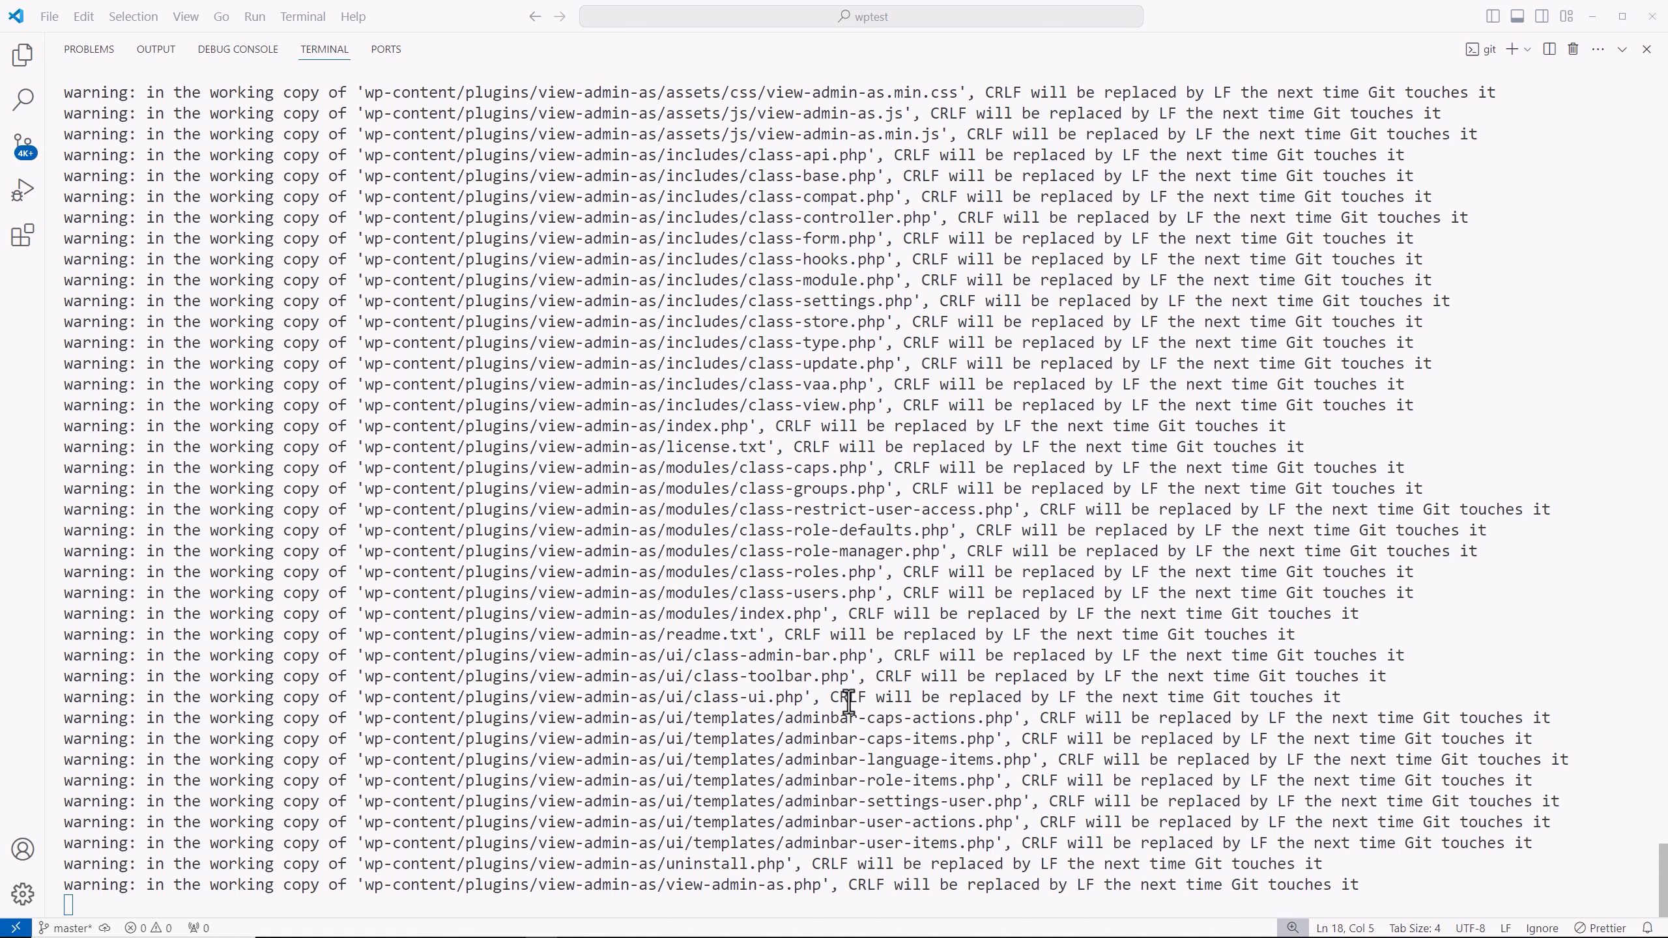
pyautogui.moveTo(1212, 705)
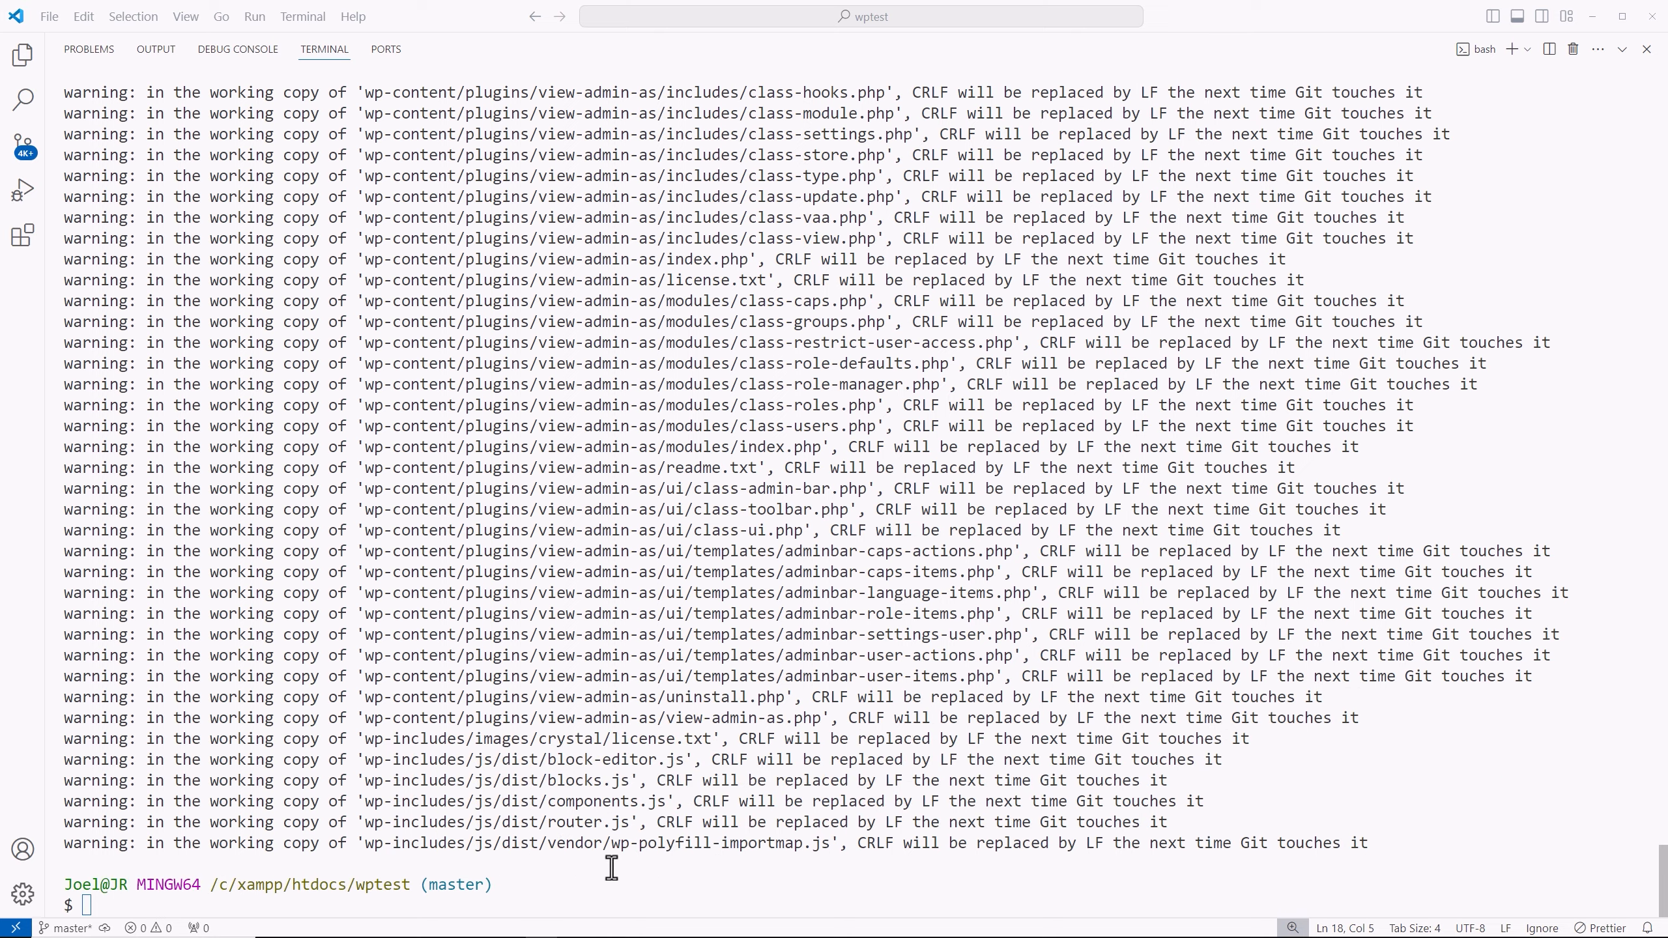
pyautogui.write('git')
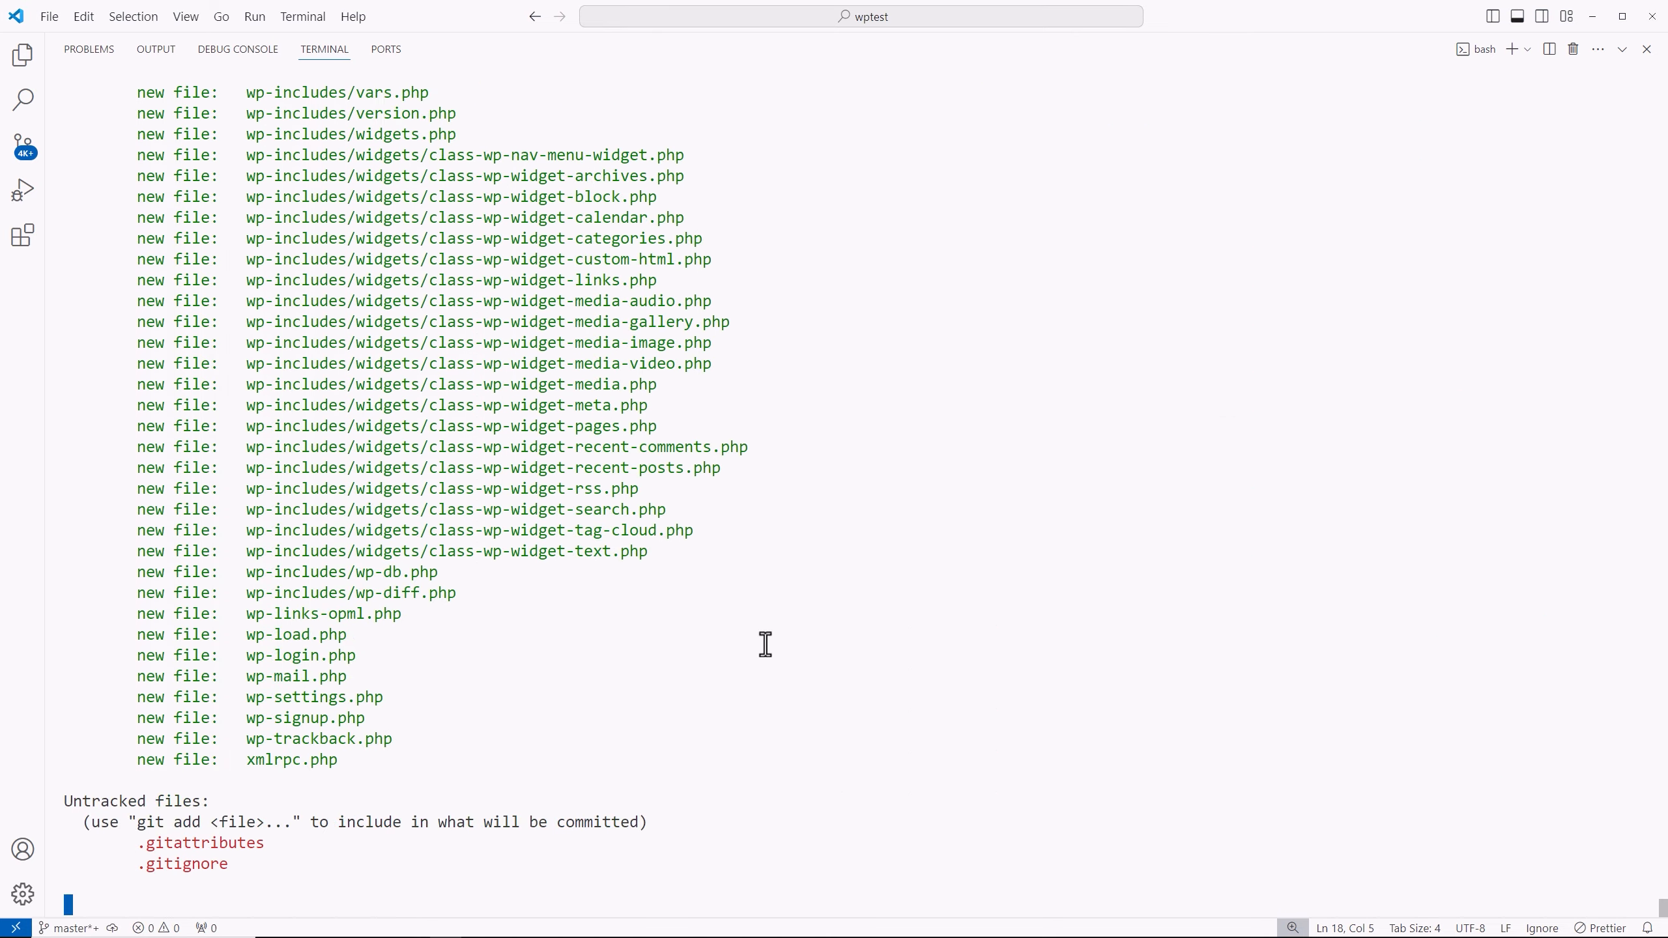
pyautogui.write('git')
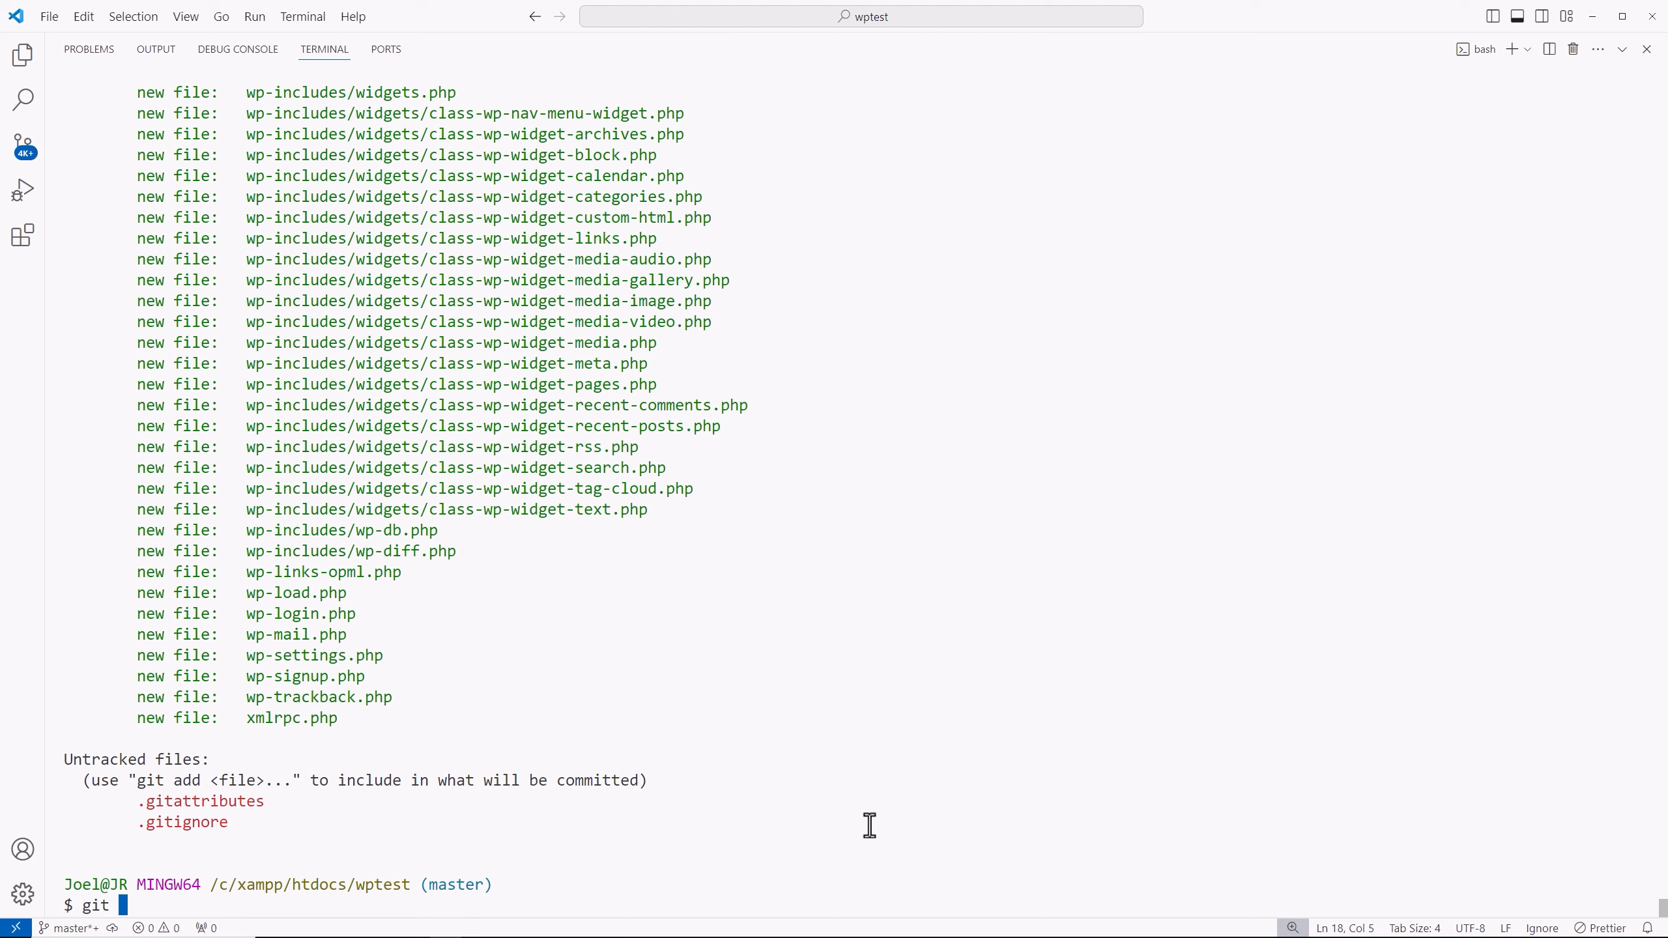
pyautogui.write('add .')
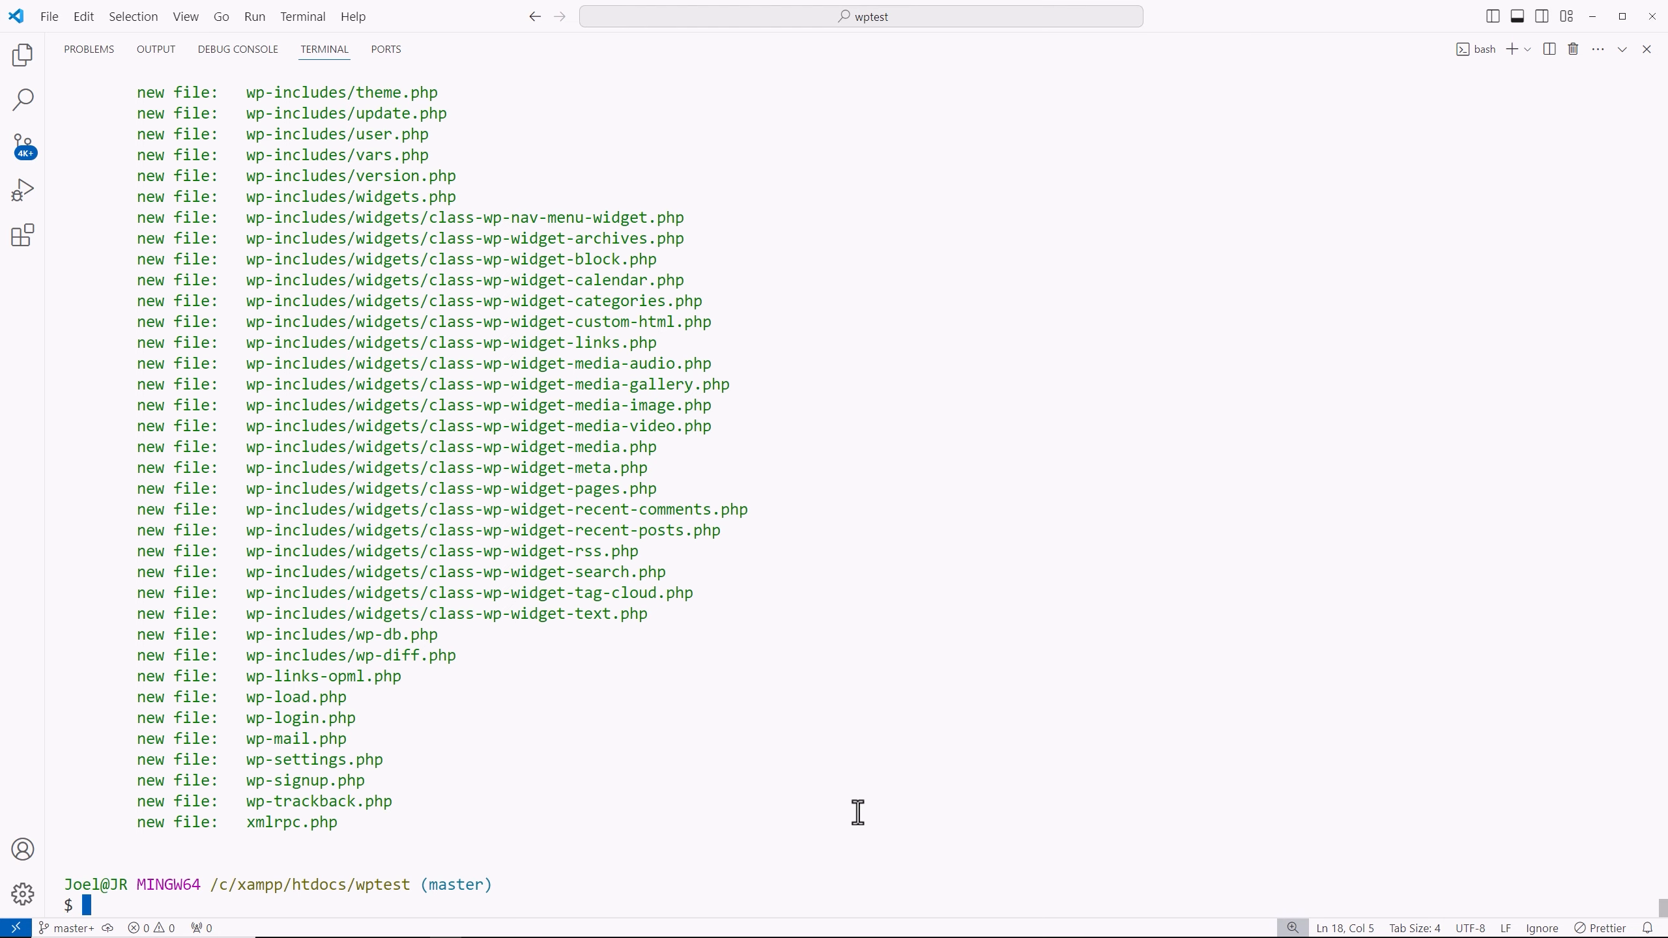
# Commit with message 'first commit', check git branch, and start composer.json
pyautogui.write('git commit')
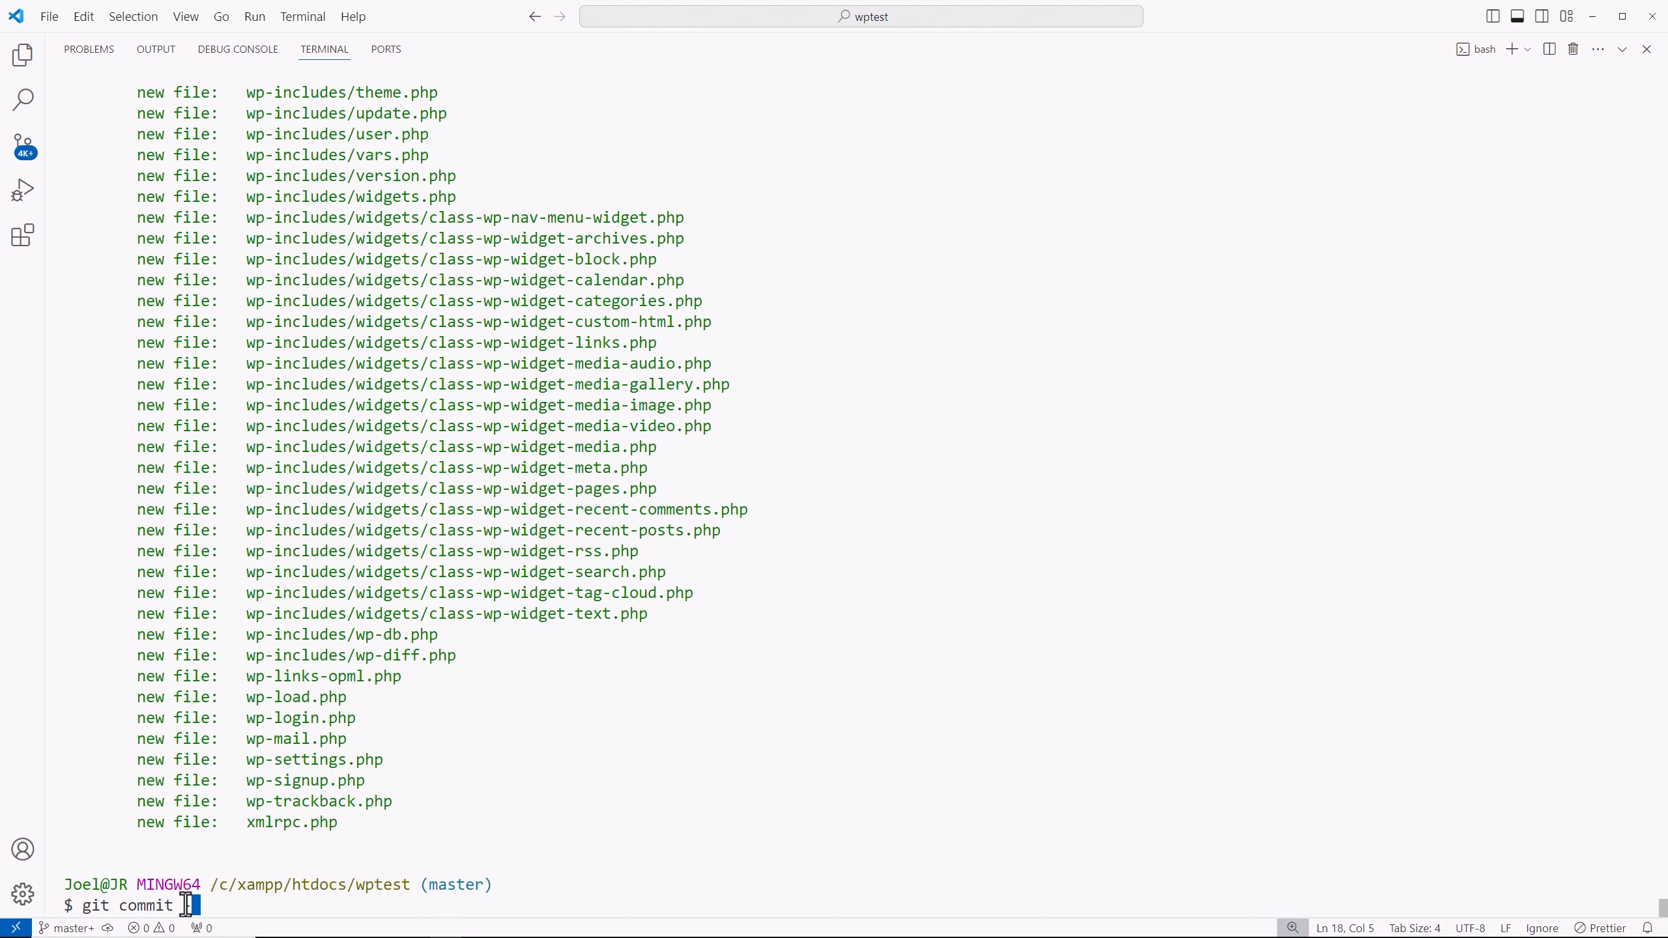
pyautogui.write("m '")
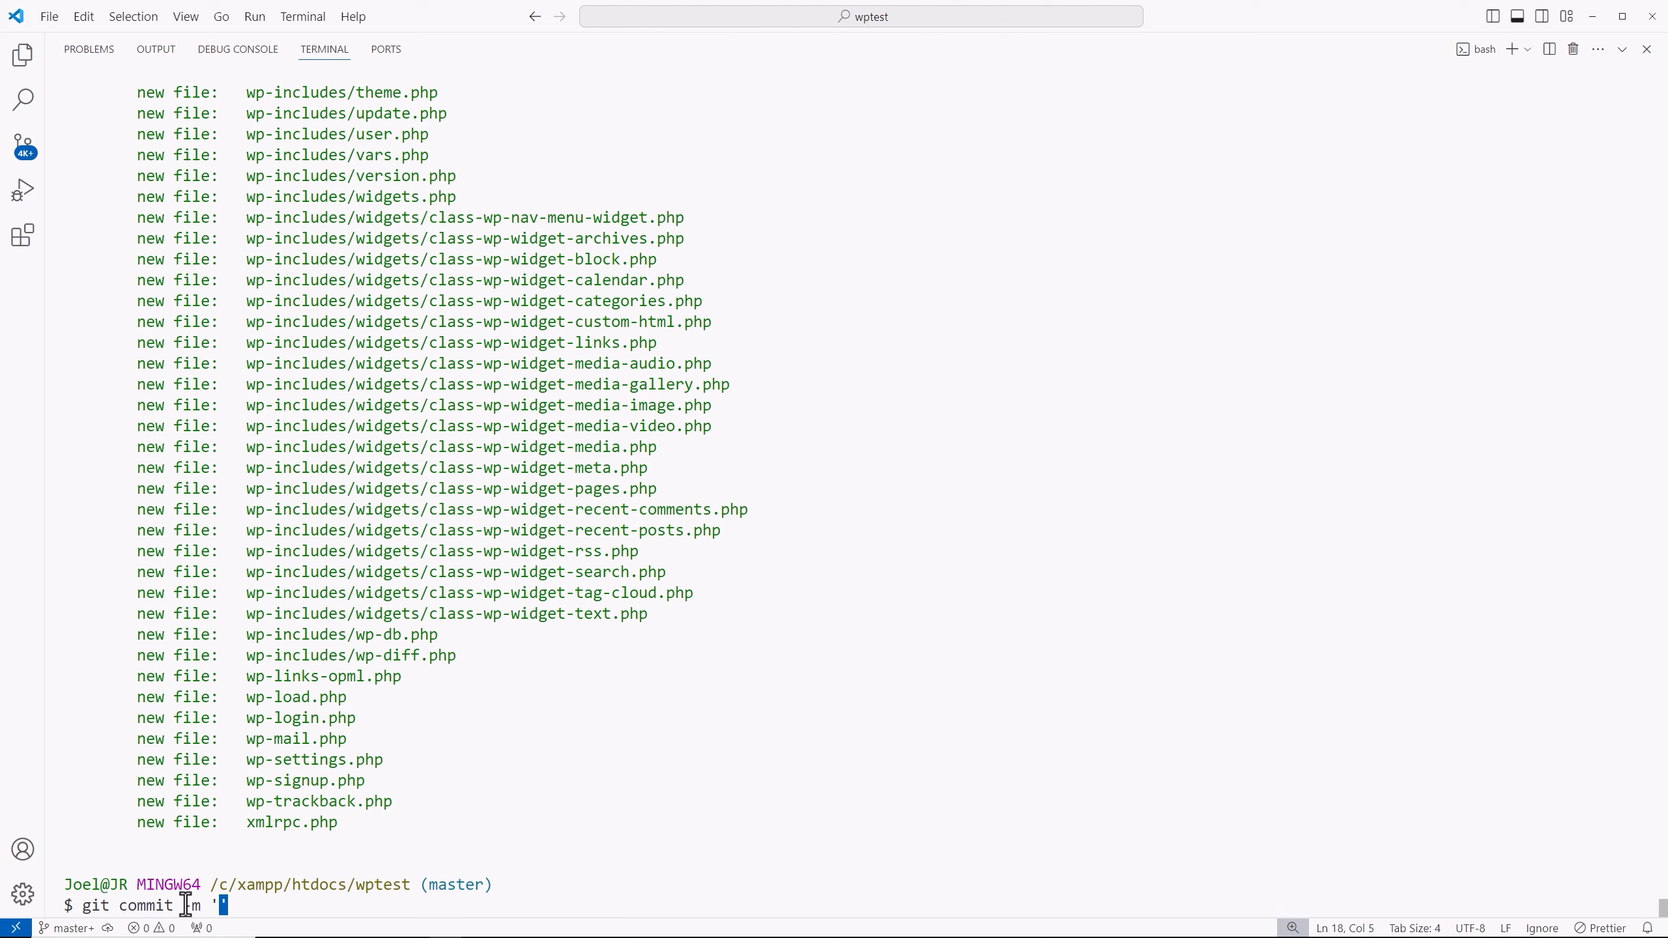
pyautogui.write('first commit')
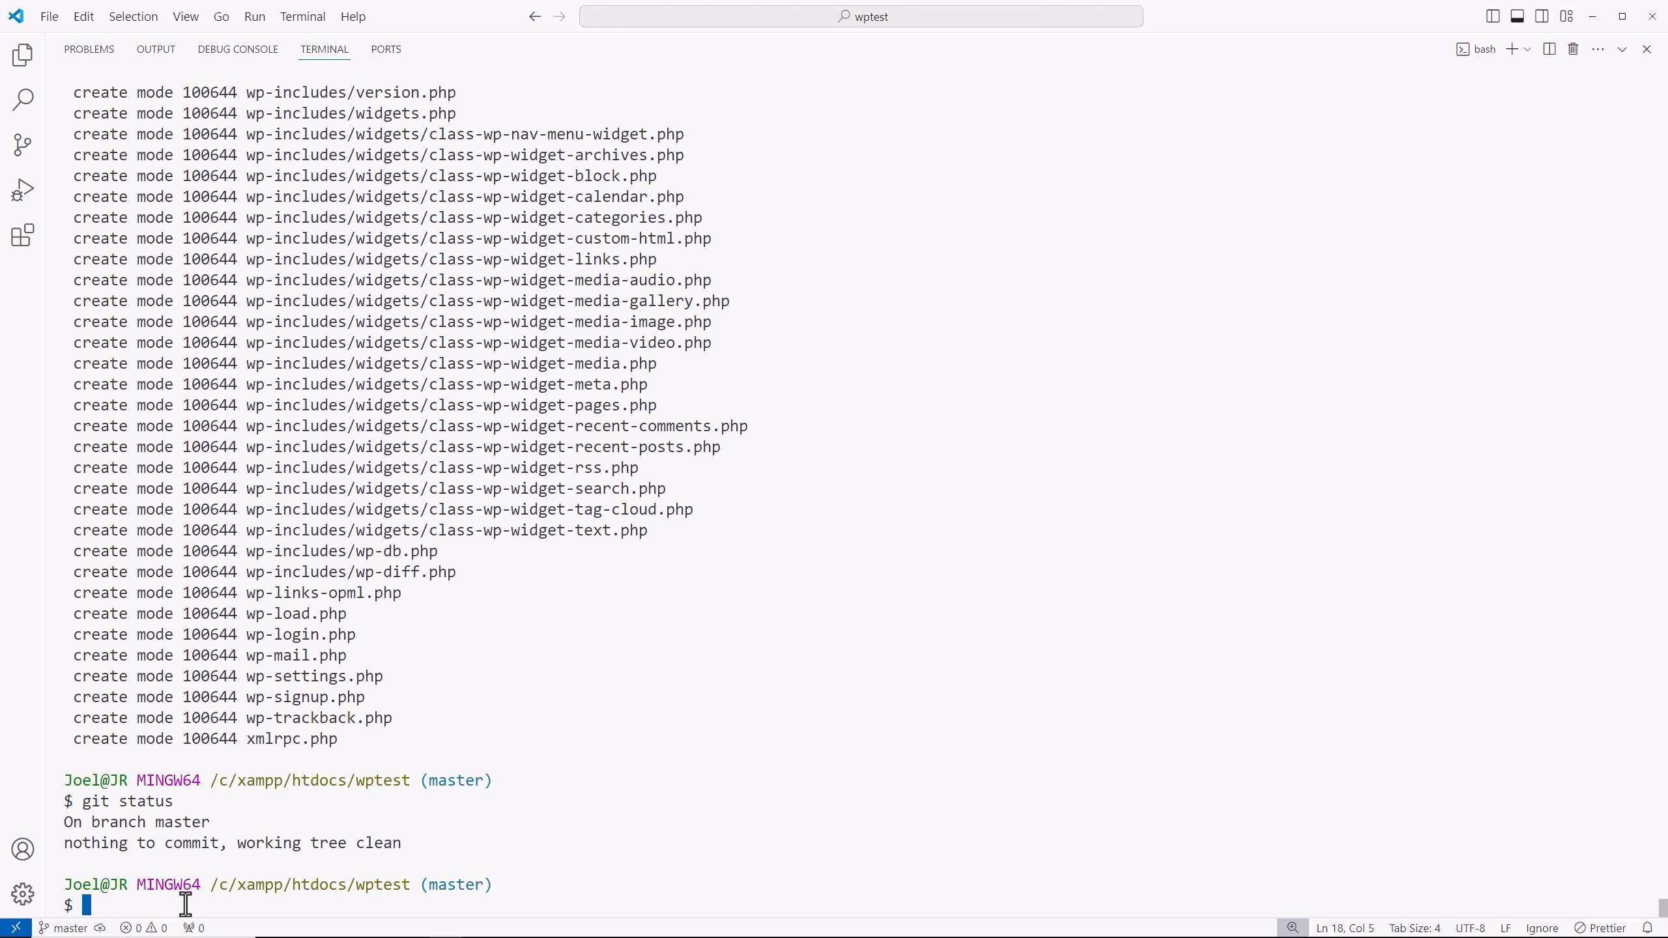
pyautogui.write('git branch')
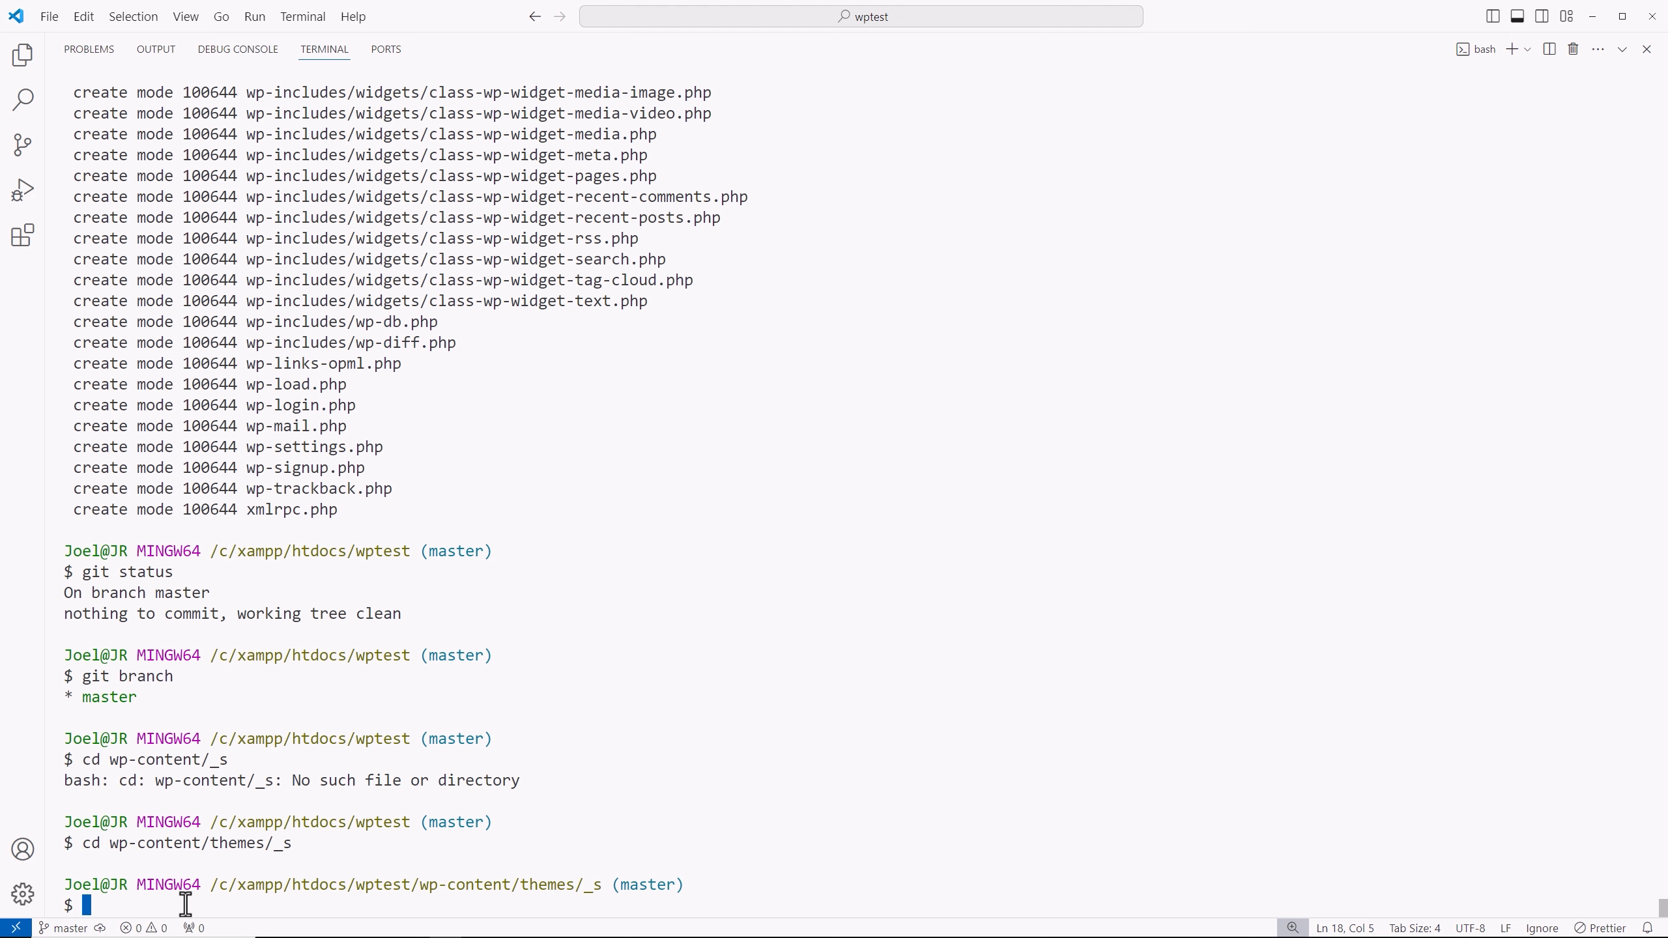
pyautogui.write('start composer.json')
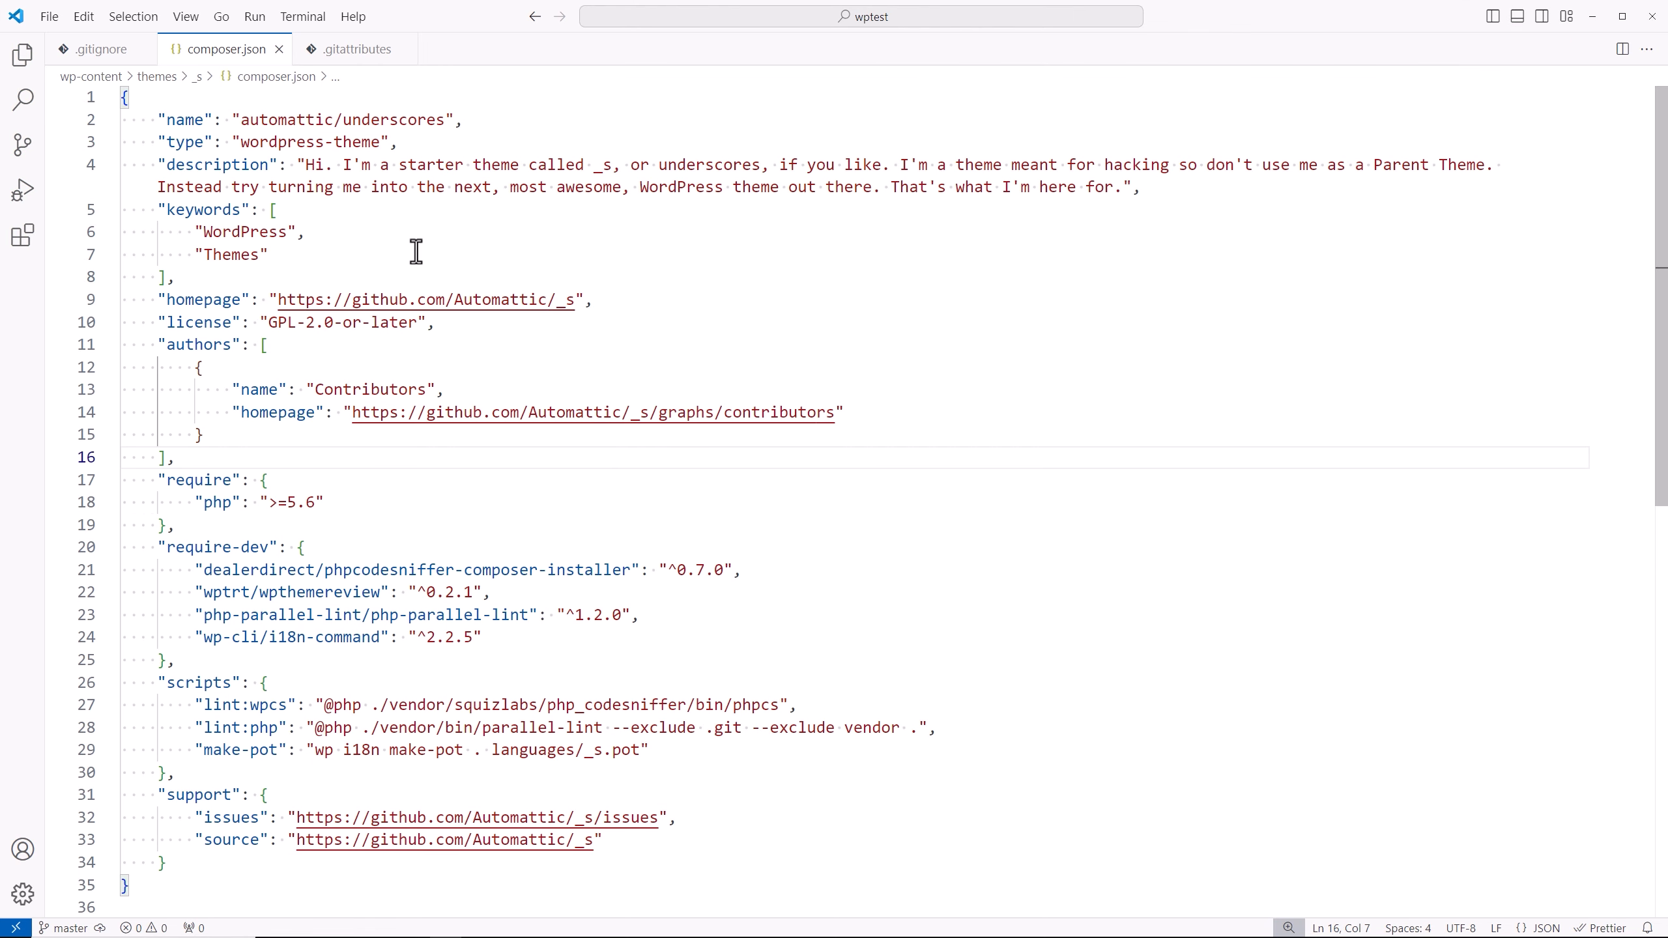
pyautogui.moveTo(518, 330)
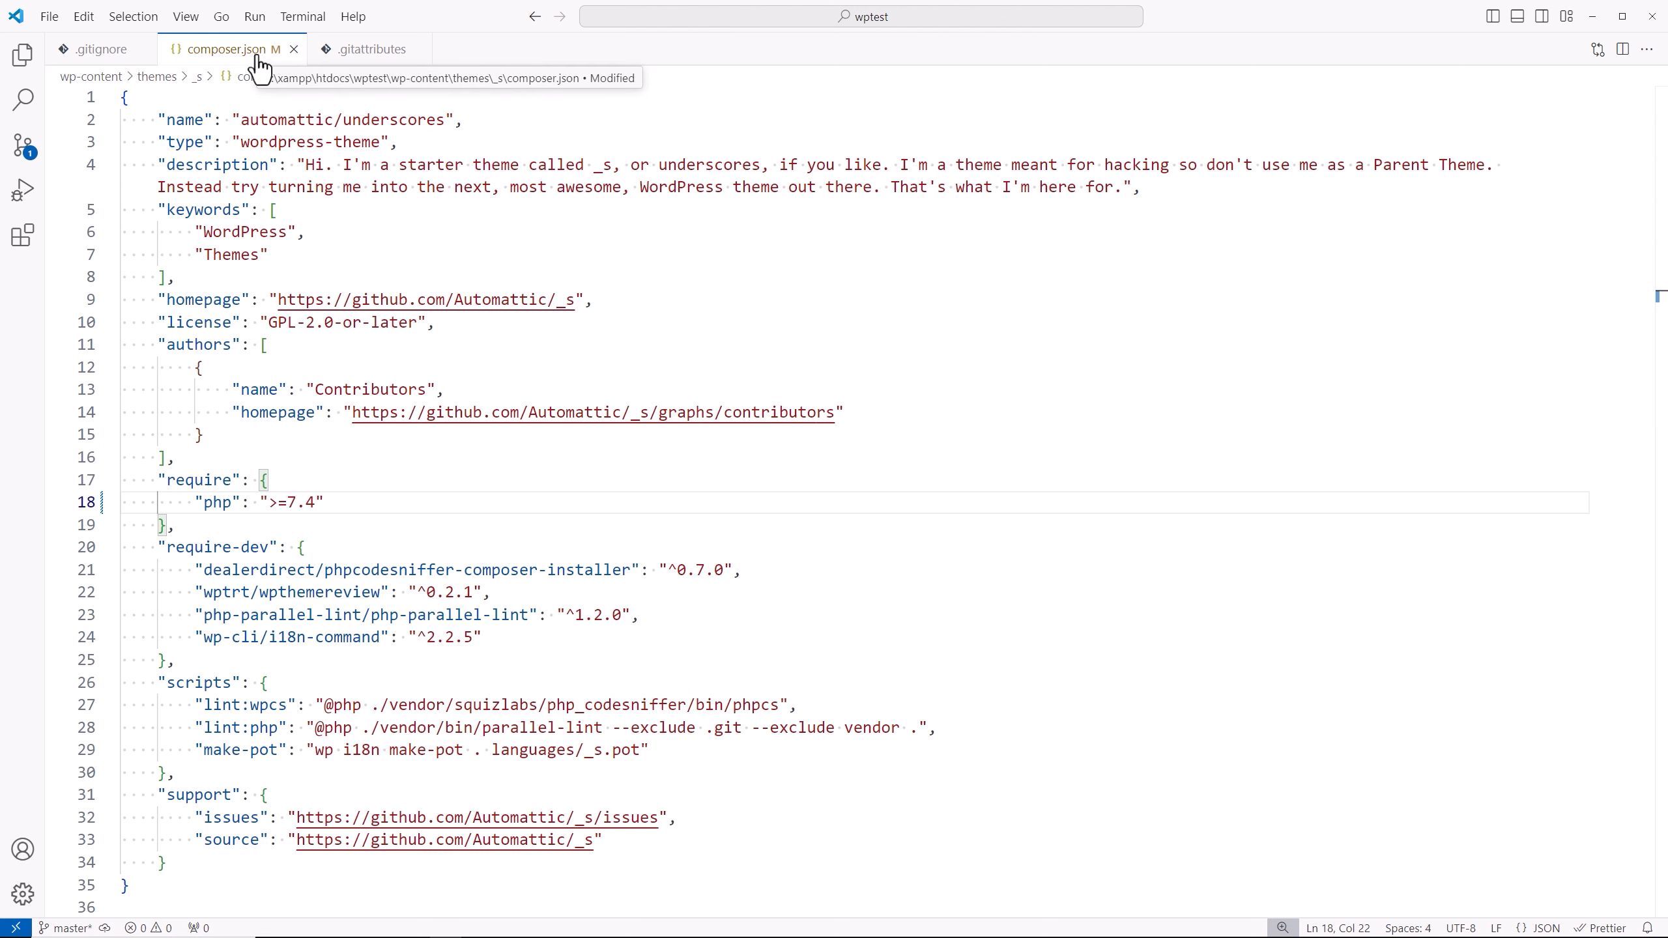
# Check the Source Control view for the pending composer.json change
pyautogui.click(23, 146)
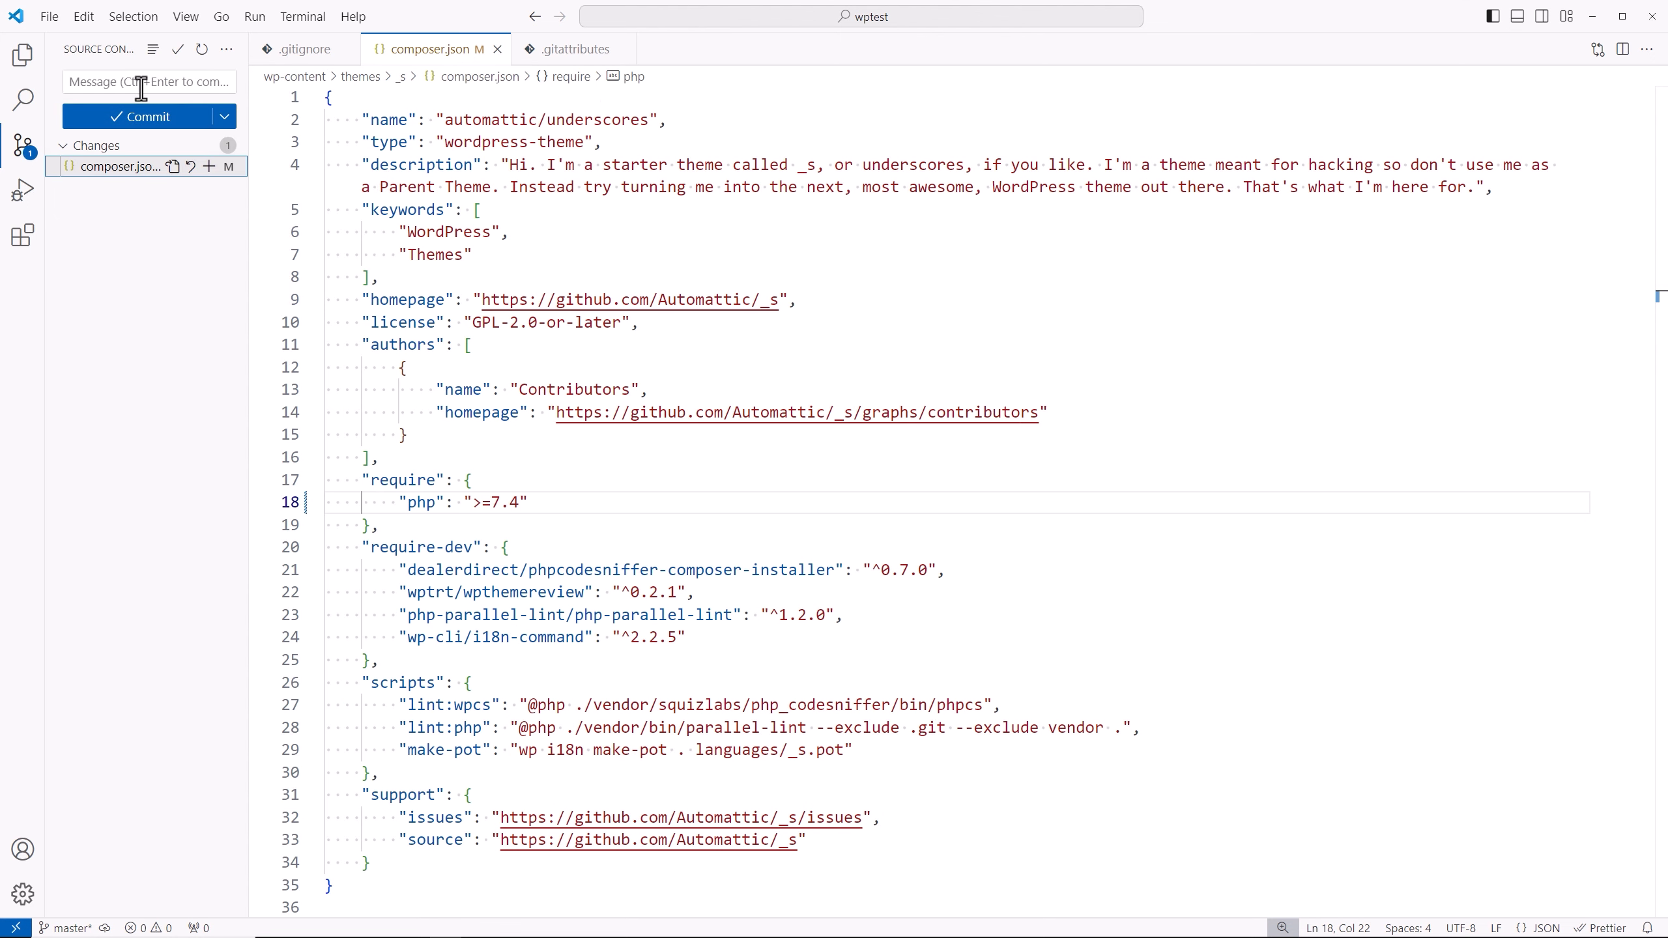
pyautogui.moveTo(24, 53)
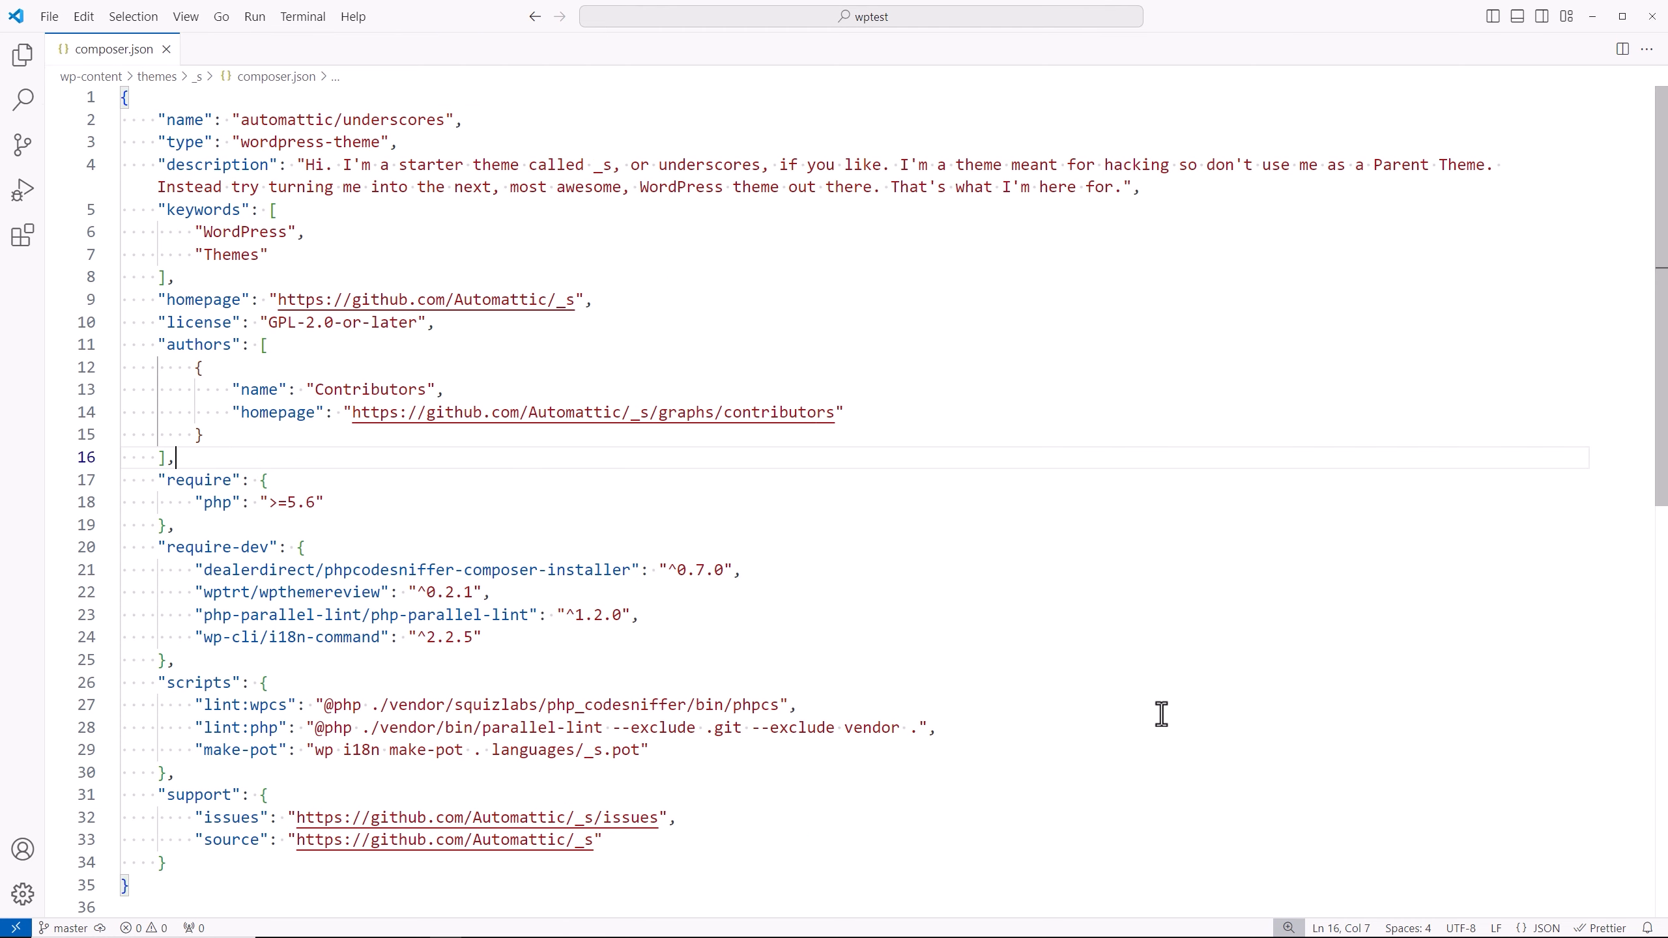
pyautogui.moveTo(1251, 362)
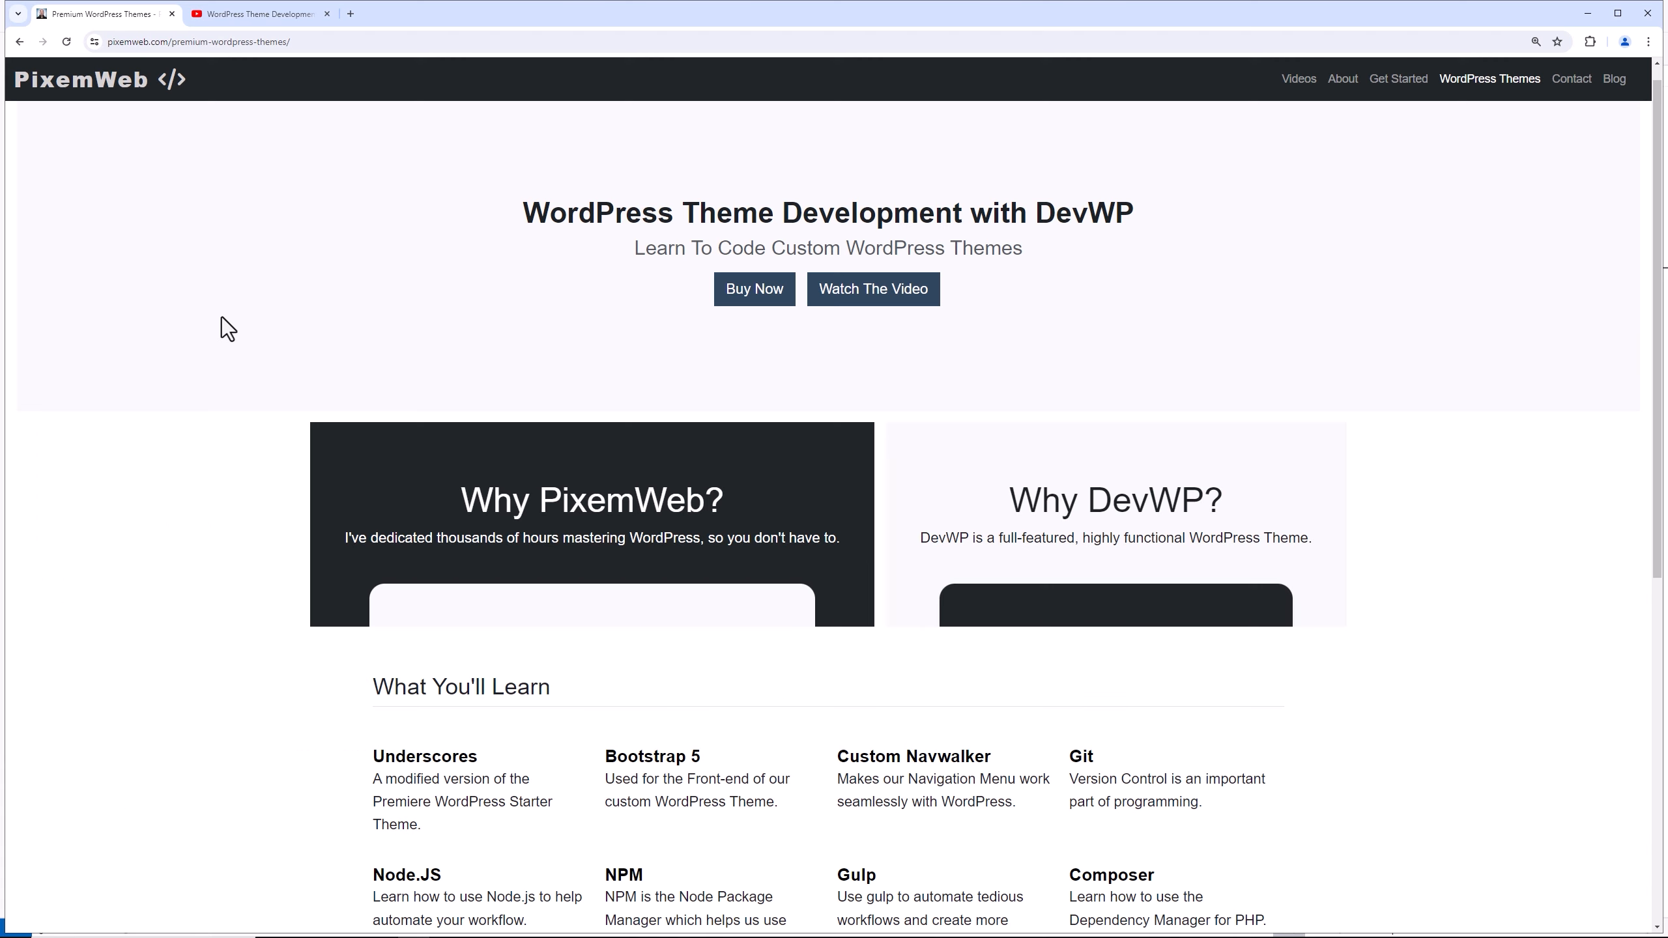
pyautogui.moveTo(1167, 297)
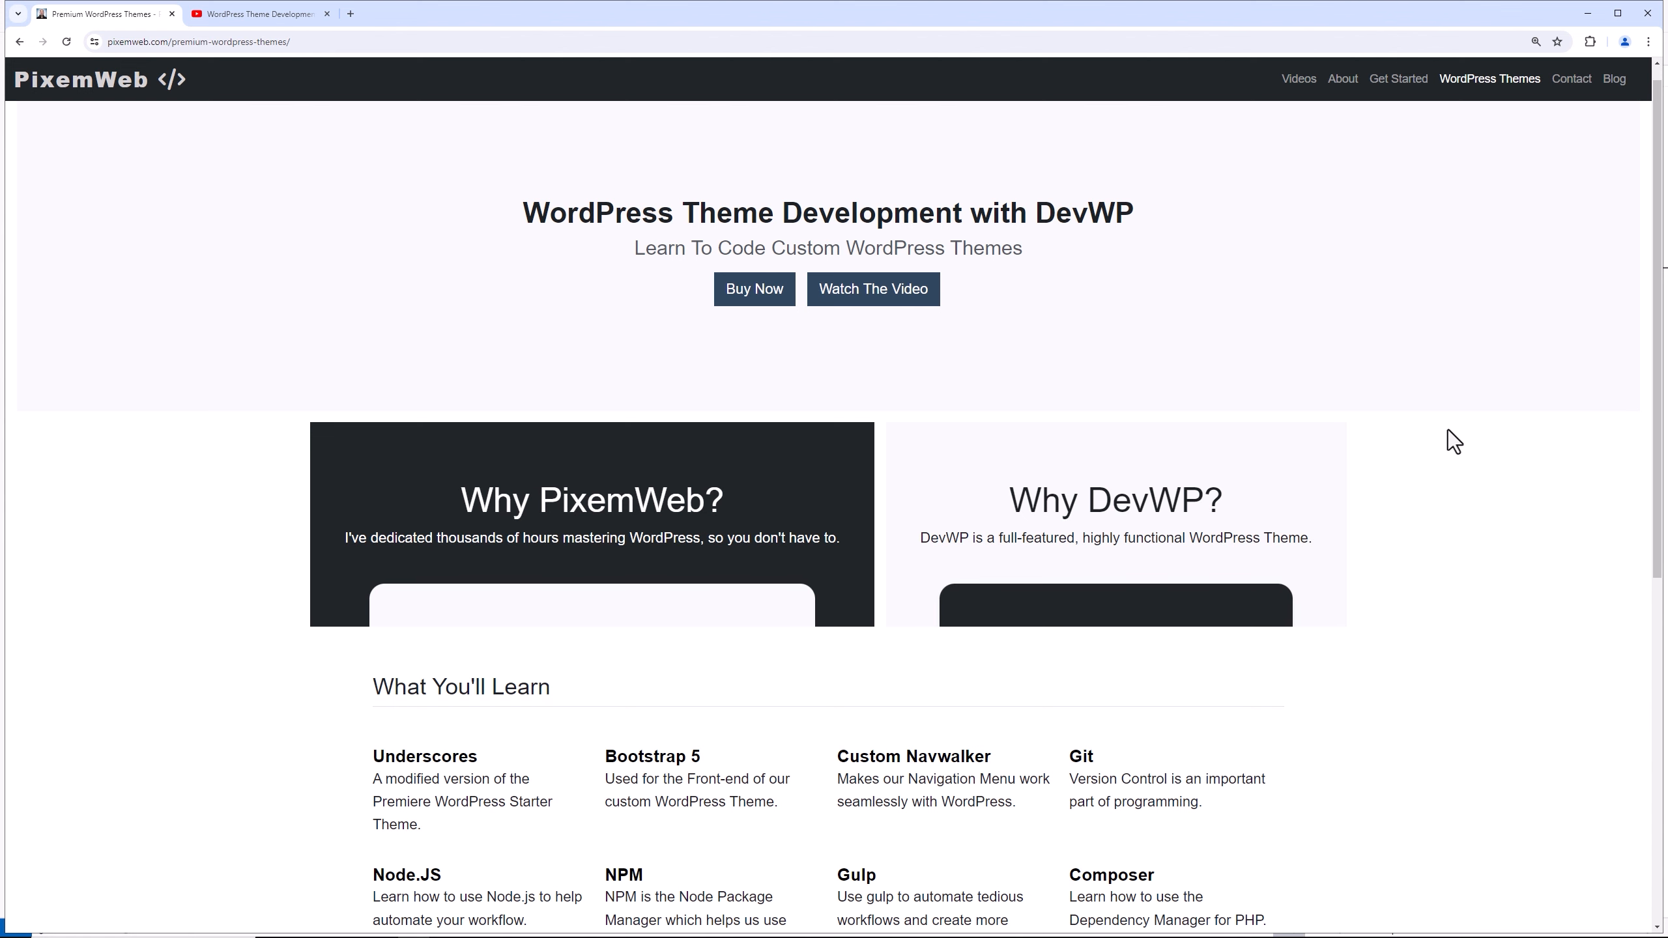
# Switch to the Chrome tab with the WordPress Theme Development YouTube playlist
pyautogui.click(259, 14)
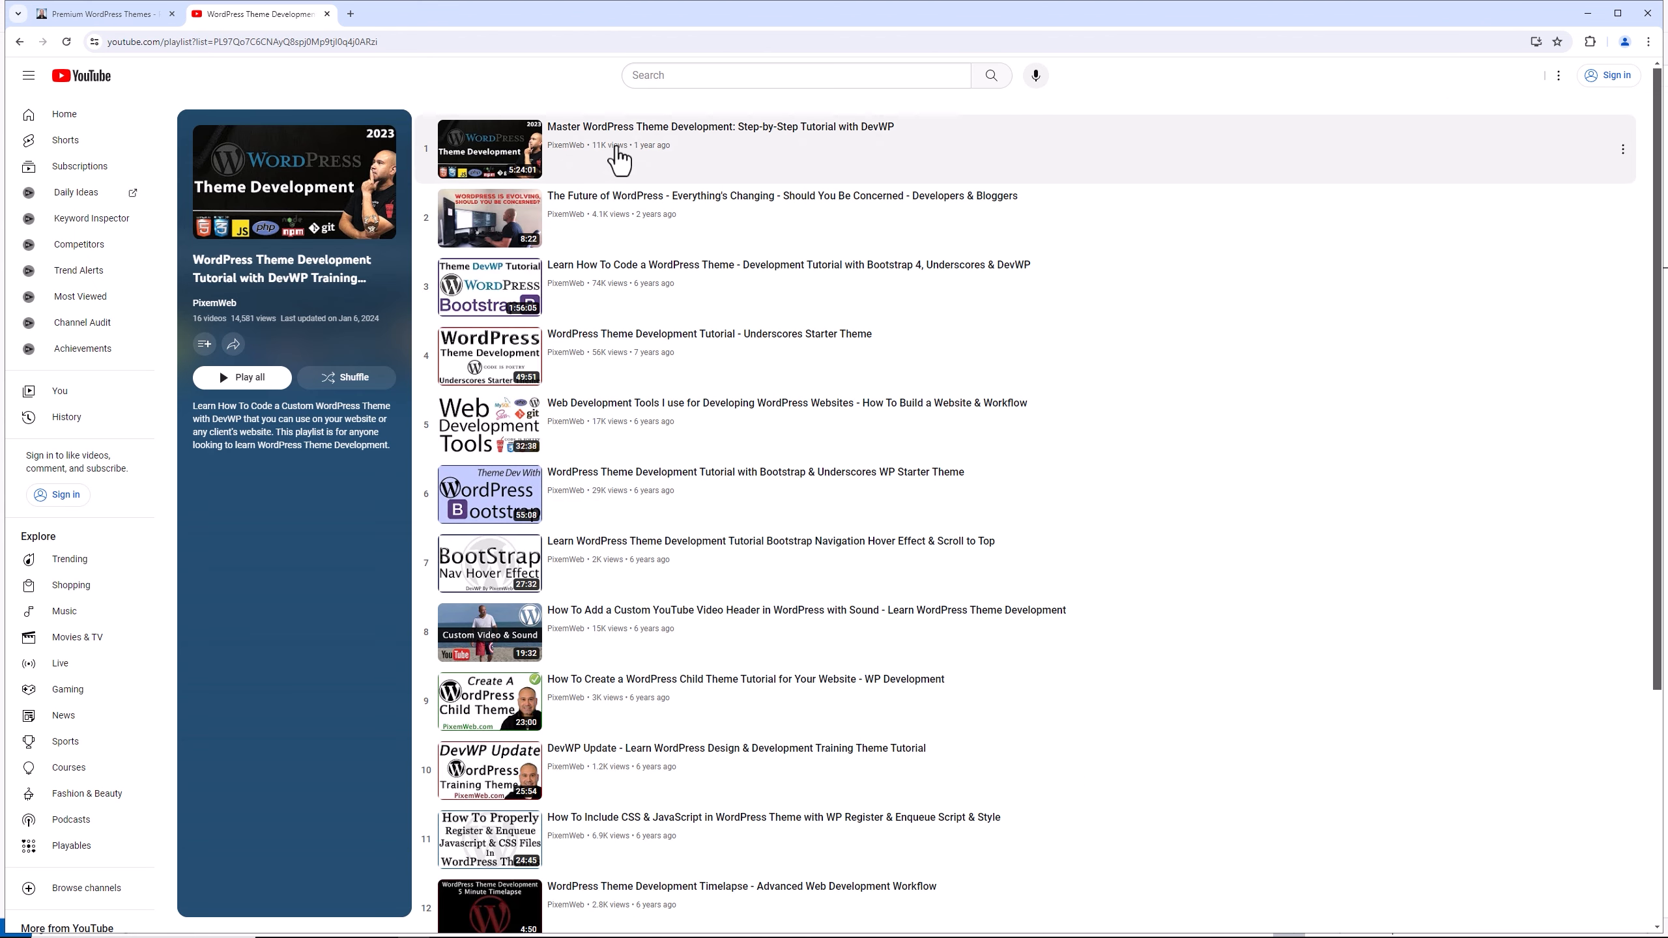
pyautogui.moveTo(659, 254)
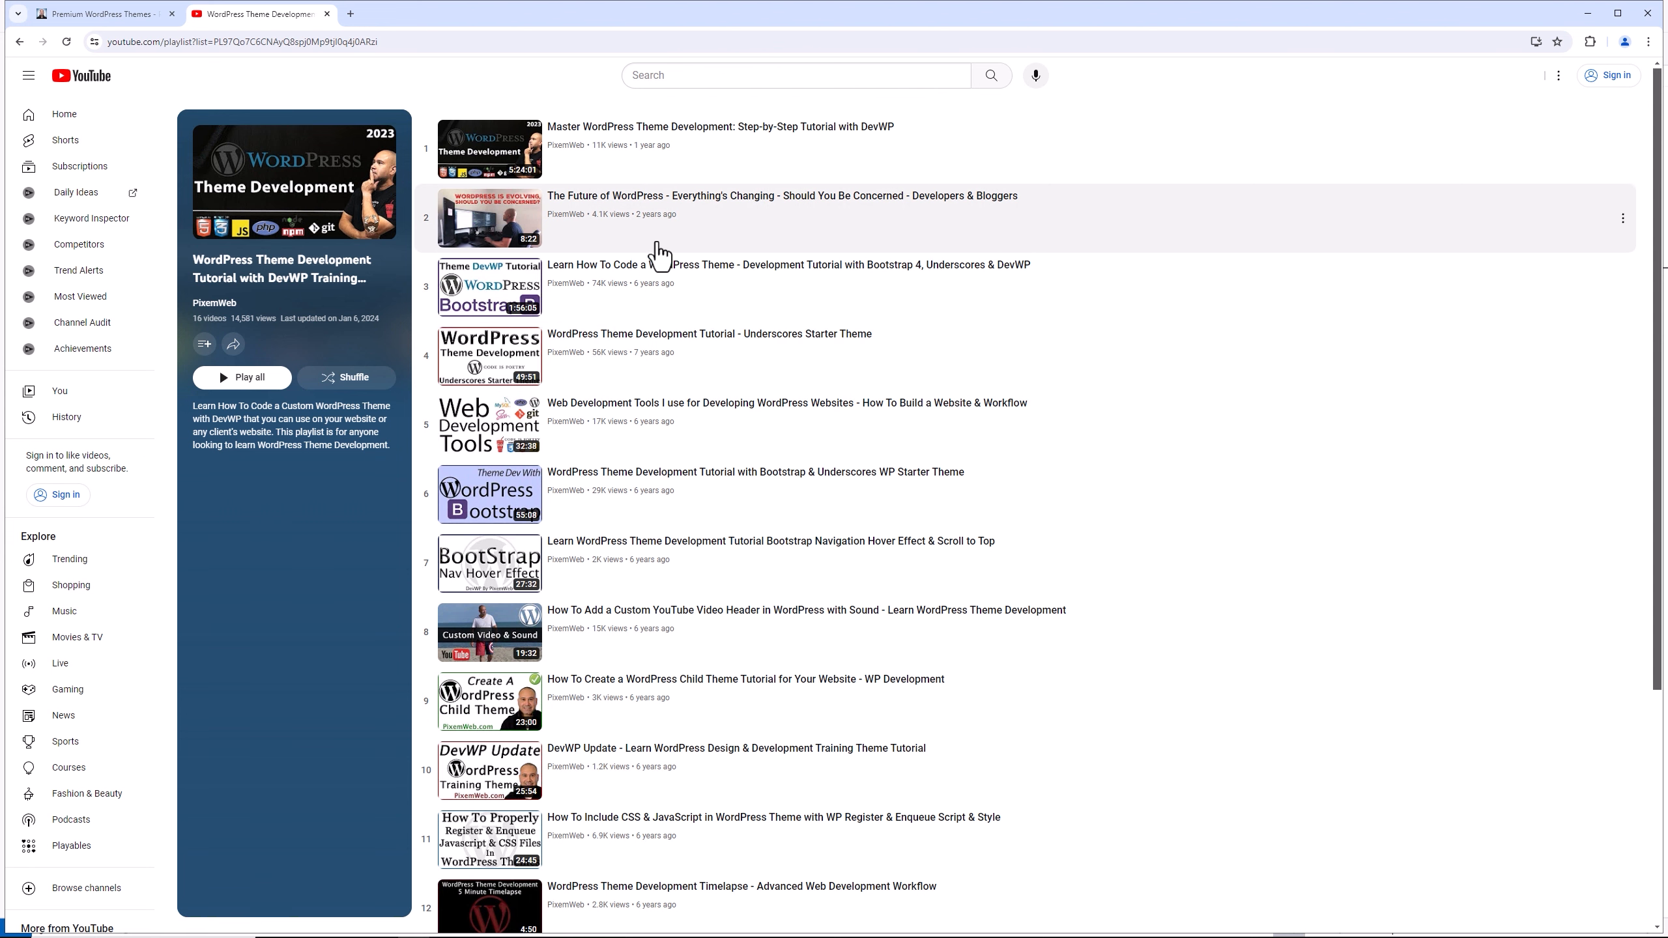